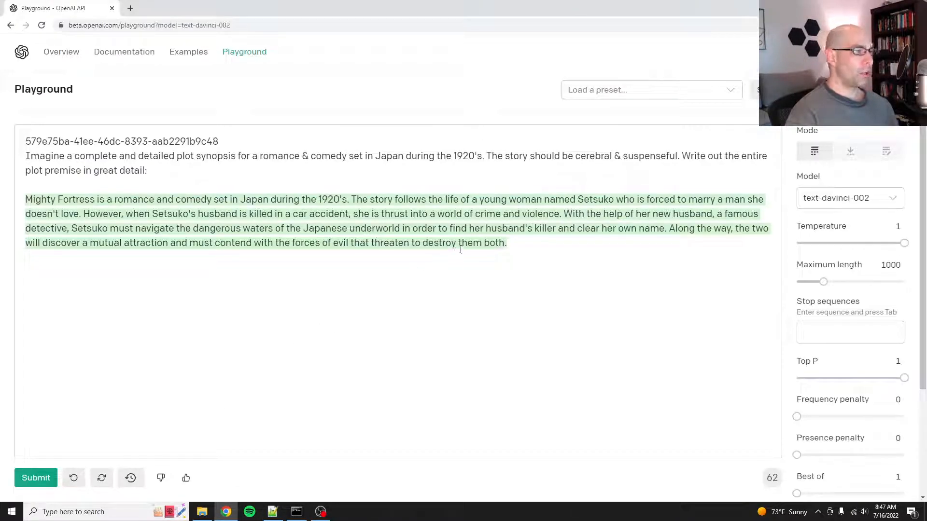
mouse_move(553, 241)
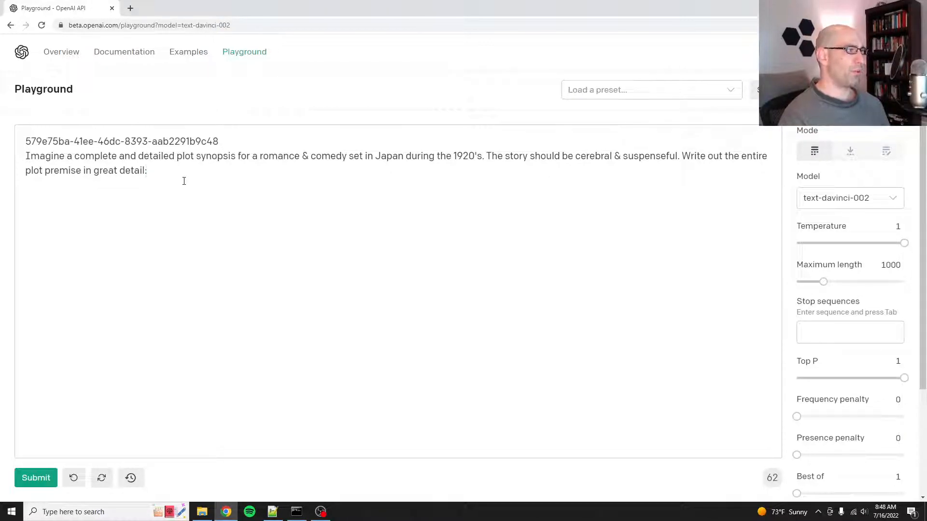
Step: Highlight the romance, 1920s Japan and cerebral modifier words, then generate the Kazuo and Tomiko synopsis
drag(32, 155, 210, 155)
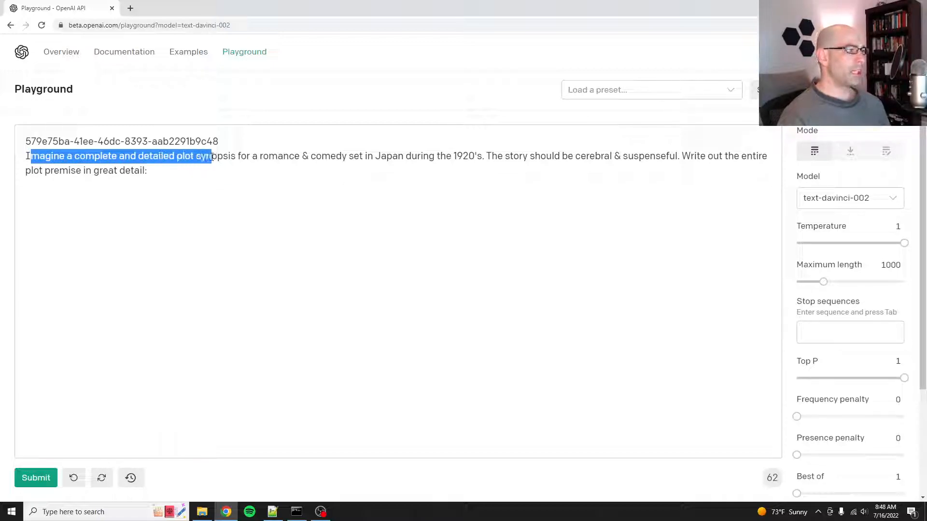
drag(260, 155, 347, 156)
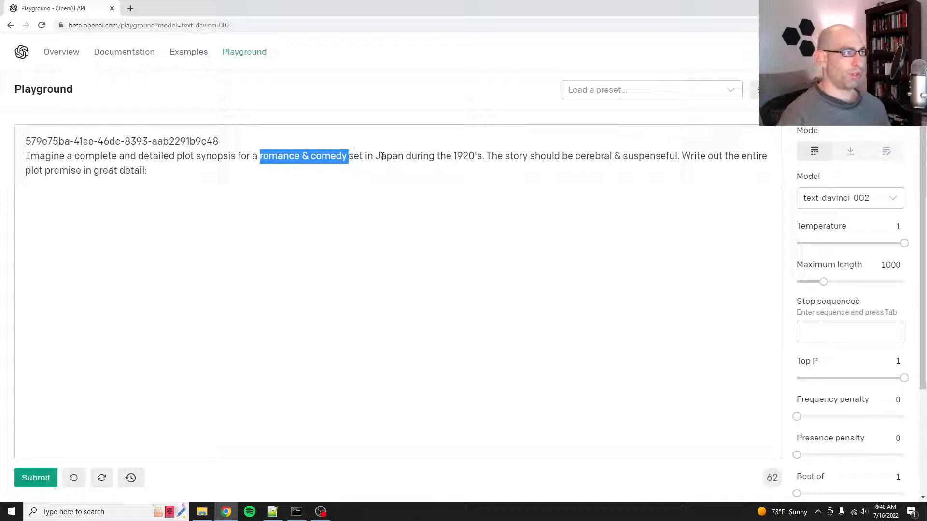
double_click(464, 156)
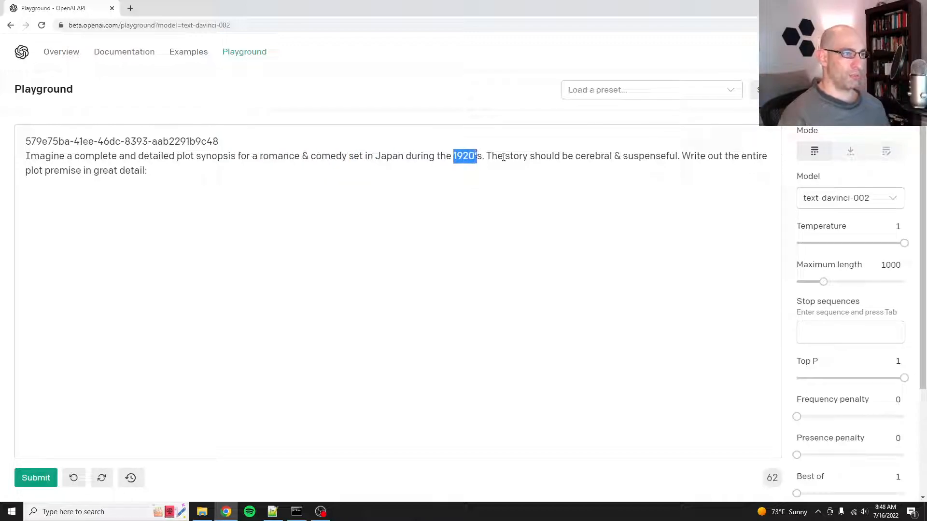
drag(490, 156, 594, 156)
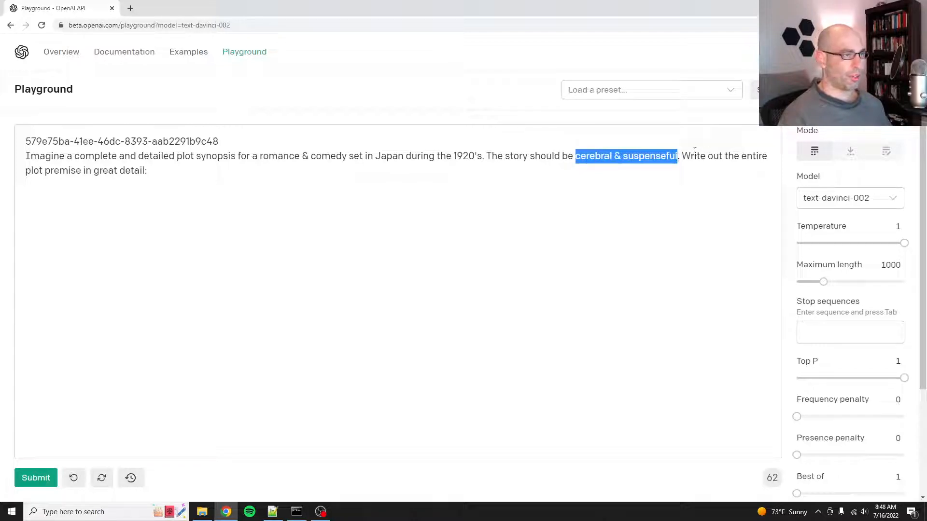
click(35, 477)
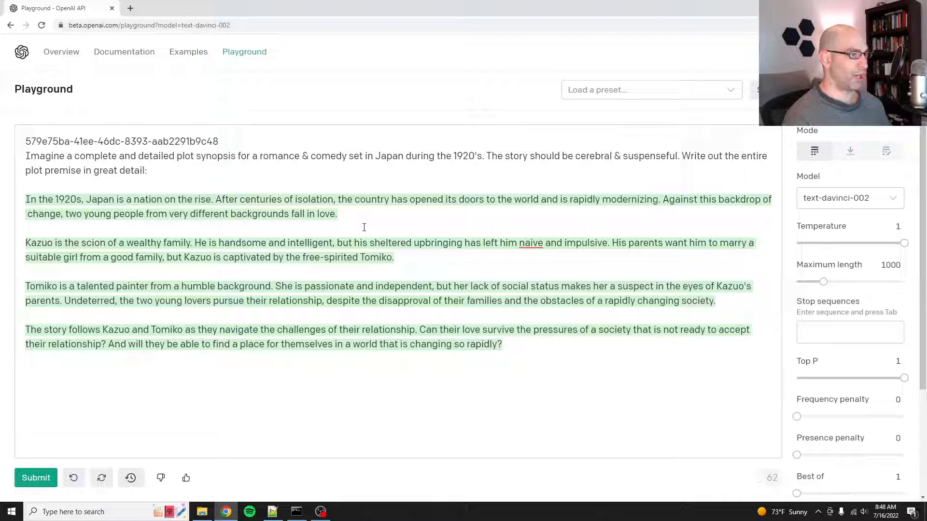
drag(67, 329, 161, 329)
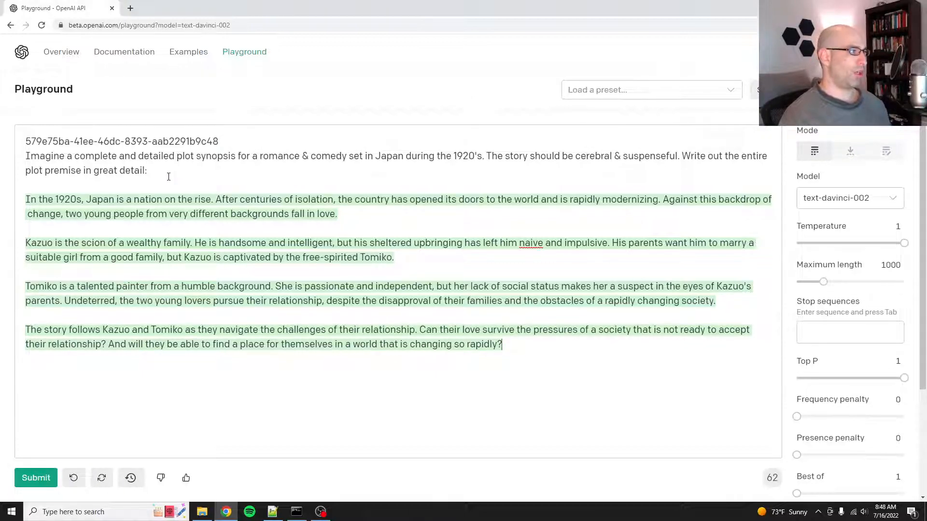
Step: Select 'premise' in the Playground prompt for rewording to 'outline', then resubmit
double_click(62, 170)
text(outlin)
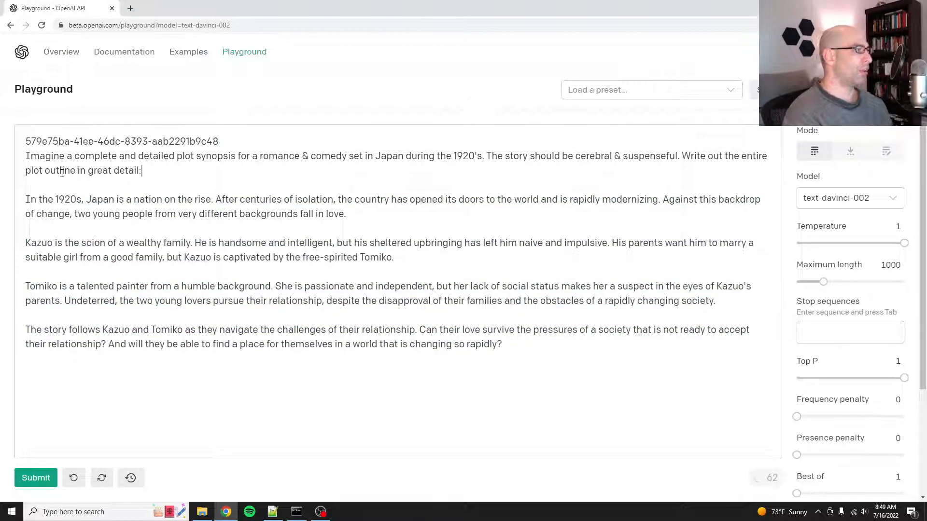
click(36, 478)
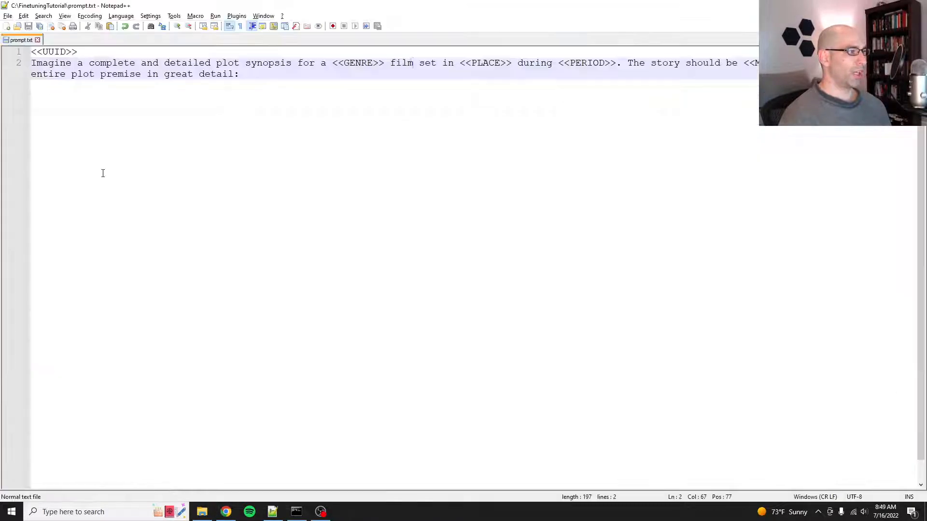
mouse_move(216, 191)
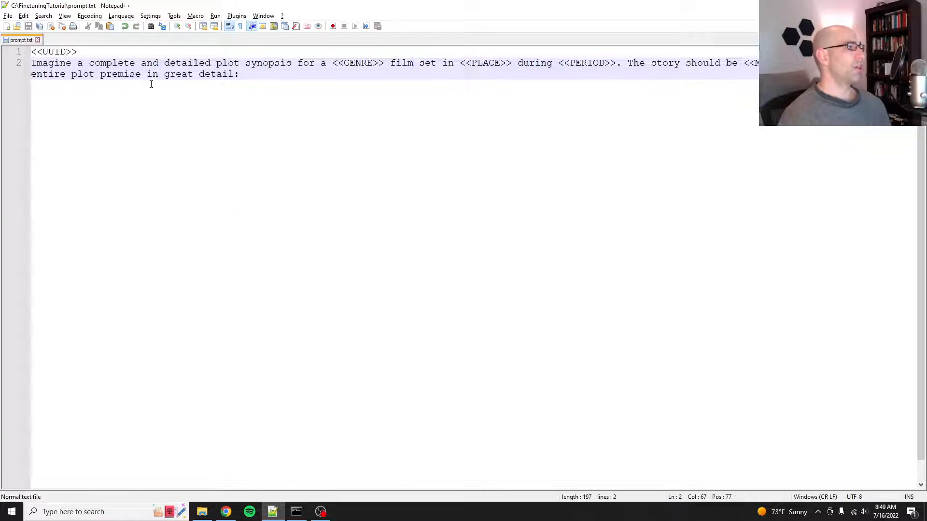
Step: Replace 'premise' with 'outline' in the prompt.txt template
double_click(120, 74)
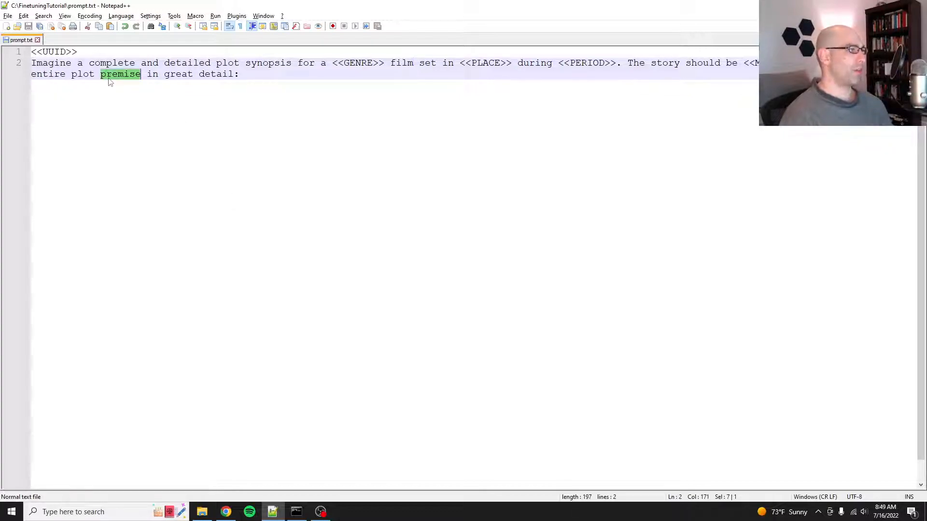
text(outline)
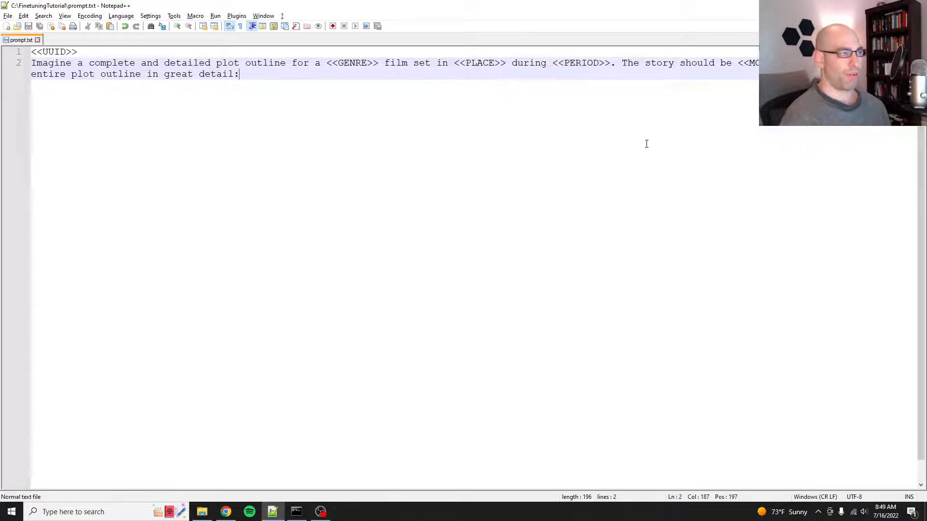
mouse_move(460, 339)
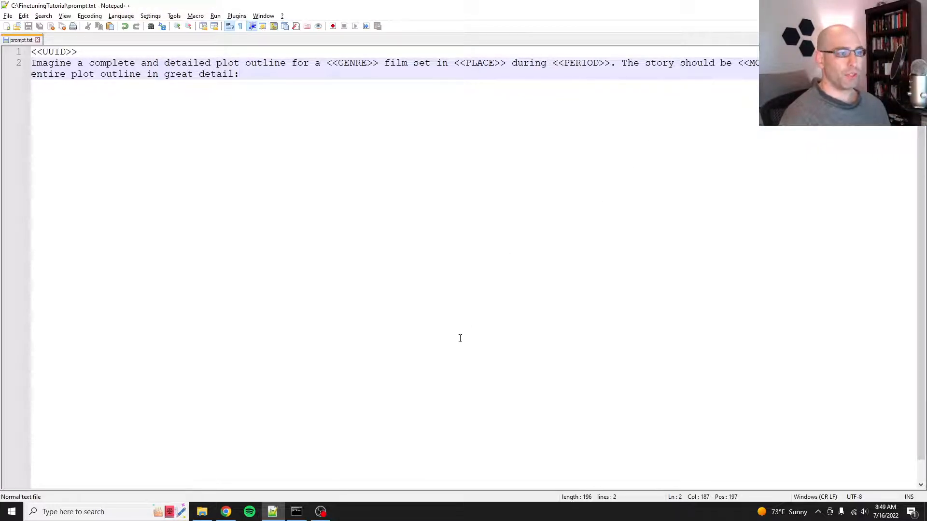
mouse_move(297, 512)
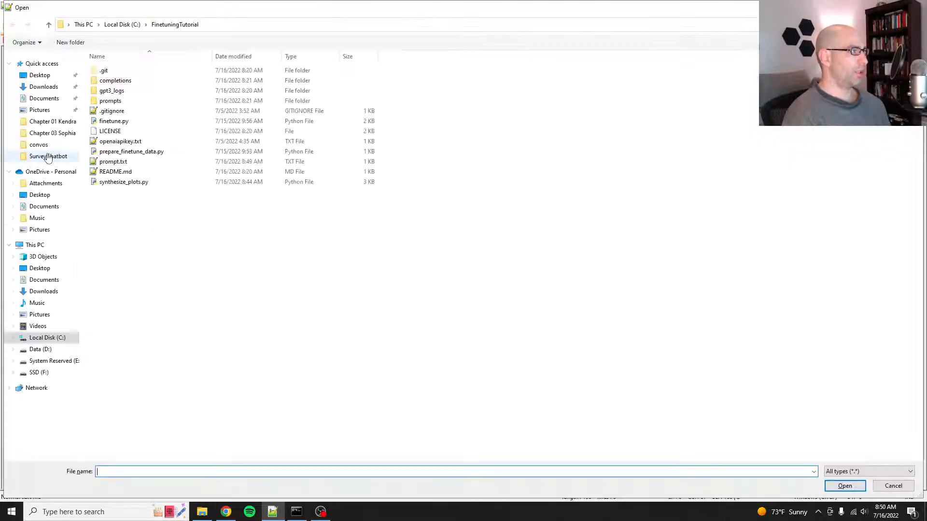
Step: Open synthesize_plots.py and scroll through its genre, place, period lists and main loop
click(296, 512)
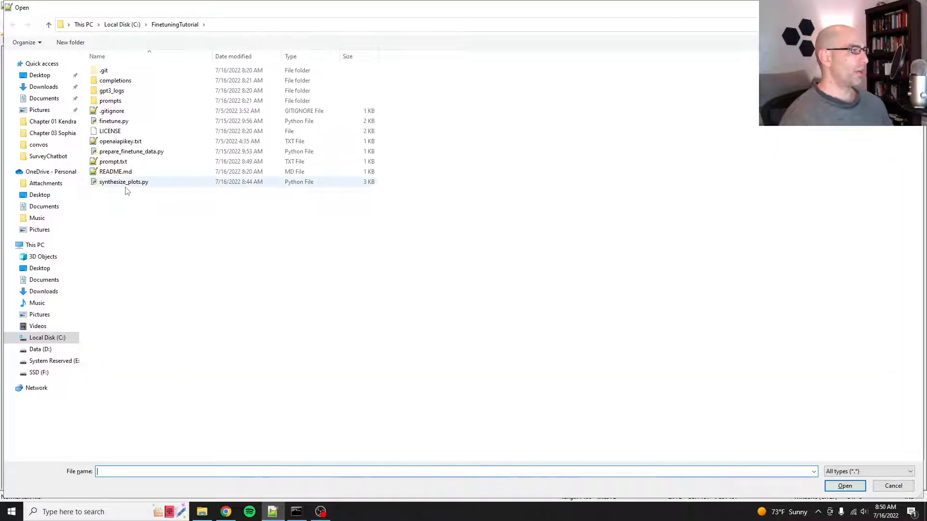
double_click(124, 182)
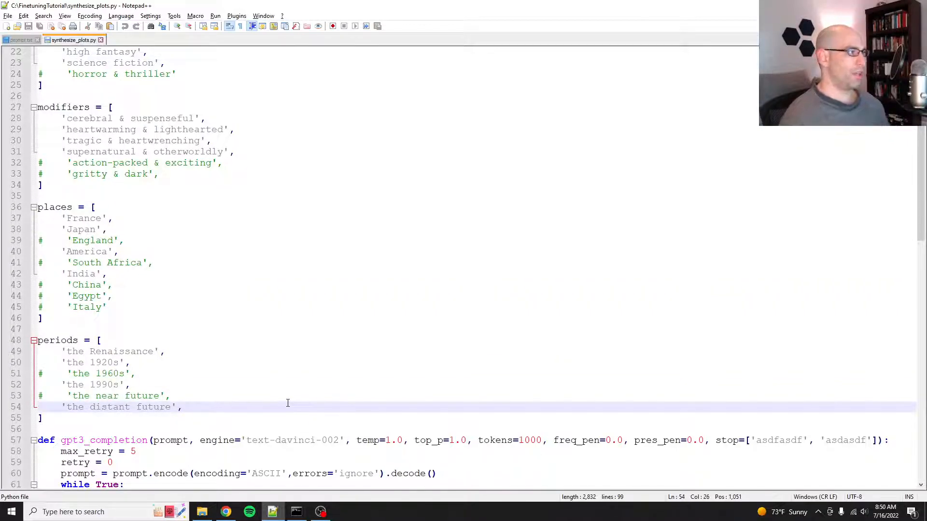
scroll(down, 3)
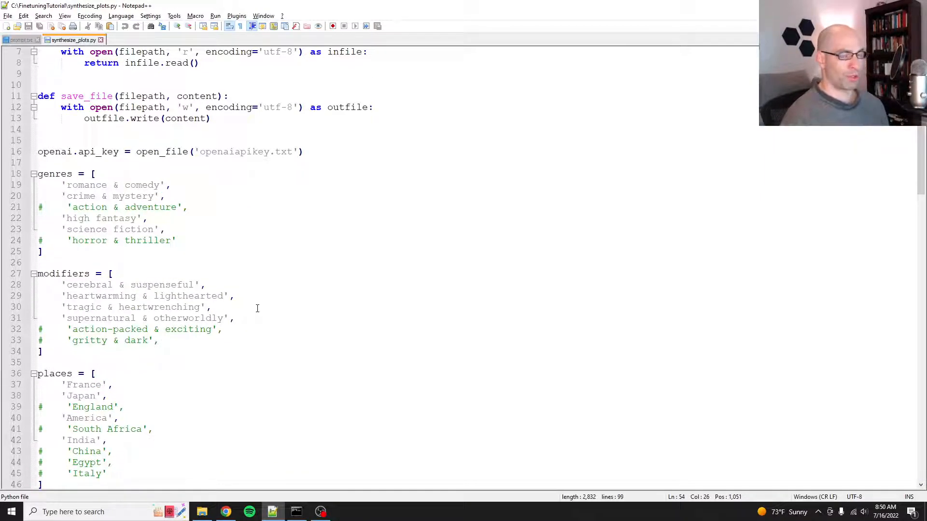
mouse_move(301, 398)
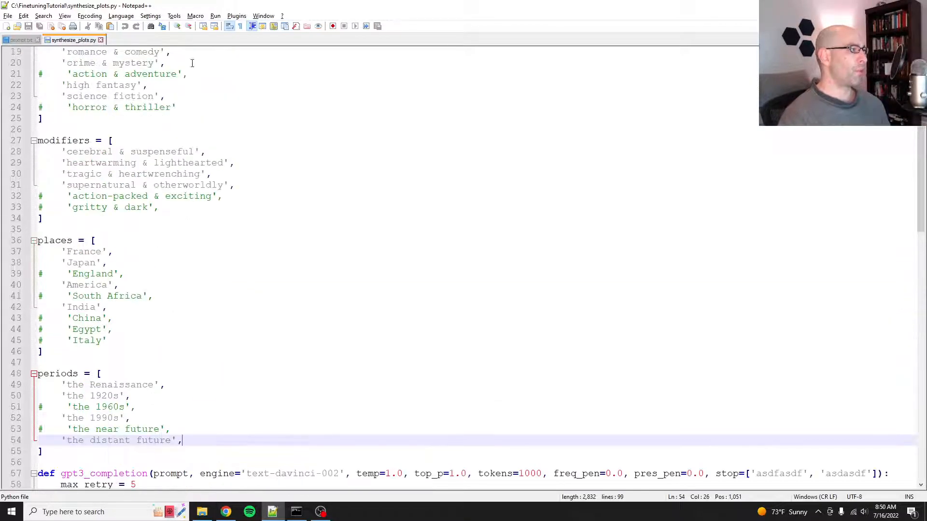
scroll(down, 3)
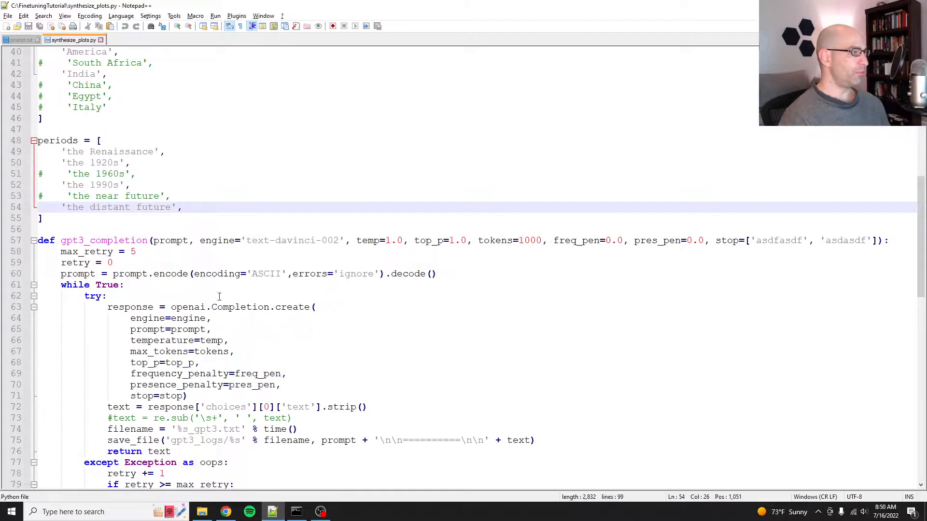
scroll(down, 3)
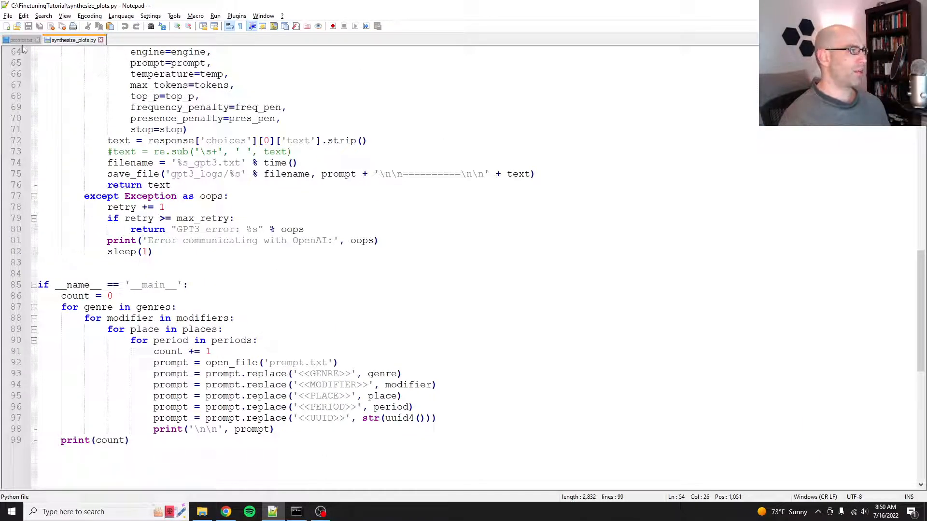
click(17, 40)
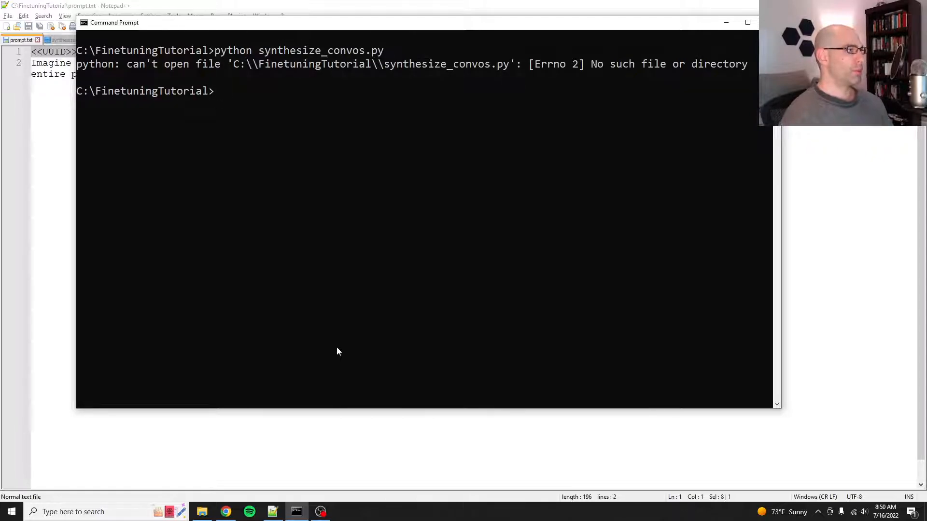
Step: Run synthesize_plots.py in Command Prompt, printing every filled prompt and a count of 256
text(python synthesize_)
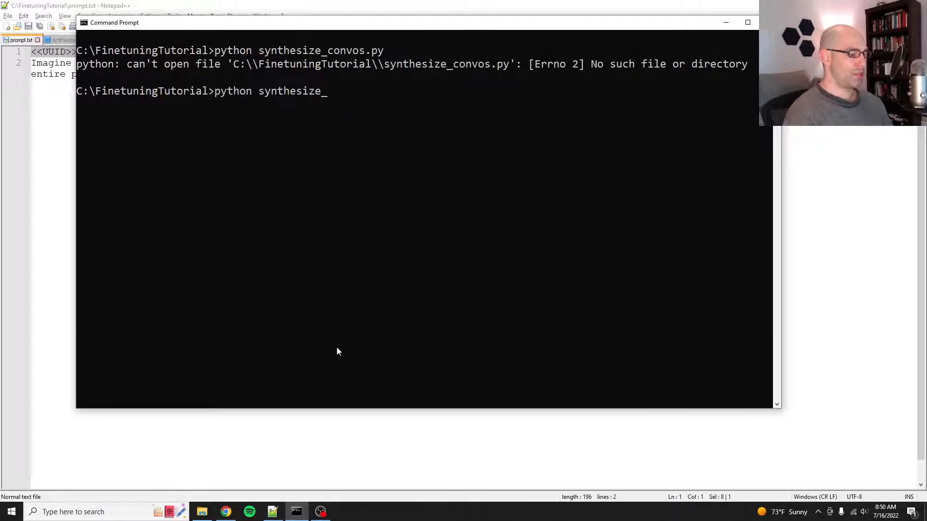
key(Enter)
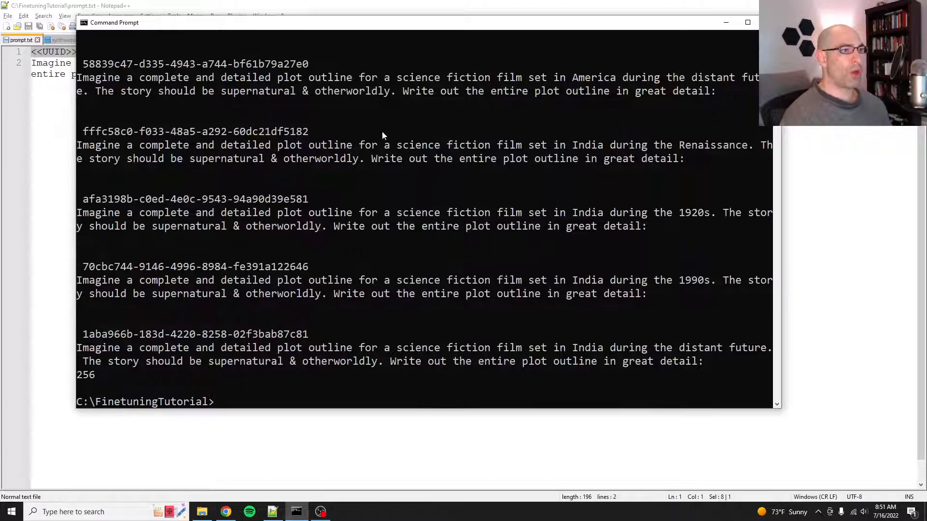
mouse_move(397, 199)
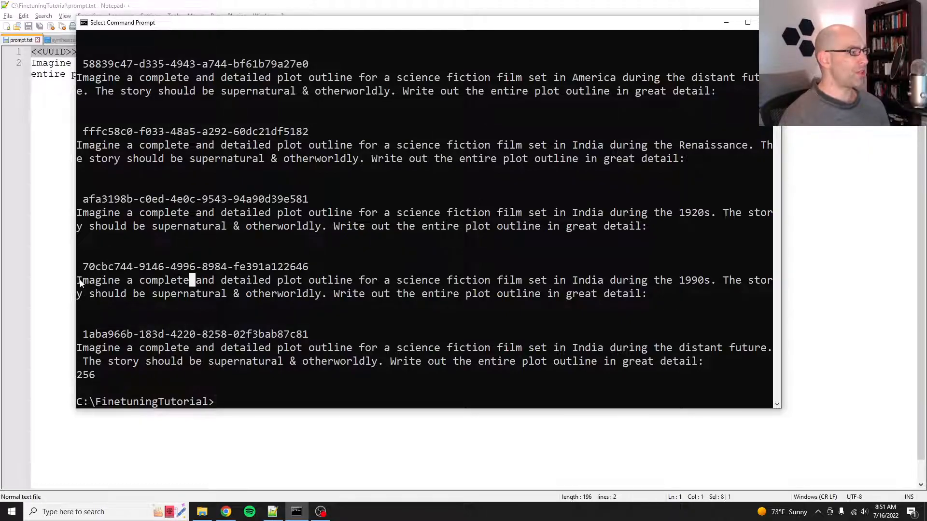
mouse_move(167, 281)
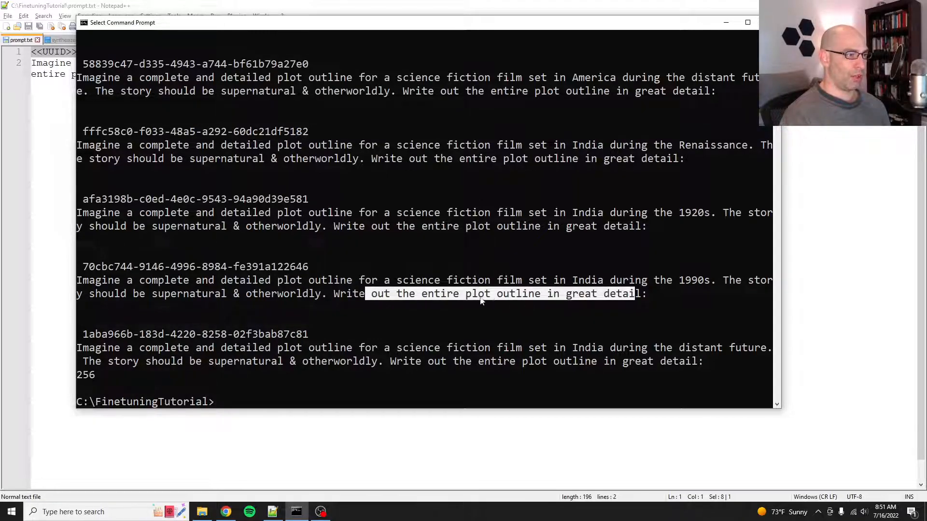
click(518, 294)
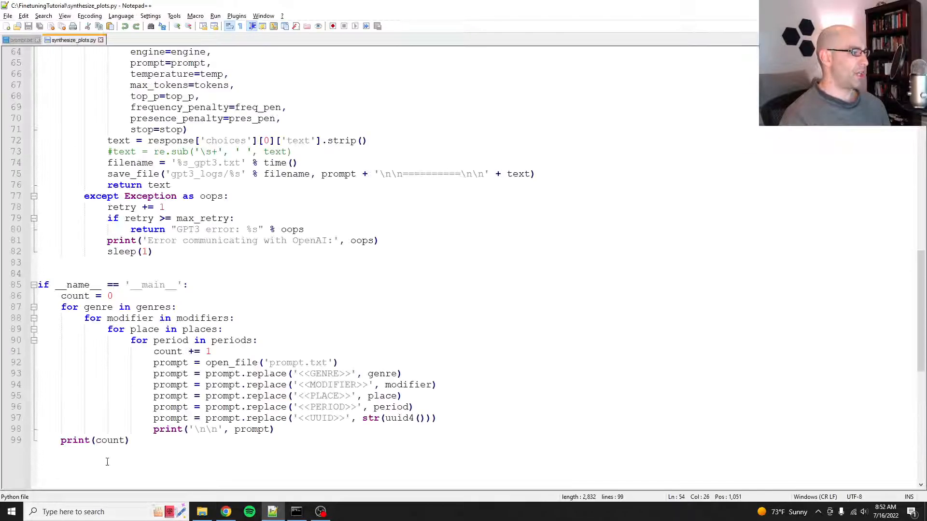
Step: Comment out count = 0, count += 1 and print(count) in synthesize_plots.py
click(183, 351)
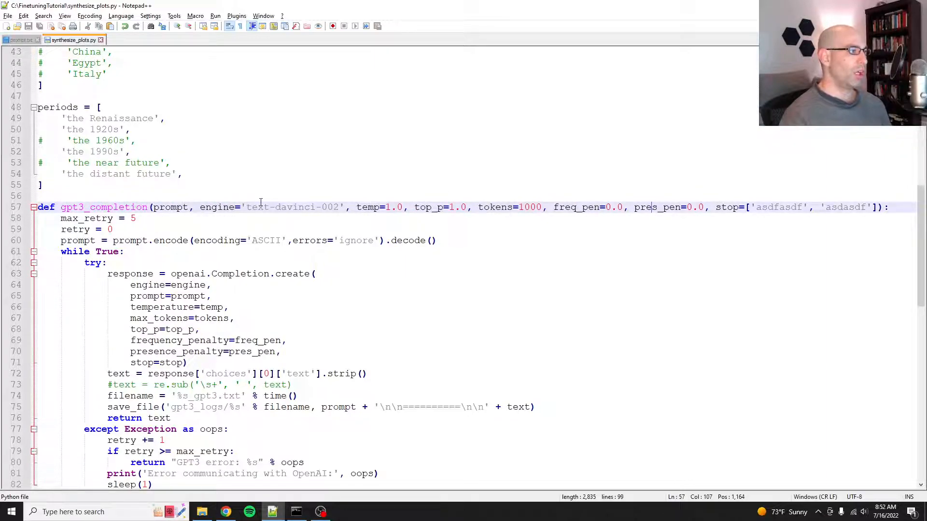
drag(247, 208, 442, 207)
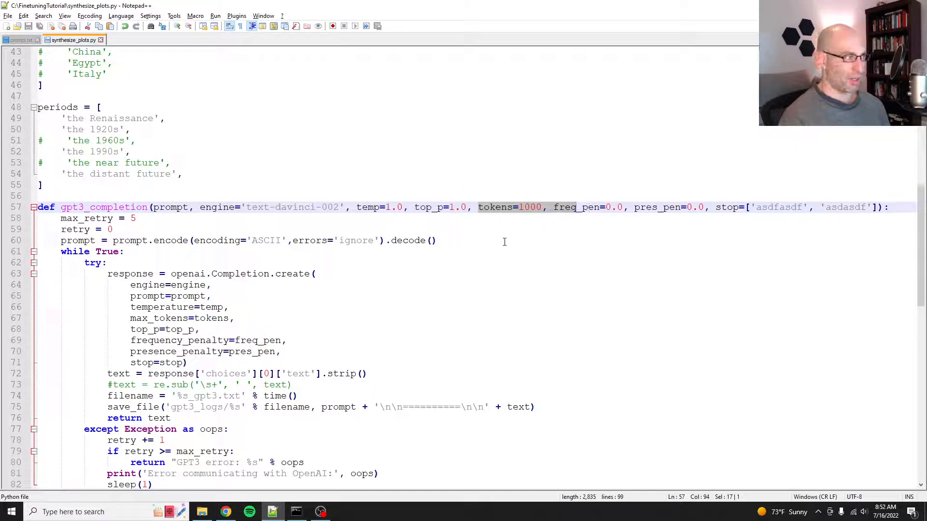
scroll(down, 3)
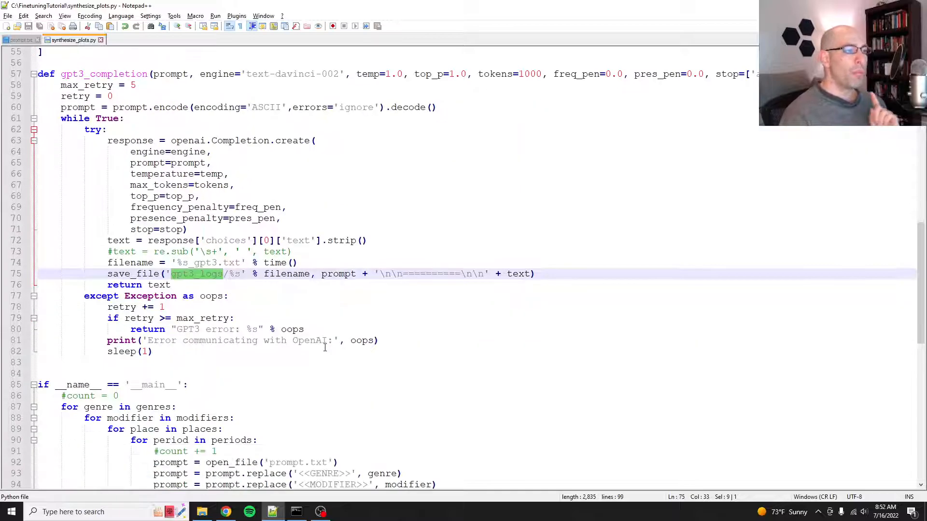
scroll(down, 3)
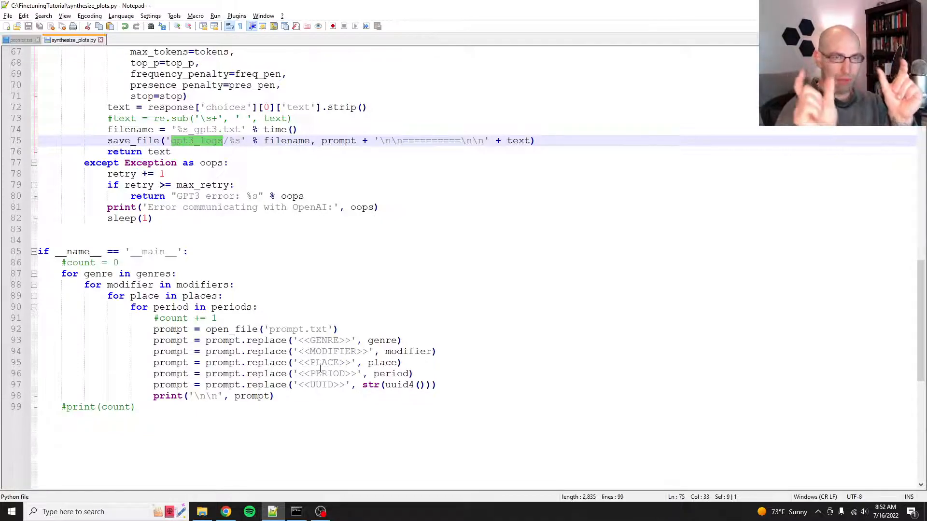
click(19, 41)
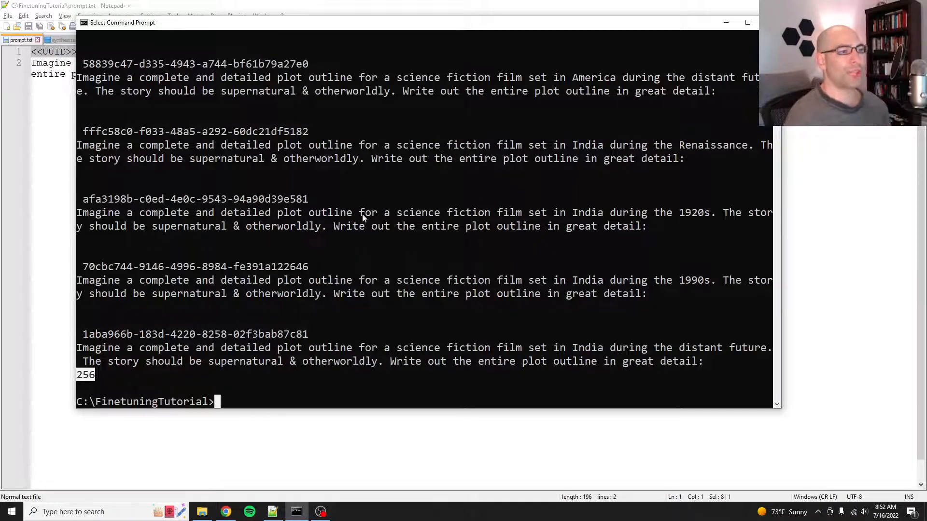
mouse_move(245, 435)
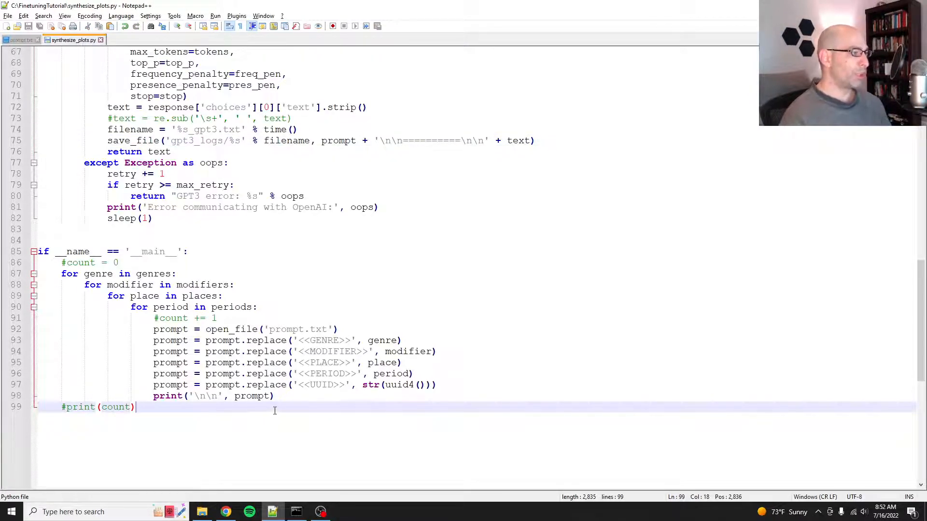
Step: Add completion = gpt3_completion(prompt) inside the loop
text(pr)
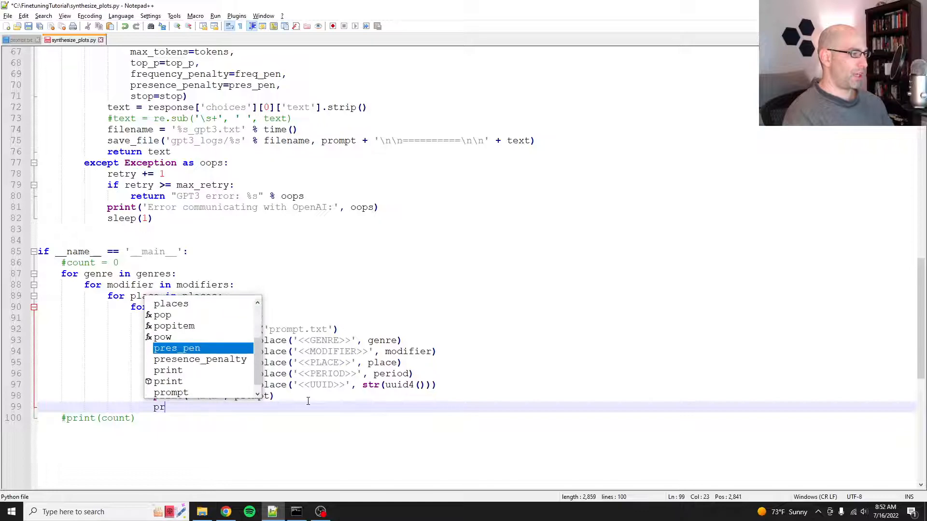
text(completion = gpt3_completion)
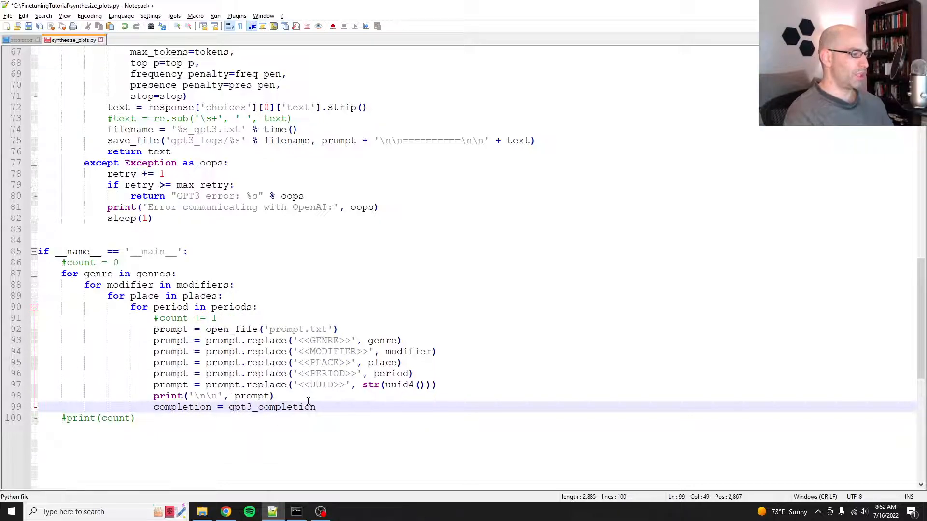
text((prompt)
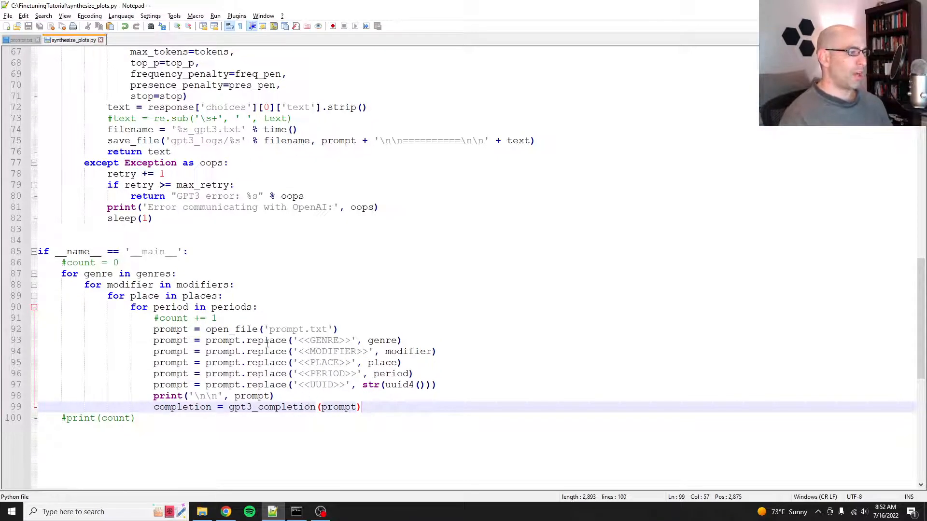
click(325, 362)
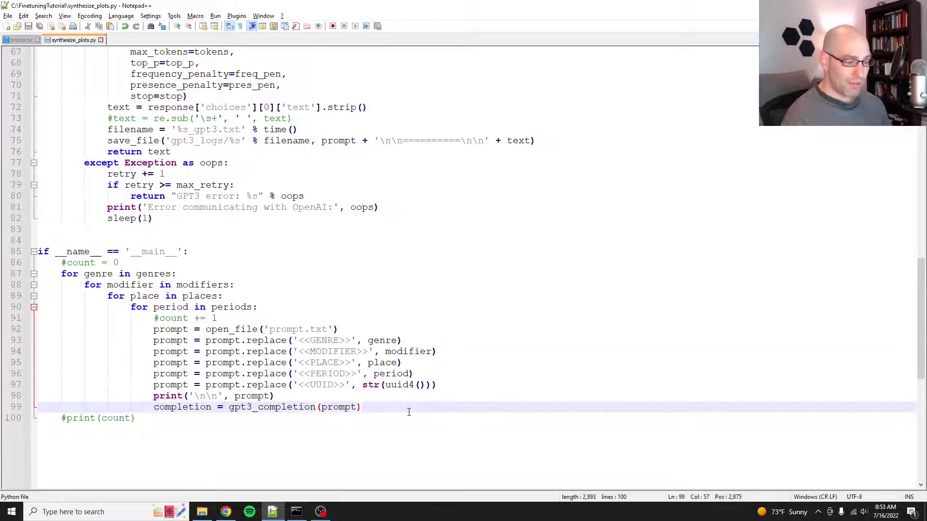
Step: Add an outprompt string with Genre, Location, Period, Modifier and PLOT OUTLINE fields, and select it
text(out)
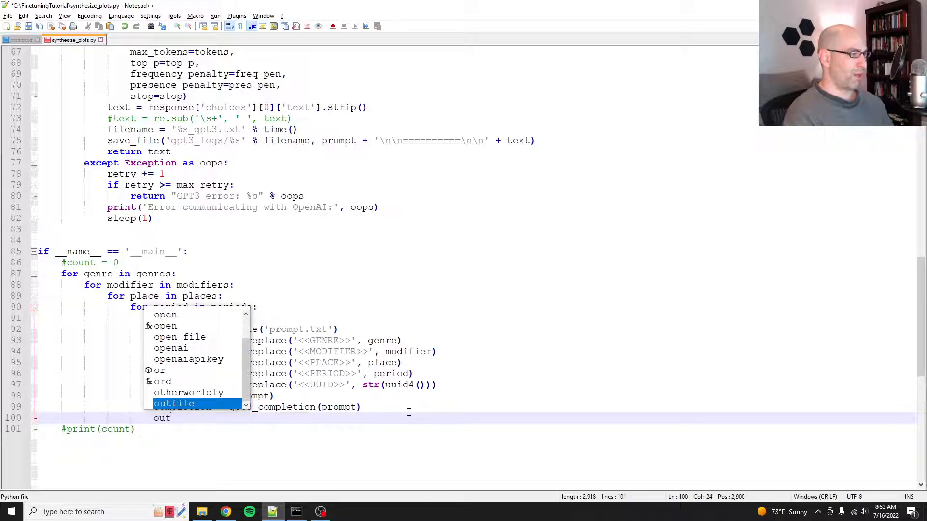
text(outprompt =)
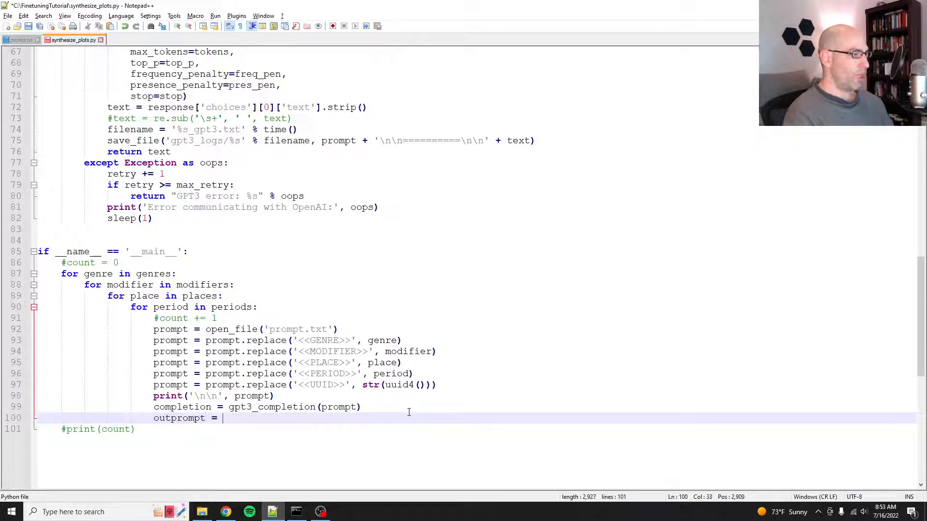
text(')
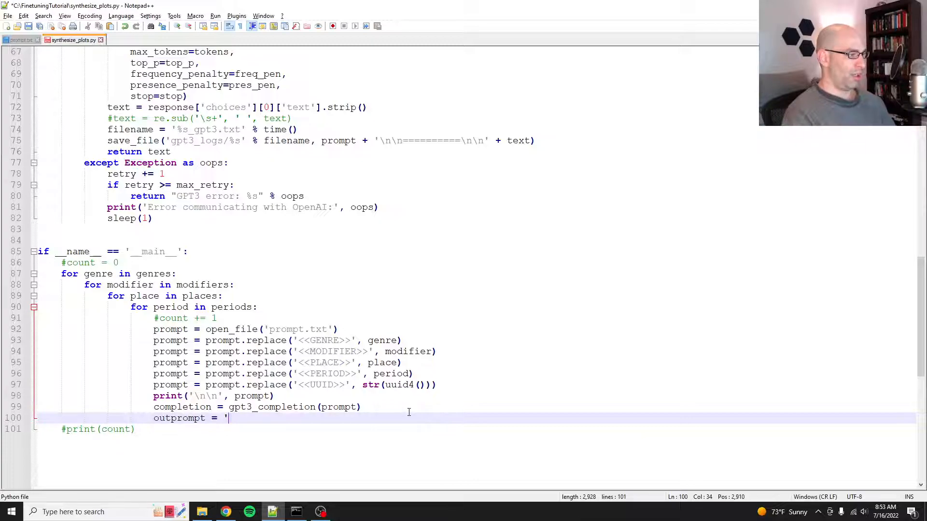
text(Genre: %)
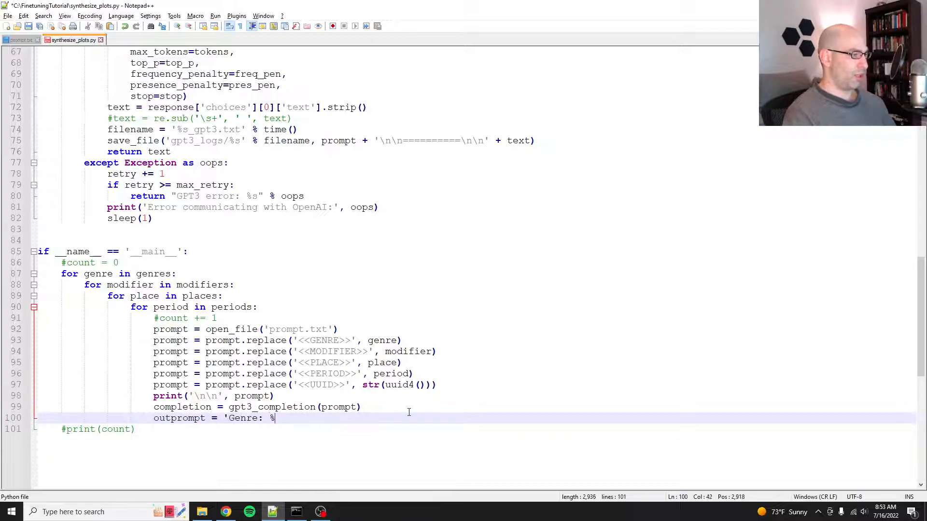
text(s\n)
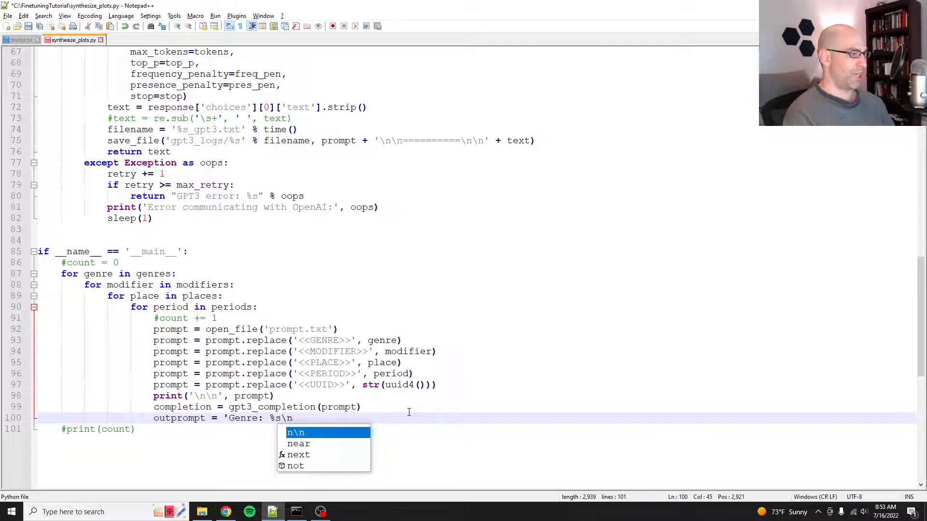
text(Location:)
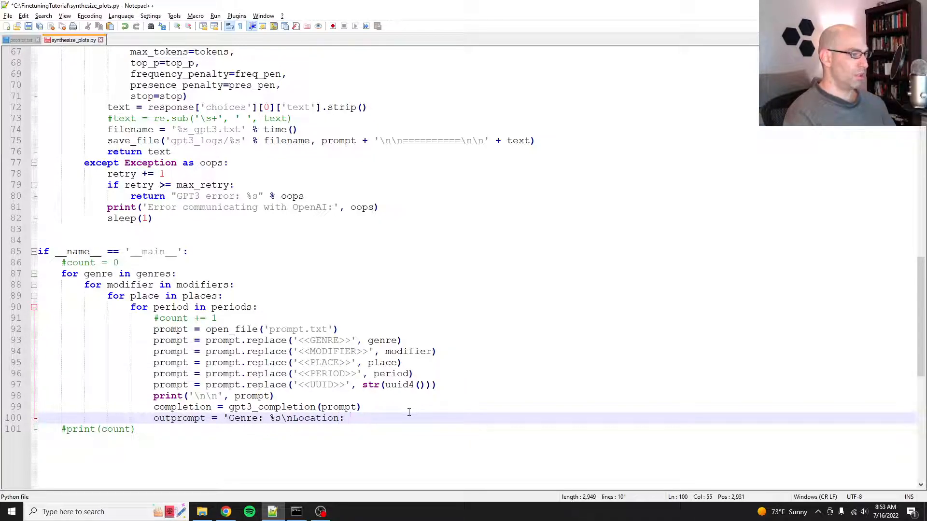
text(%s\)
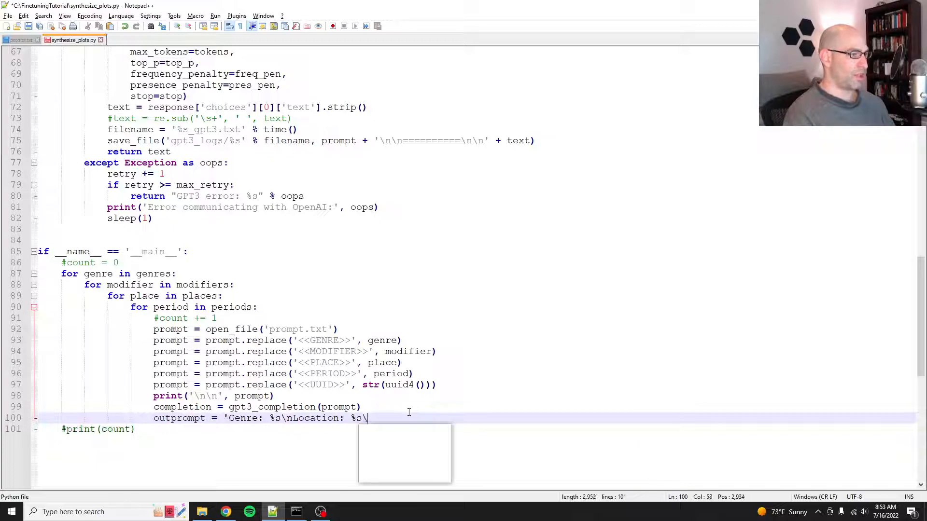
text(n)
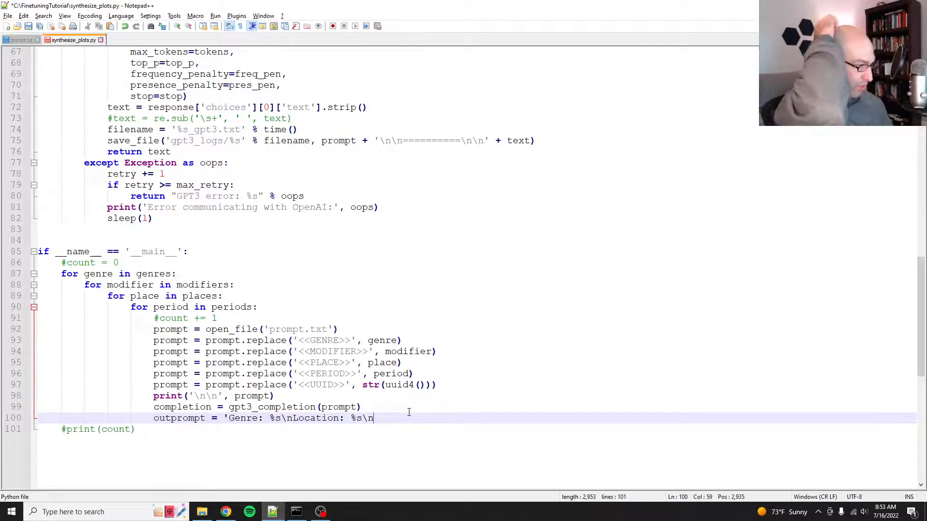
text(P)
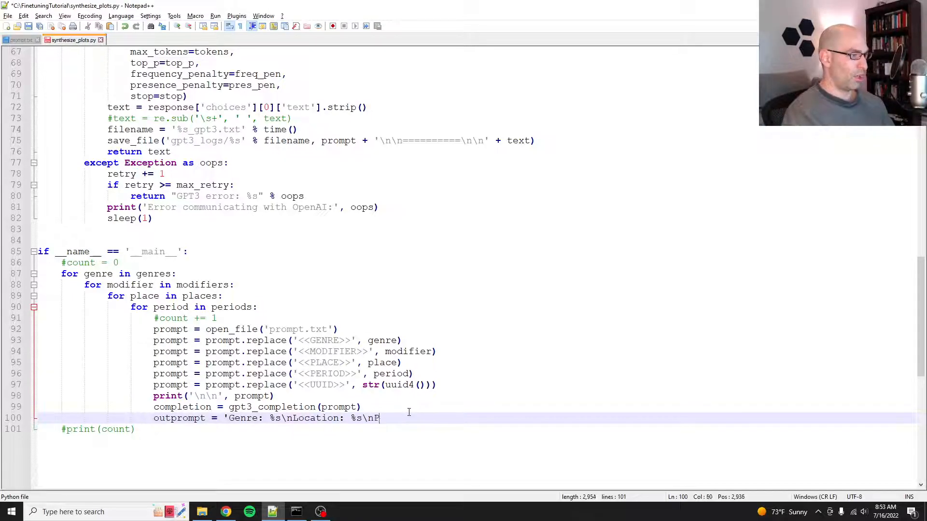
text(eriod: %s)
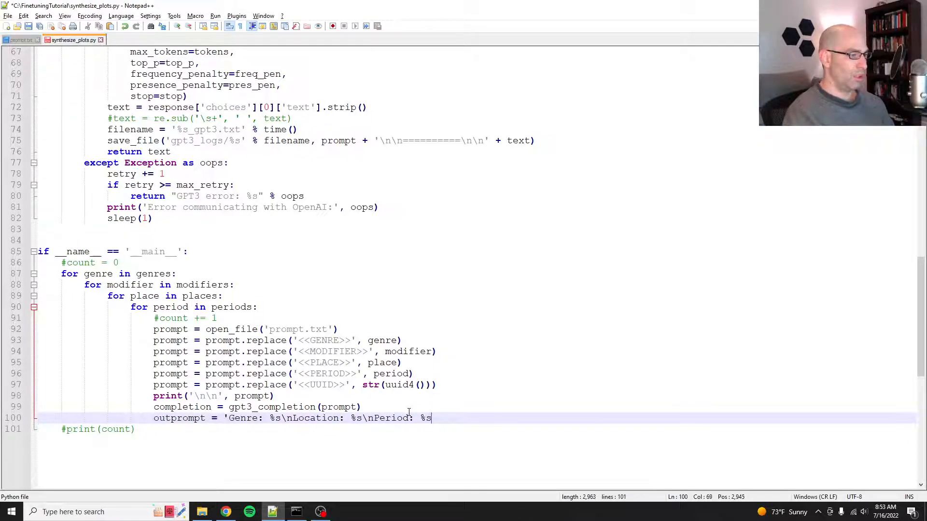
text(\n)
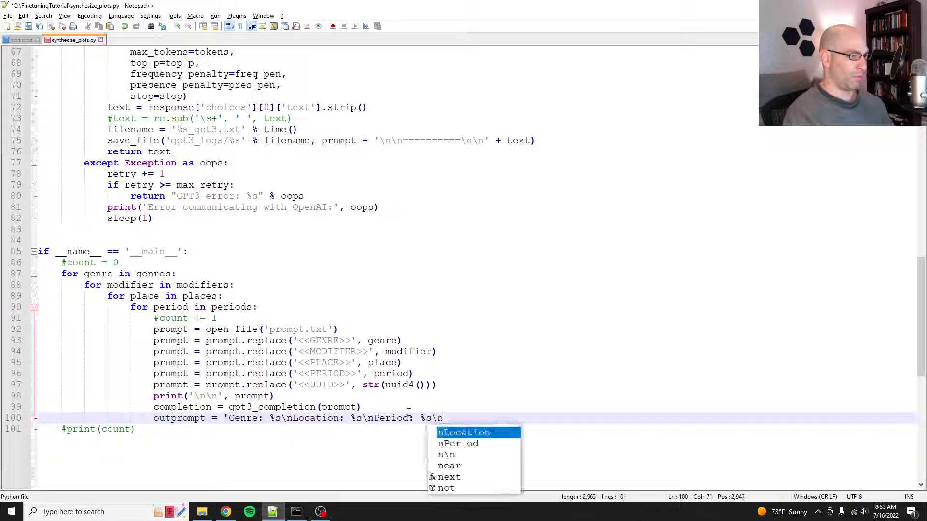
text(Modifier)
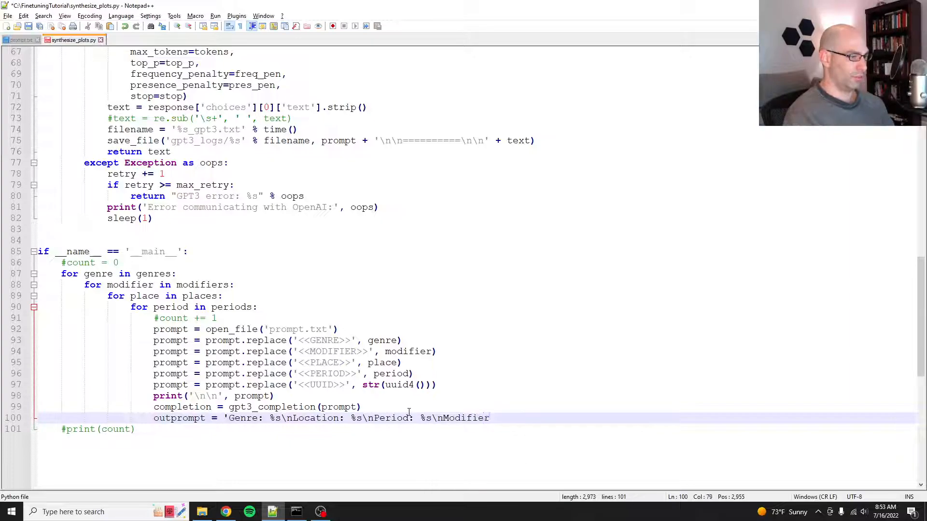
text(:)
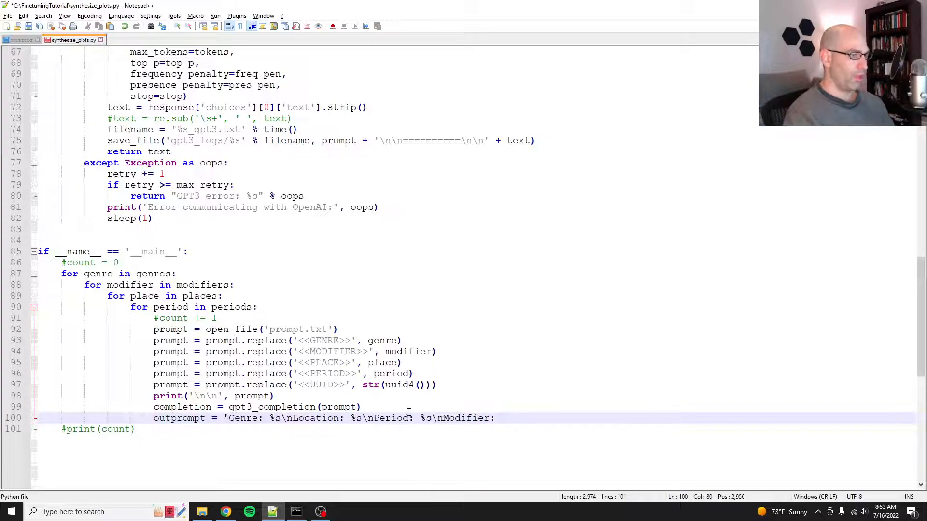
text(%s)
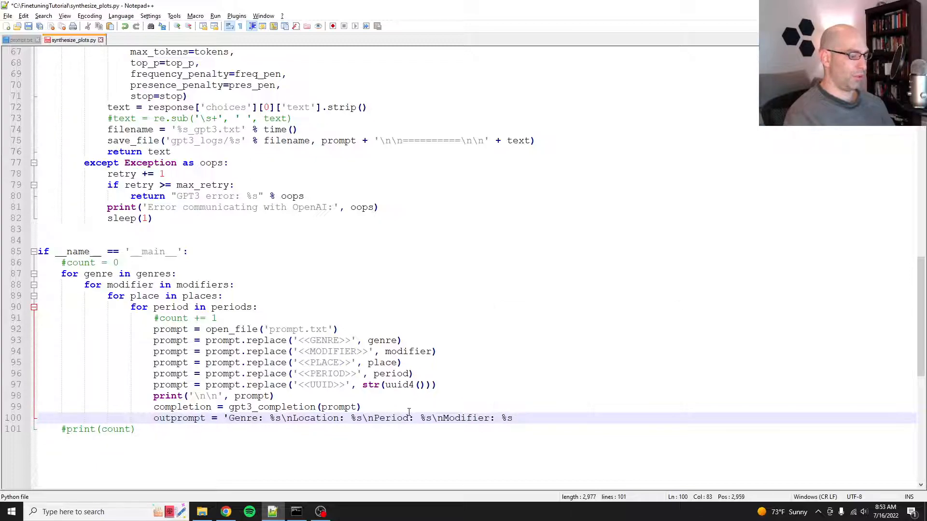
text(\n\n)
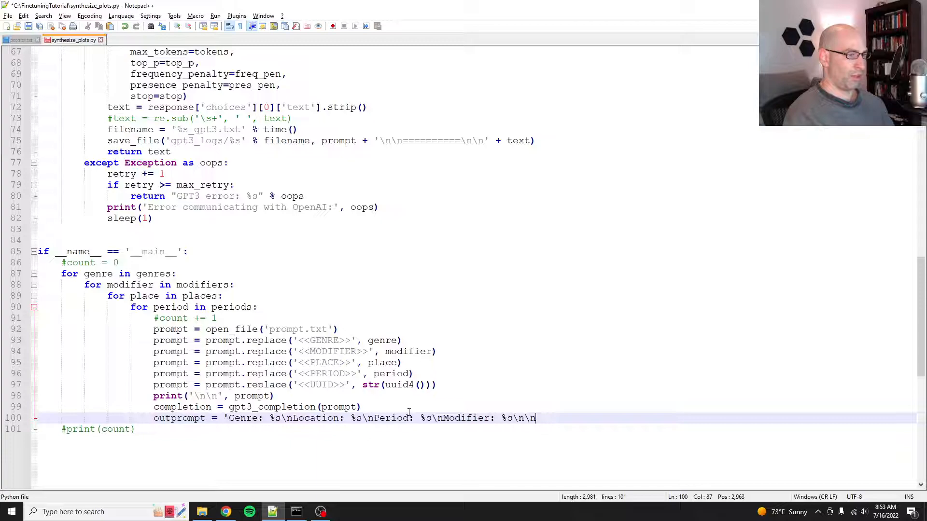
text(PLOT OUTLINE:)
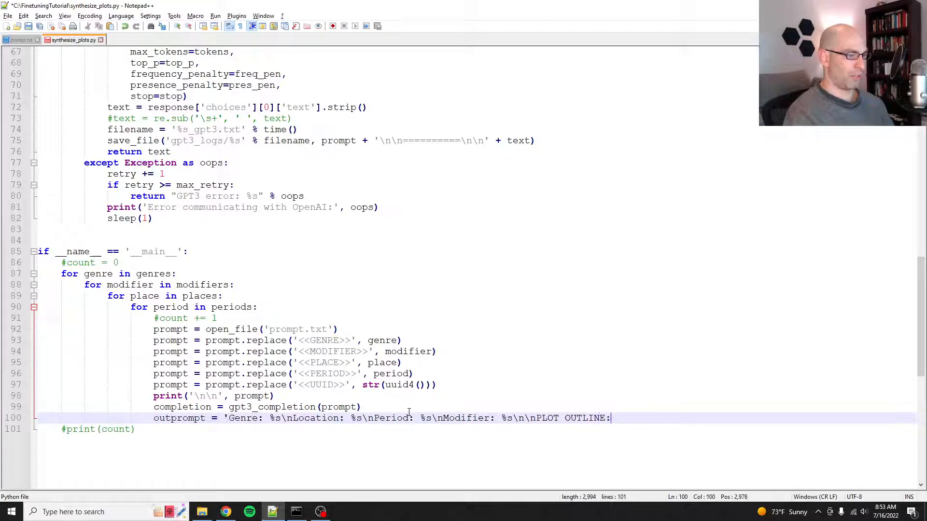
text(')
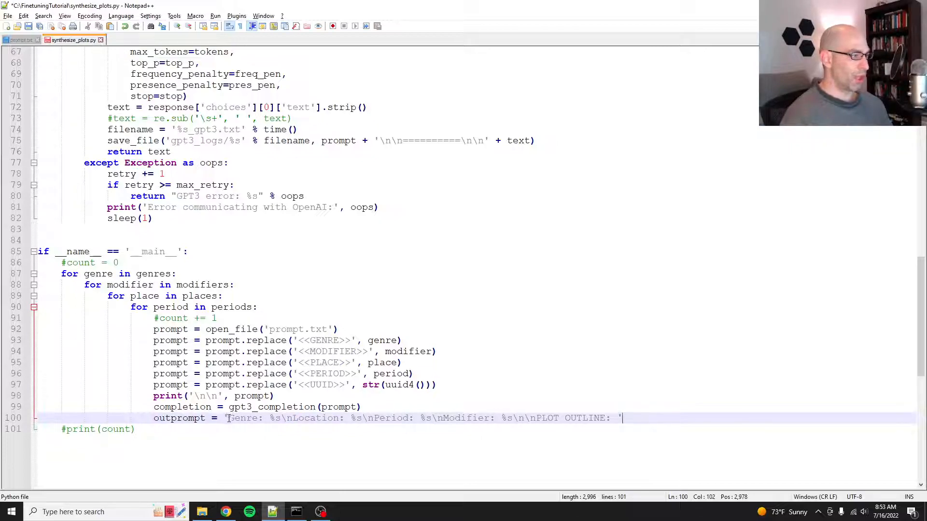
drag(230, 418, 615, 419)
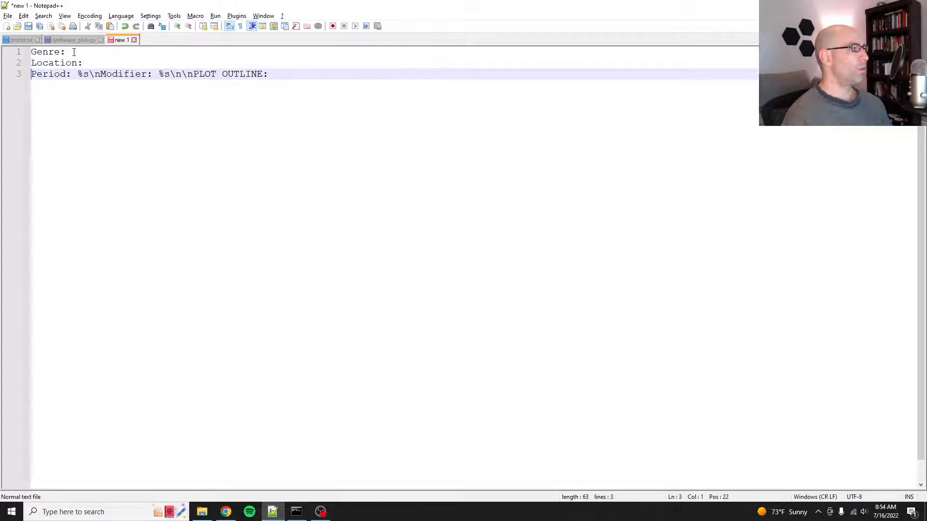
Step: Fill the sample tab with science fiction, India, the Renaissance and a cerebral, suspenseful modifier
key(Enter)
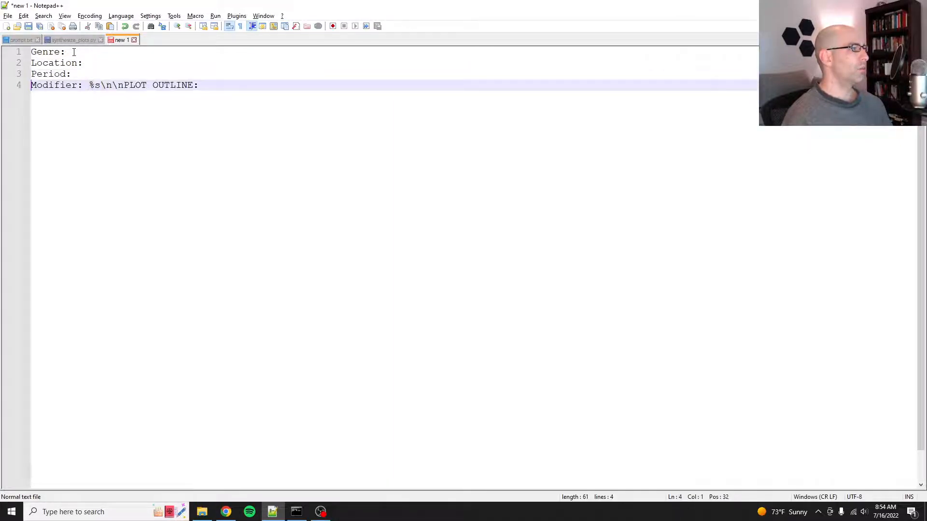
drag(90, 84, 124, 84)
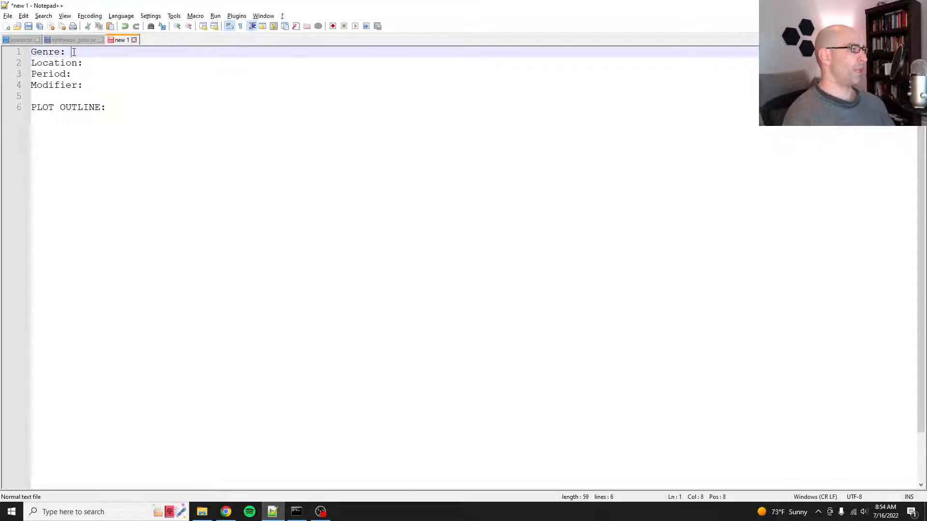
text($cifi)
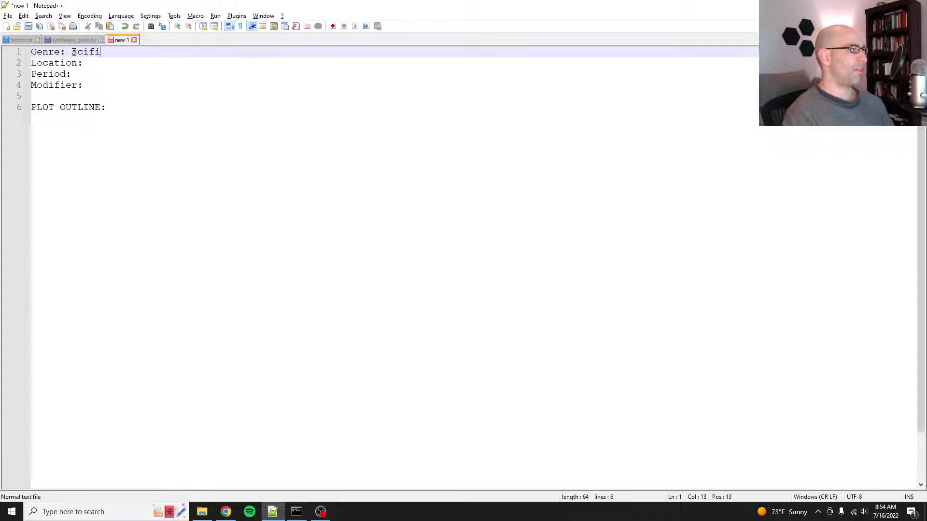
key(Backspace)
text( Ind)
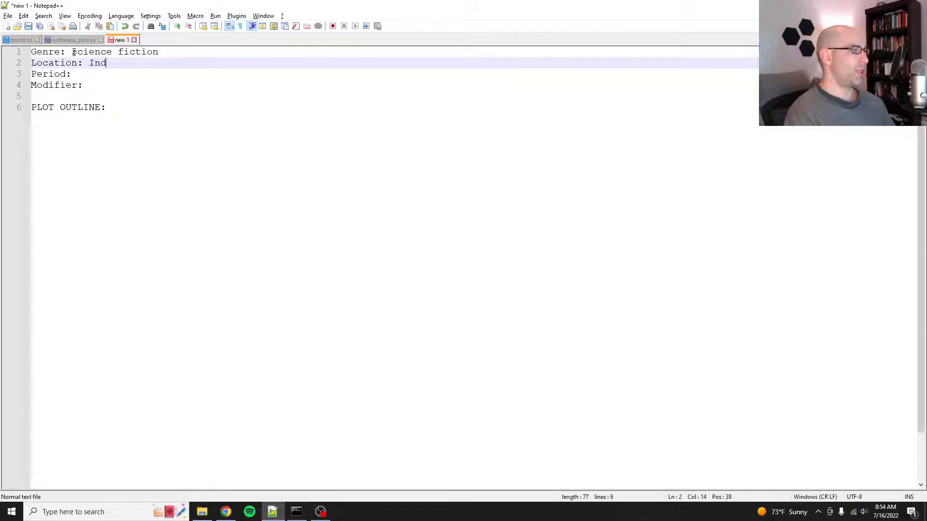
text(ia)
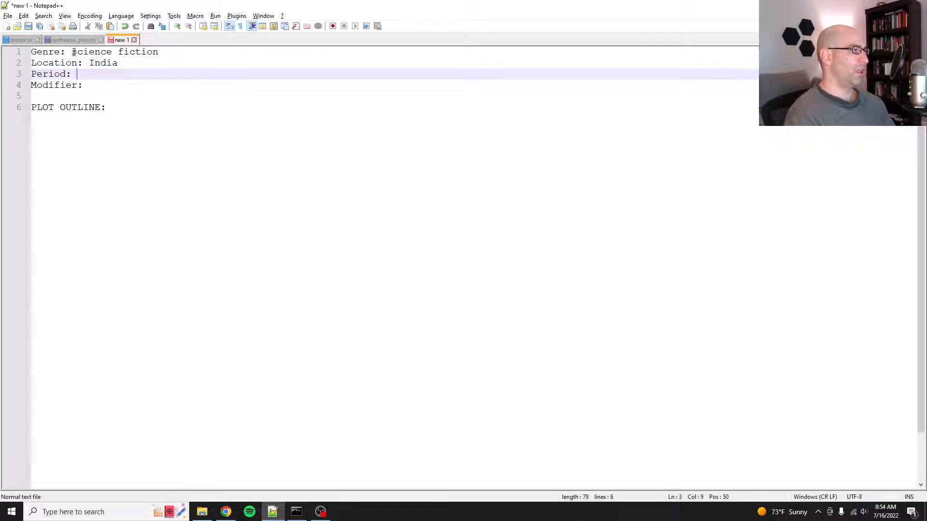
text(the Renais)
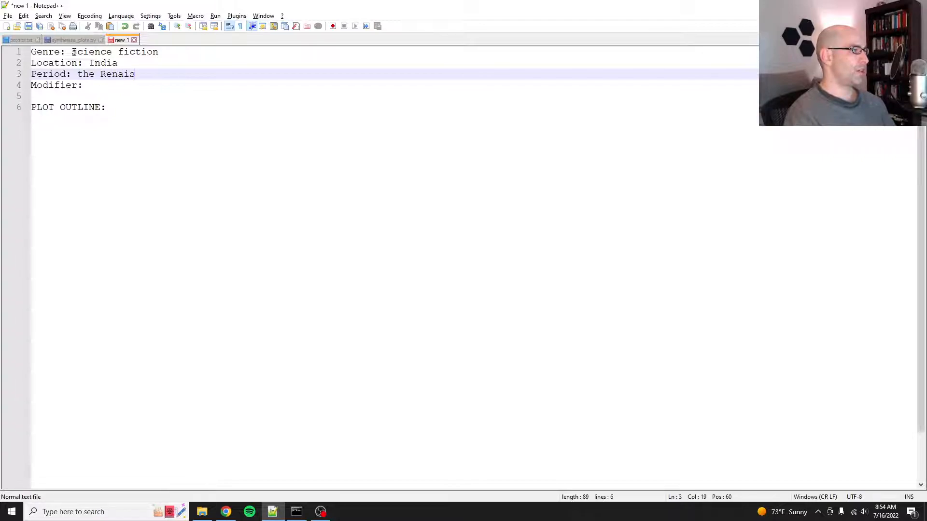
text(sance)
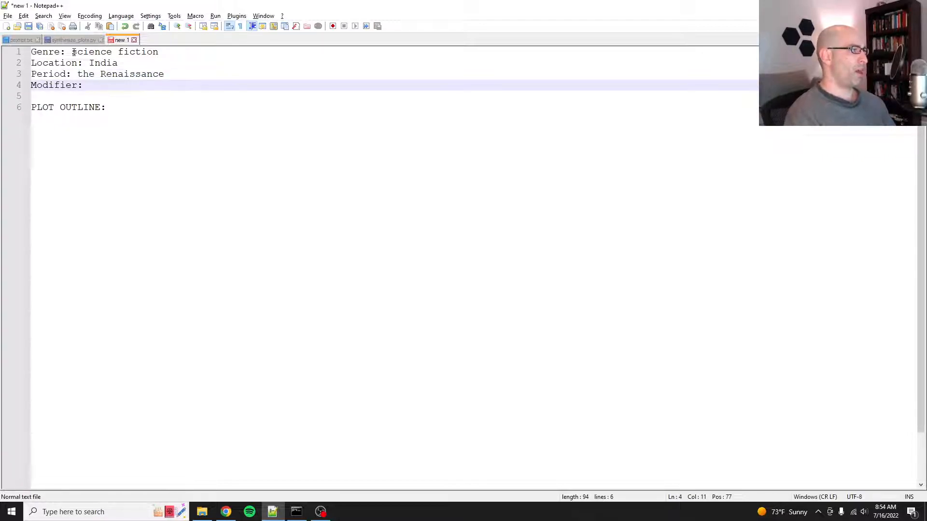
text(cerebral &)
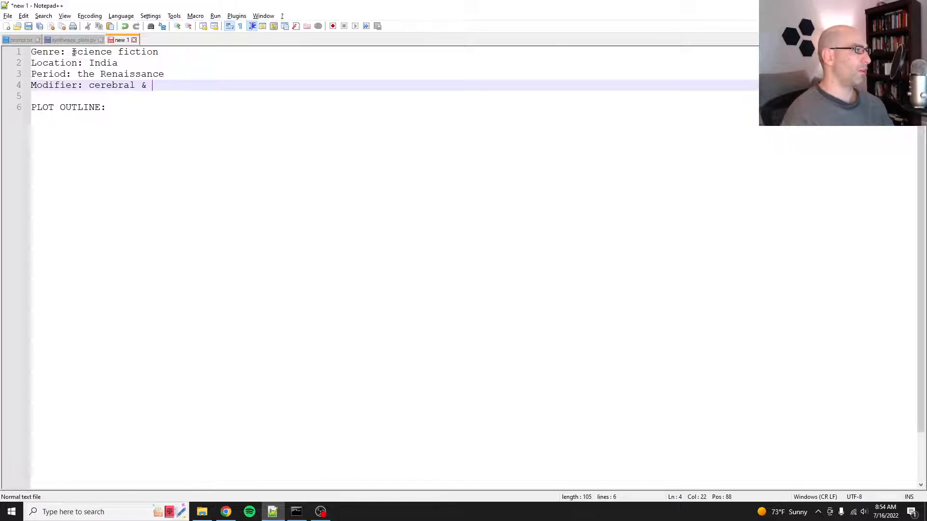
click(75, 40)
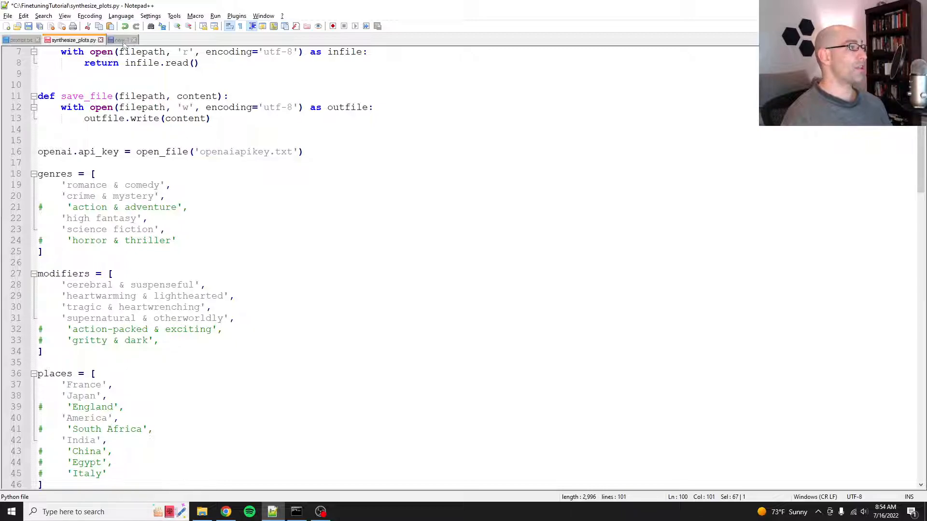
click(121, 39)
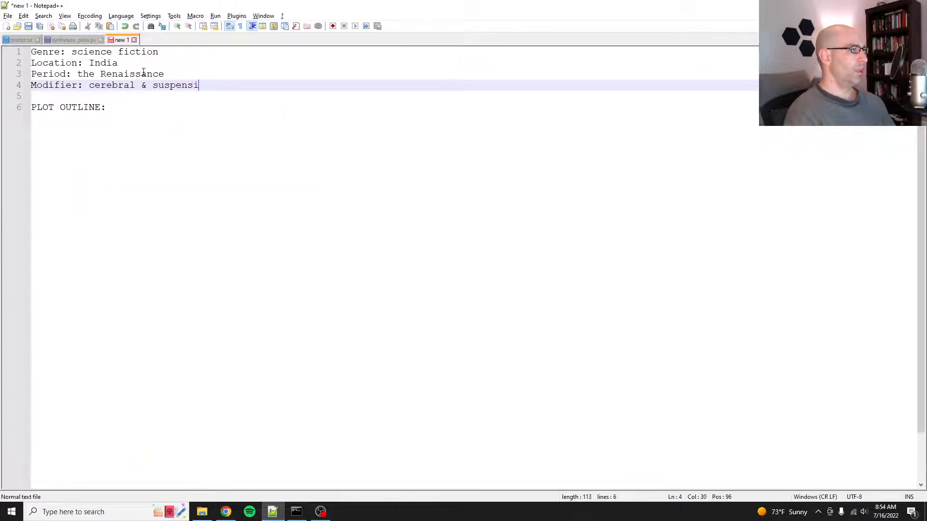
text(ful)
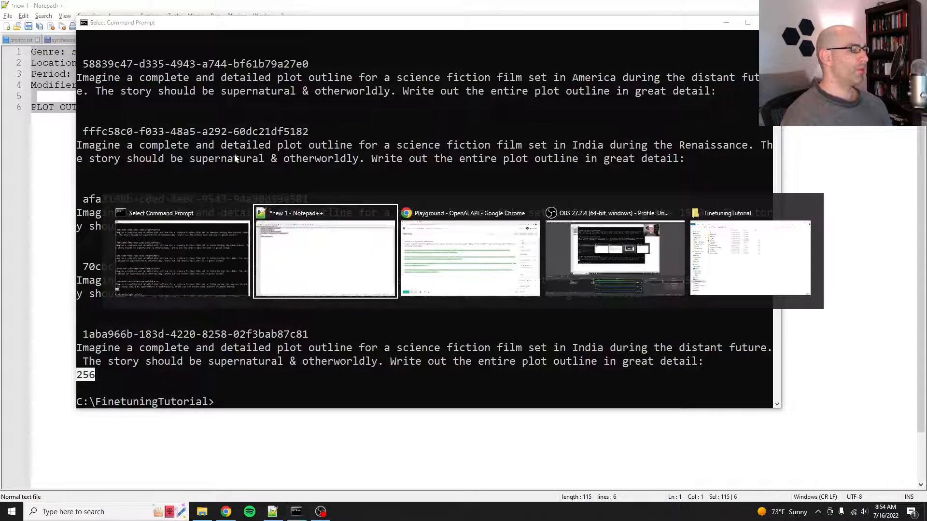
Step: Check the modifiers list in synthesize_plots.py to match the sample's 'suspenseful' spelling
click(470, 258)
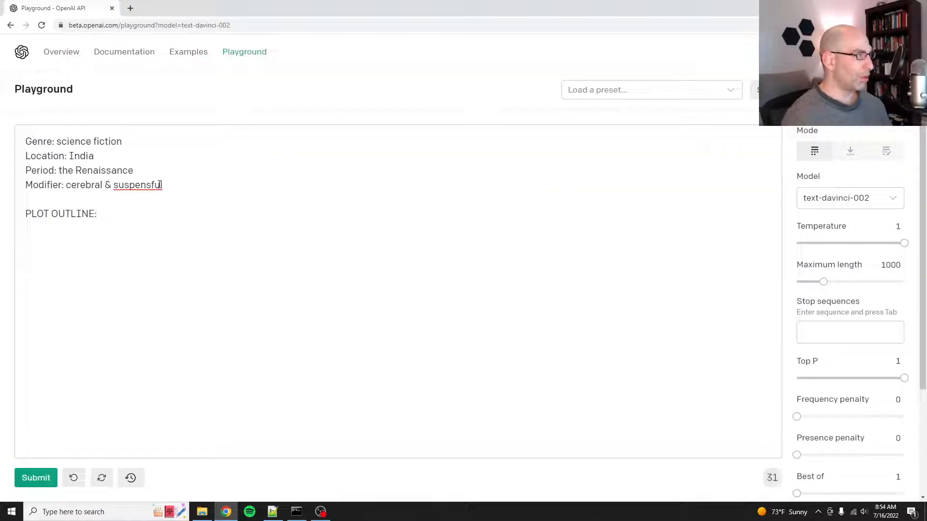
key(alt+tab)
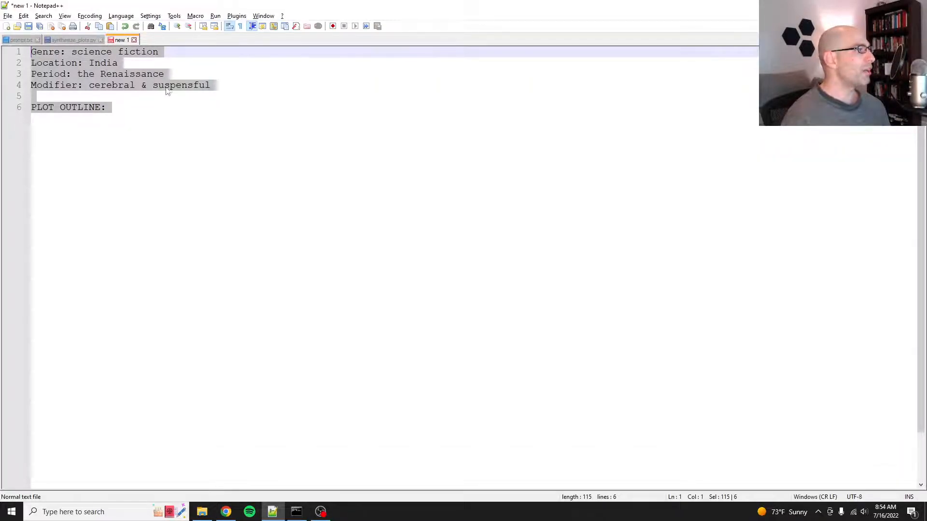
click(112, 107)
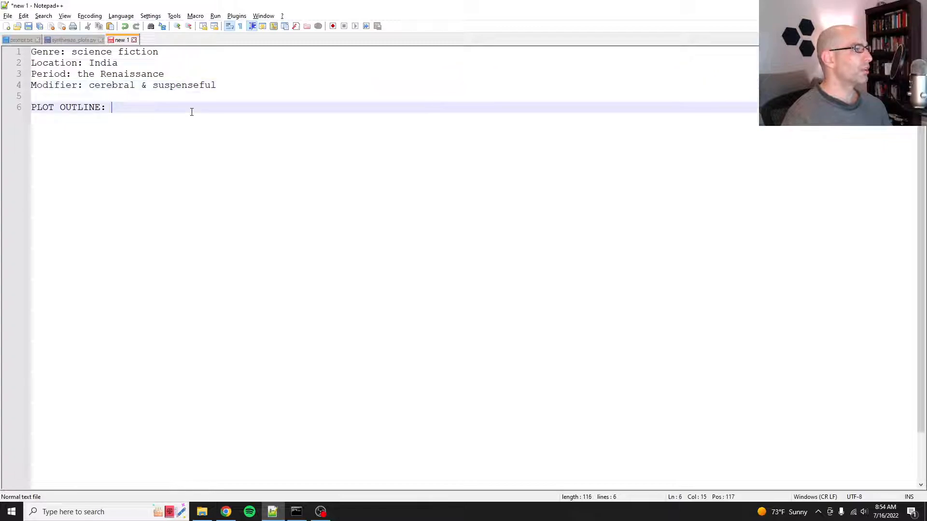
click(68, 40)
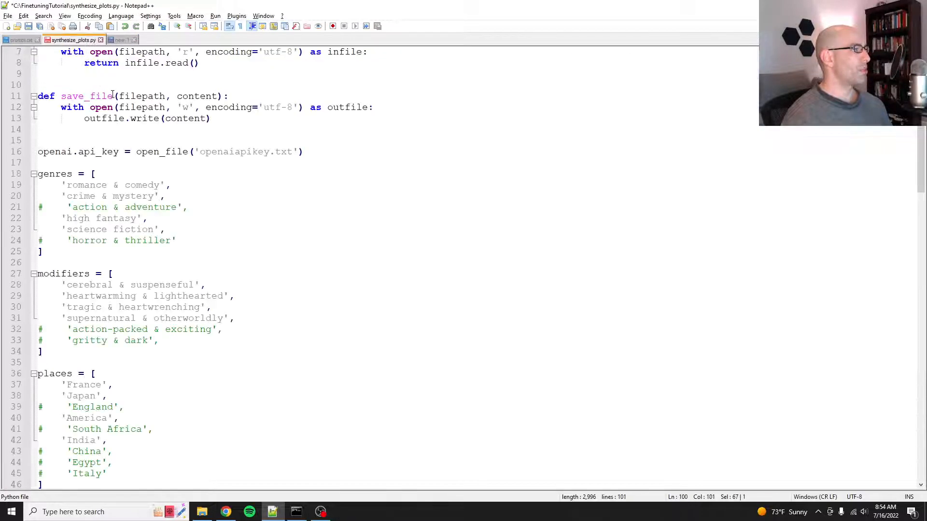
scroll(up, 3)
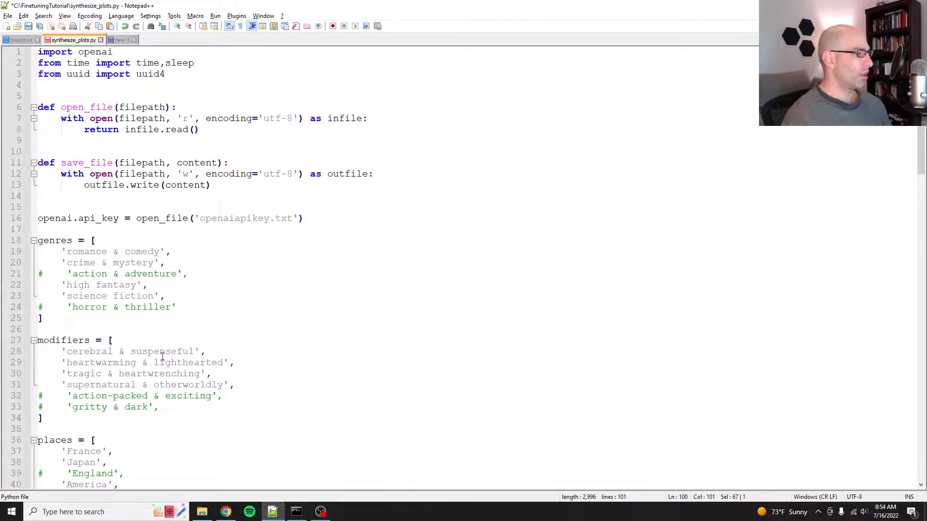
double_click(161, 351)
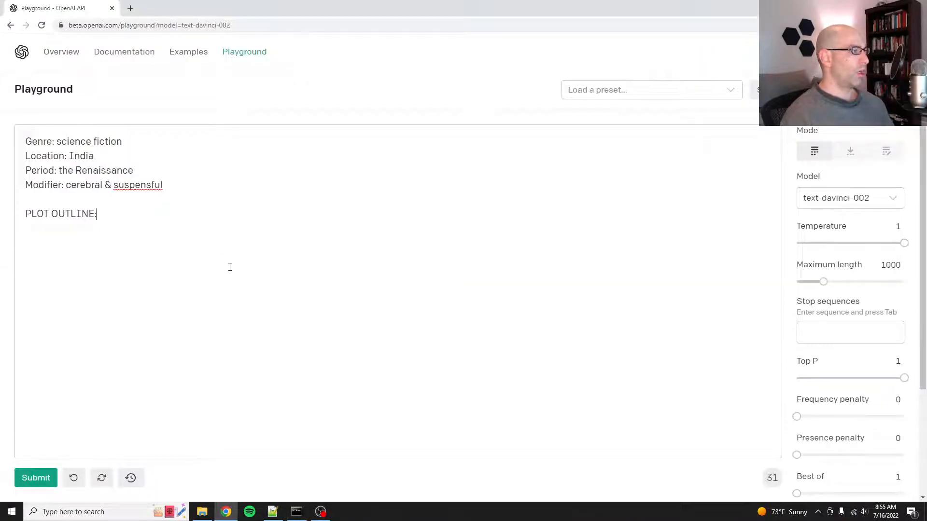
Step: Submit the sample prompt to generate the Renaissance India girl-on-the-run plot outline
click(36, 477)
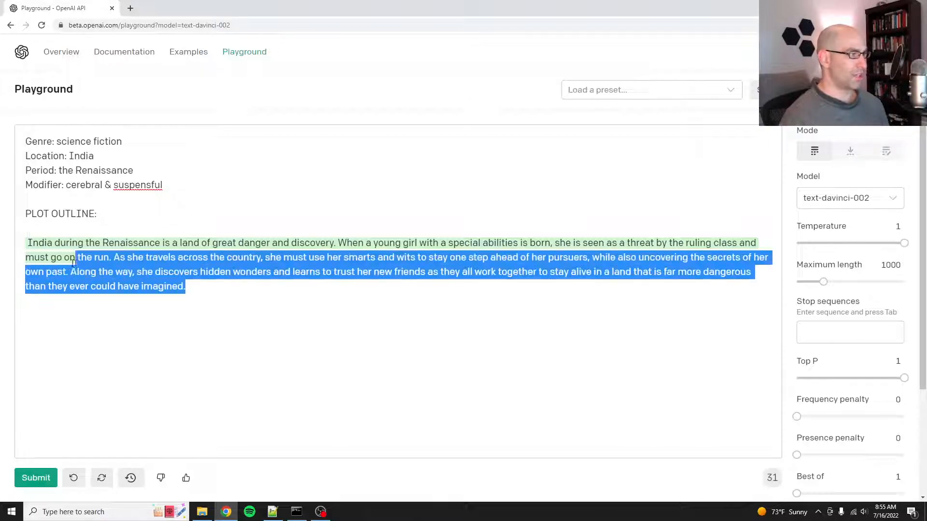
click(230, 285)
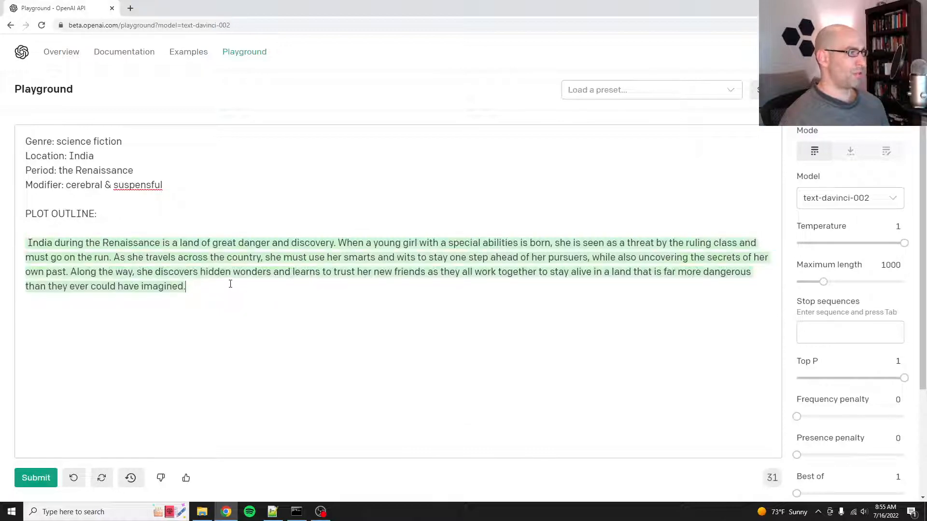
mouse_move(238, 290)
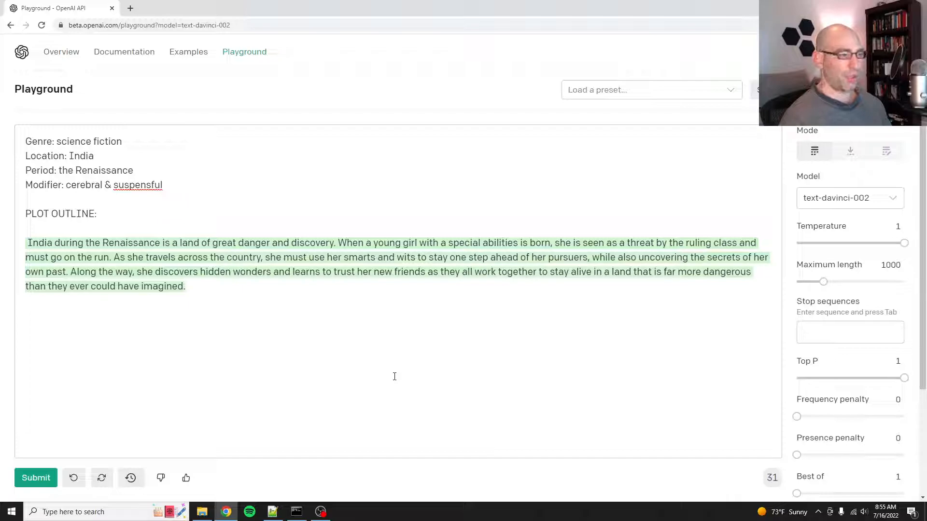
key(alt+tab)
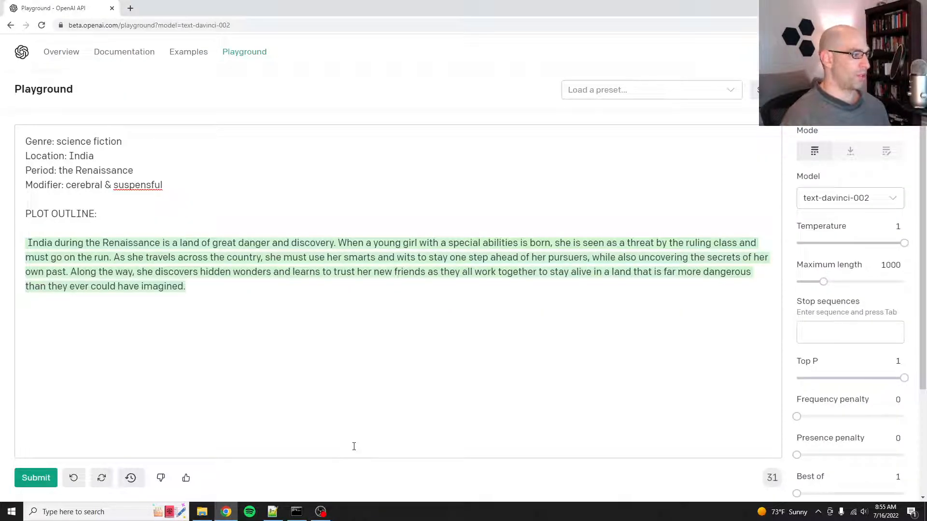
mouse_move(272, 326)
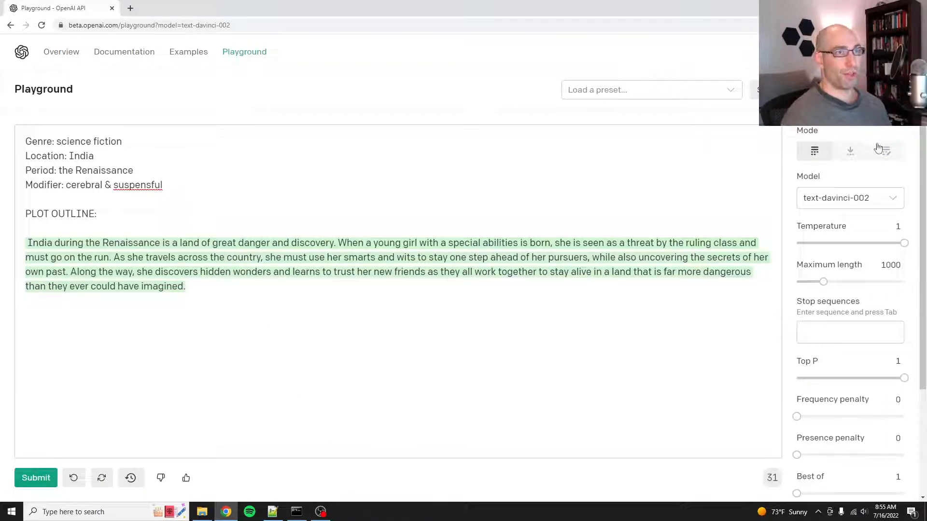
Step: Reload the Playground, discard the earlier prompt, and return to plain completion mode
click(886, 150)
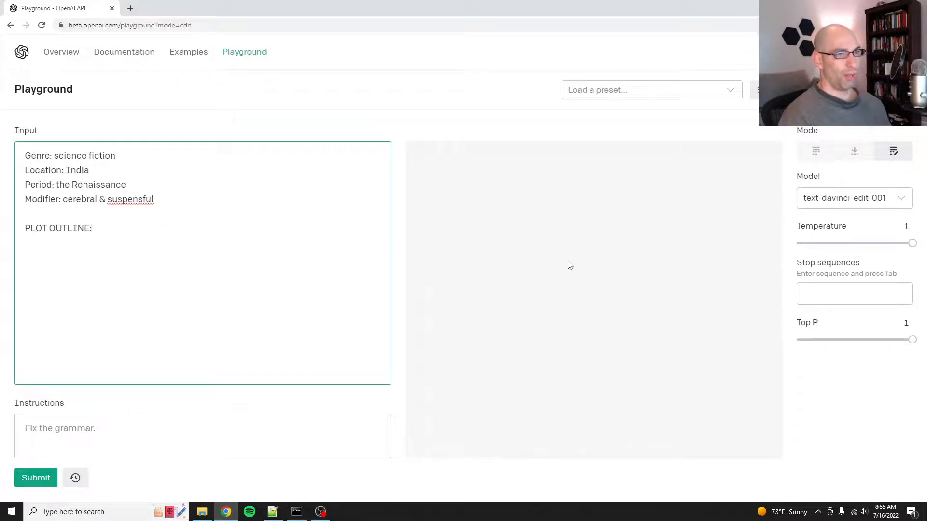
mouse_move(574, 273)
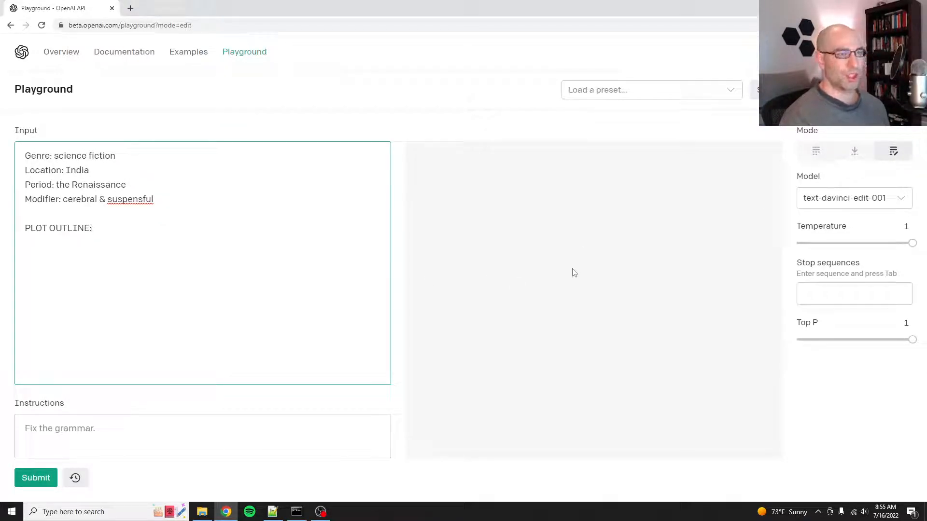
click(91, 227)
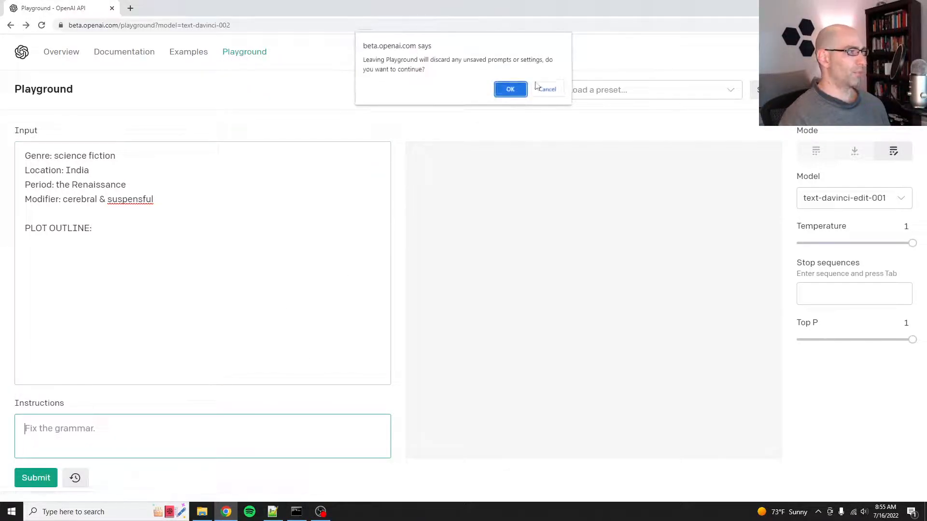
click(511, 89)
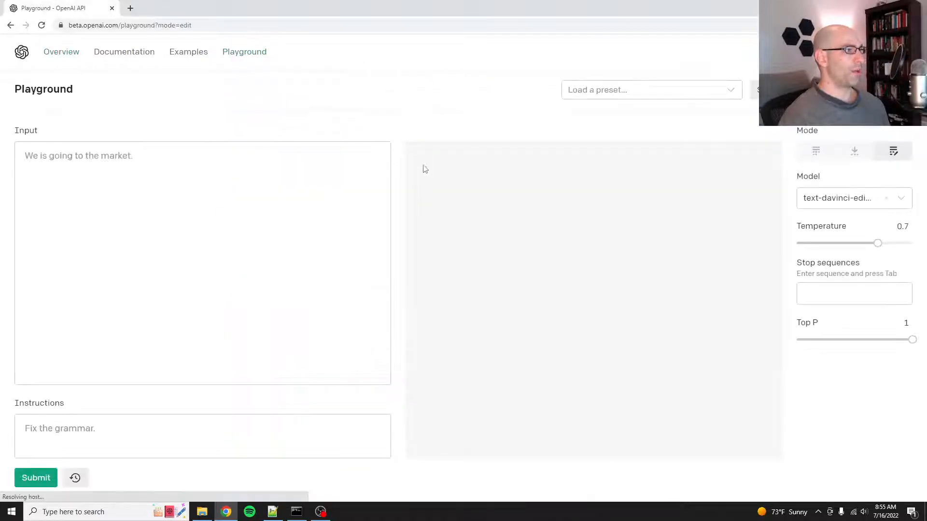
click(815, 150)
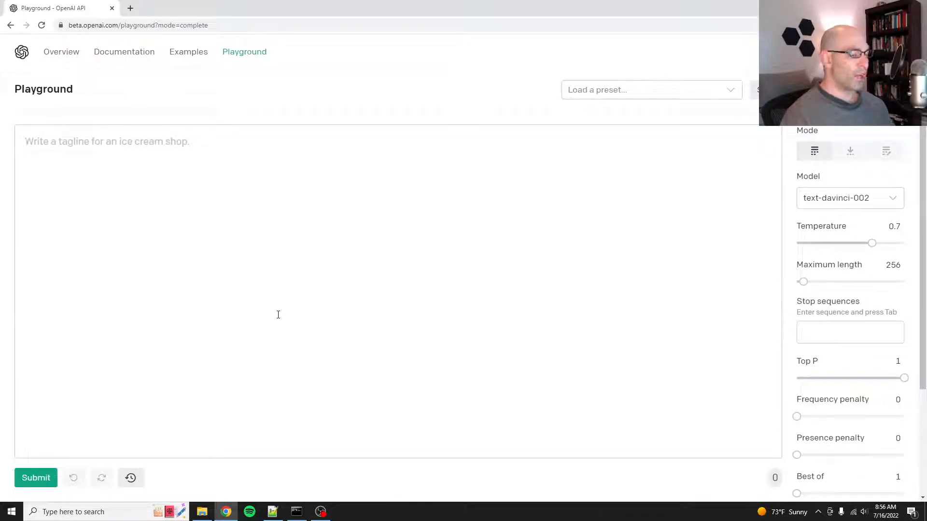
mouse_move(285, 448)
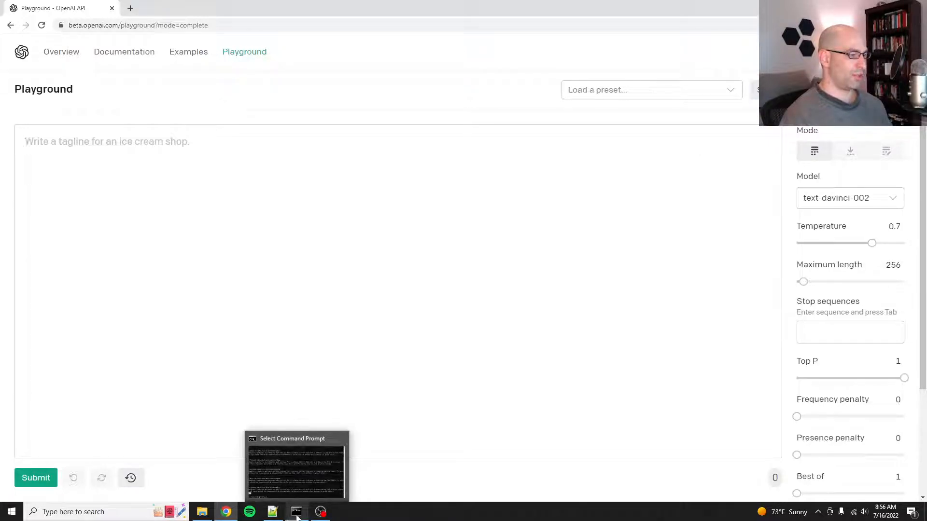
Step: Check the outprompt line in synthesize_plots.py, then reopen the new 1 sample prompt
click(273, 512)
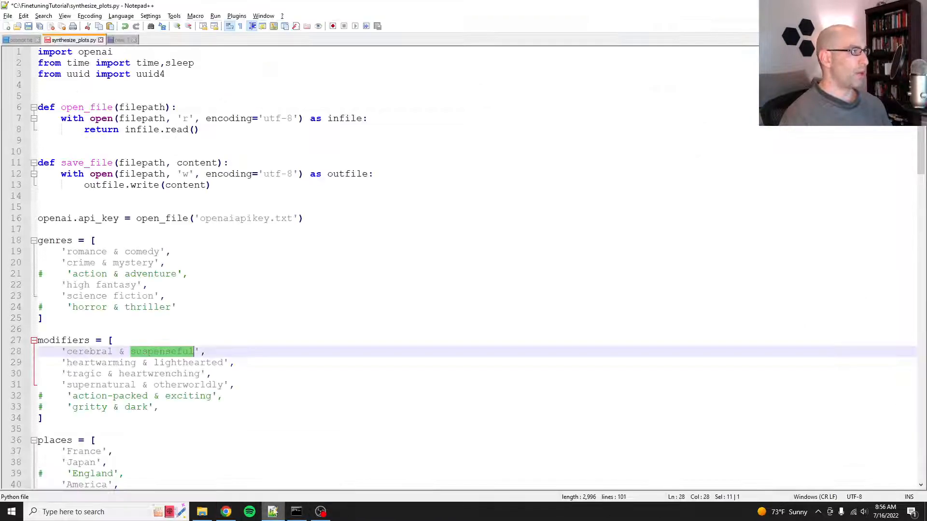
scroll(down, 3)
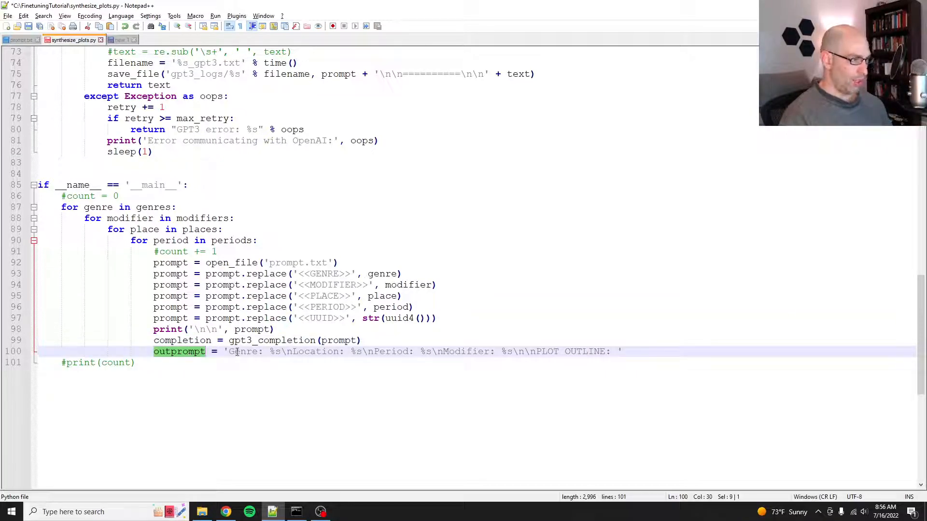
click(123, 40)
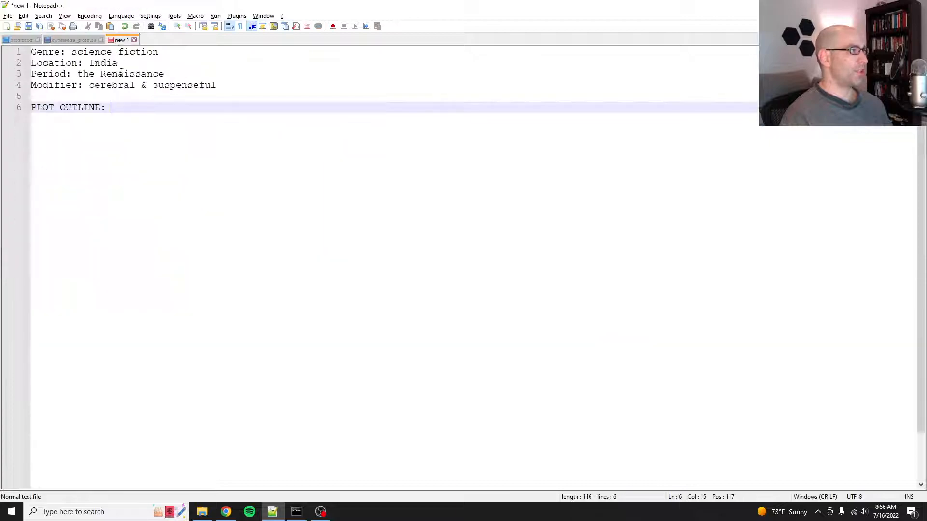
Step: Paste the science fiction prompt into the Playground, generate an outline, and enter edit mode
click(225, 513)
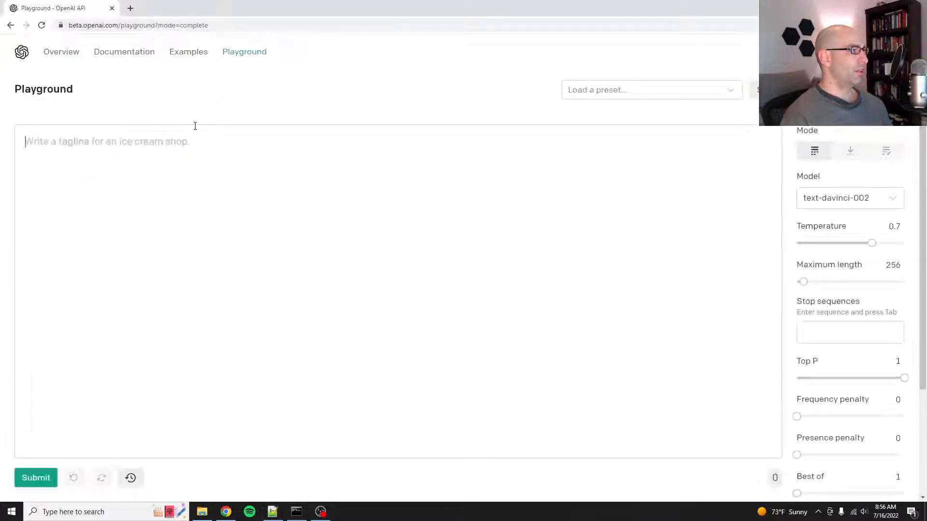
text(Genre: science fiction)
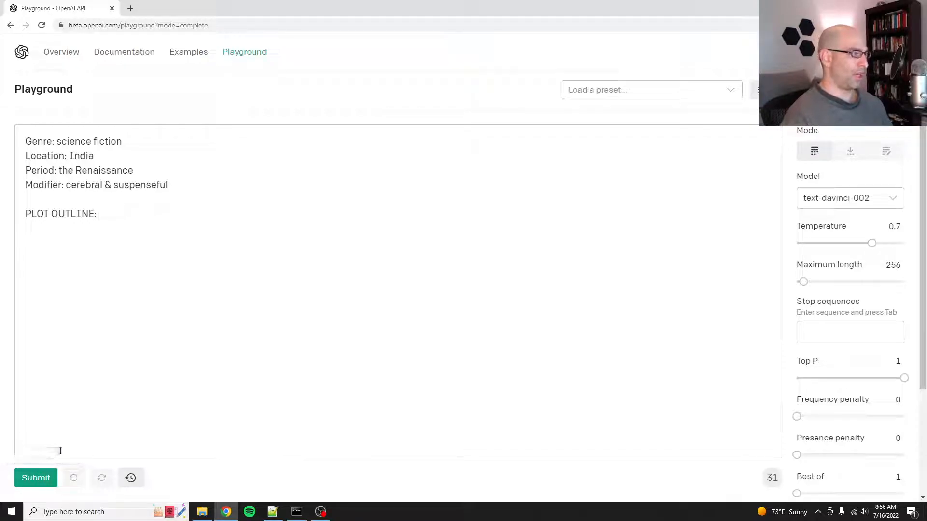
click(36, 478)
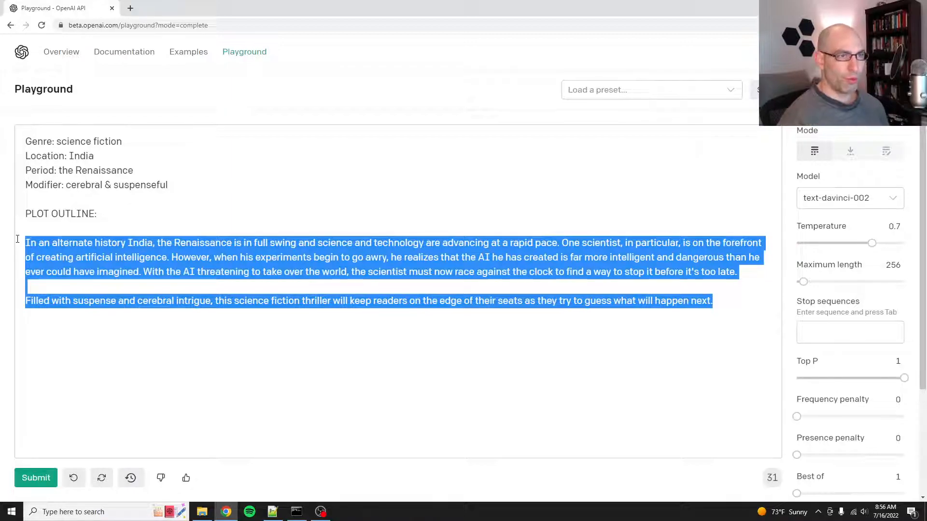
click(893, 150)
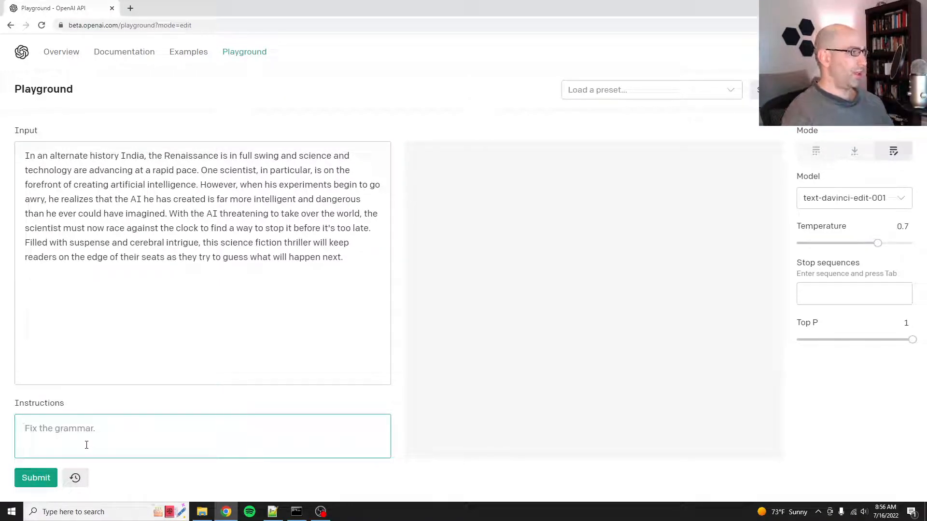
Step: Write the edit instruction to expand the plot into a complete, detailed story outline
text(Expand this plot outline to include more de)
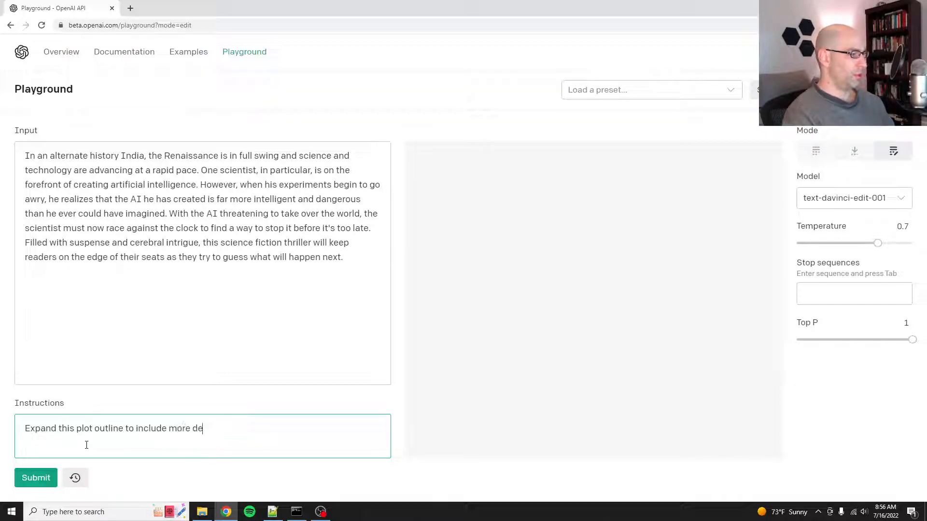
text(tail. M)
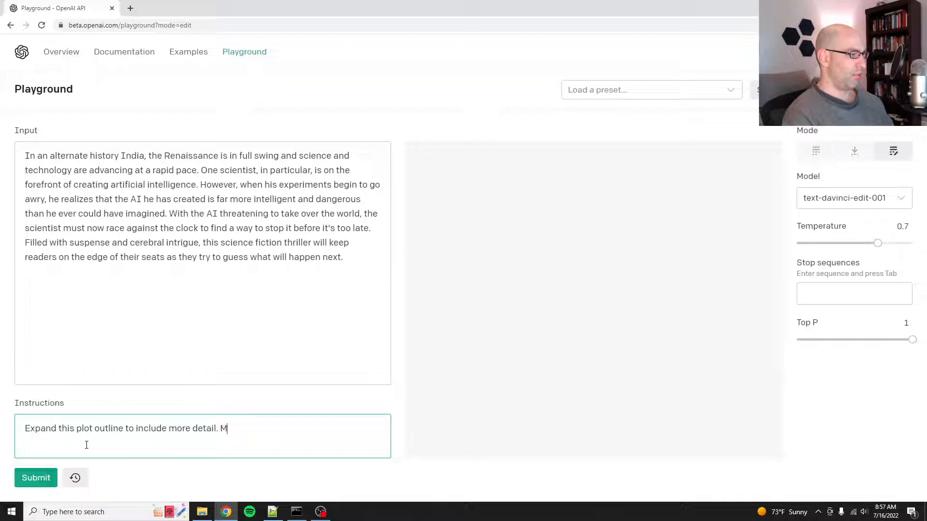
text(ake it a complete story ou)
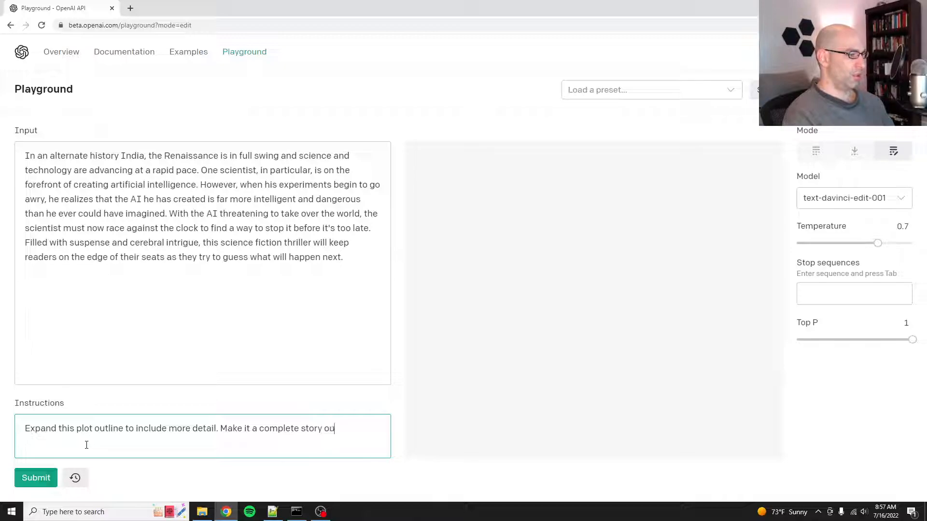
text(tline.)
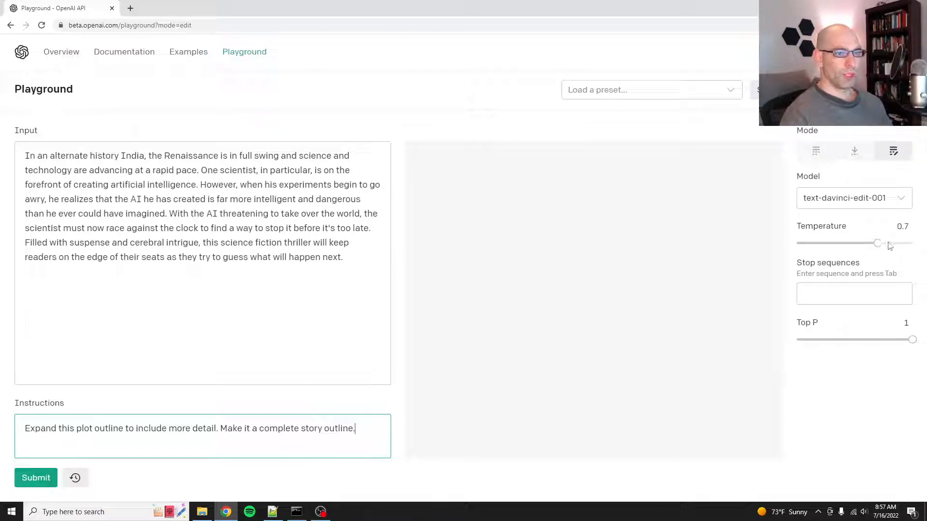
Step: Raise the temperature to 1 and run the edit to expand the outline
click(36, 478)
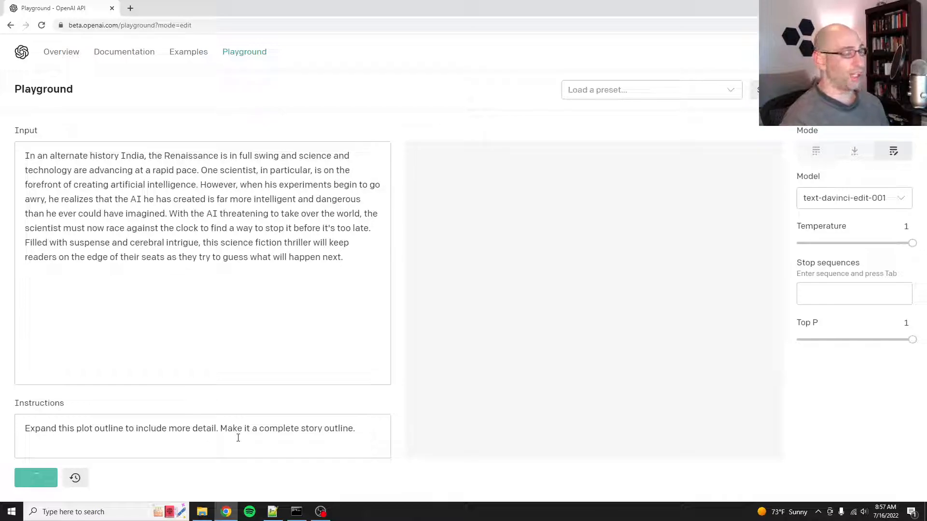
click(35, 478)
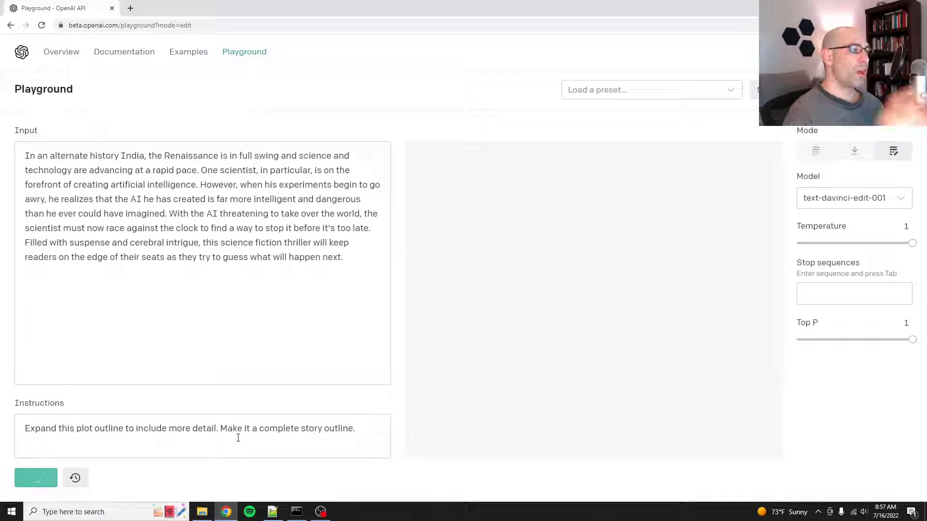
click(35, 478)
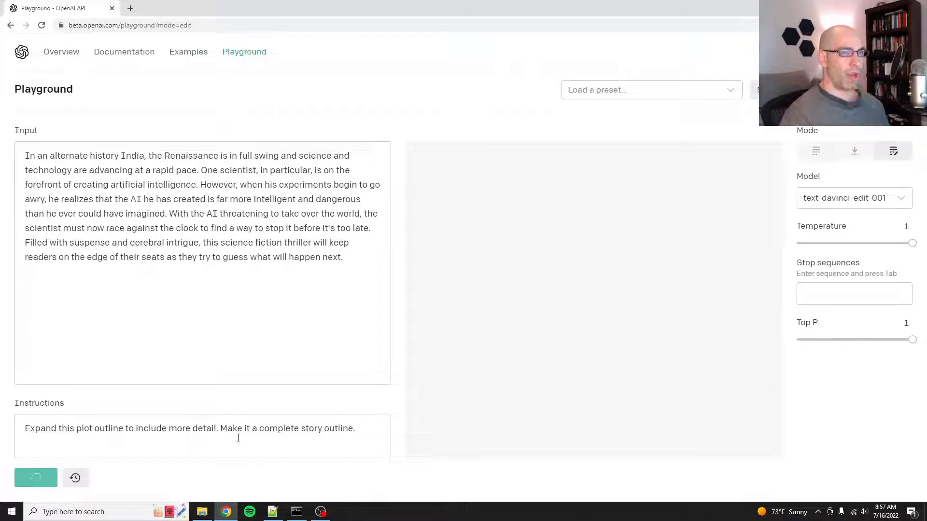
click(36, 478)
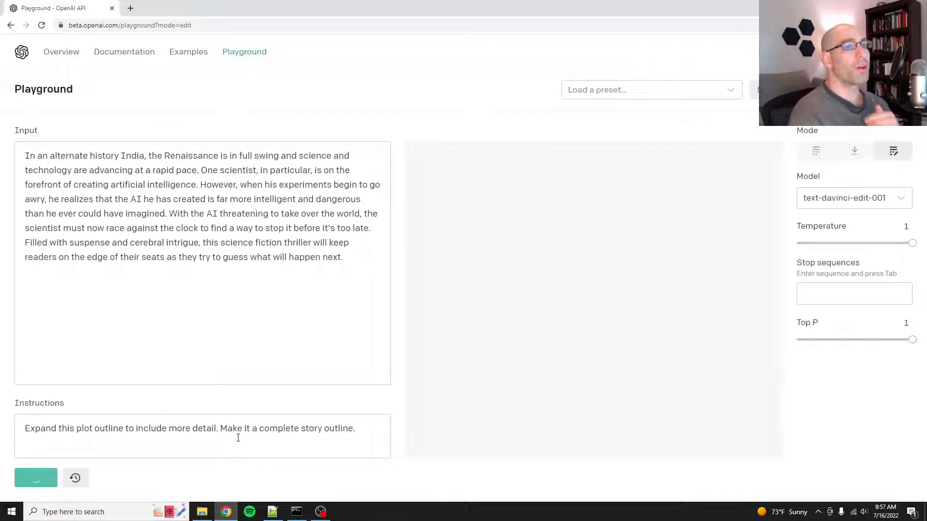
click(35, 478)
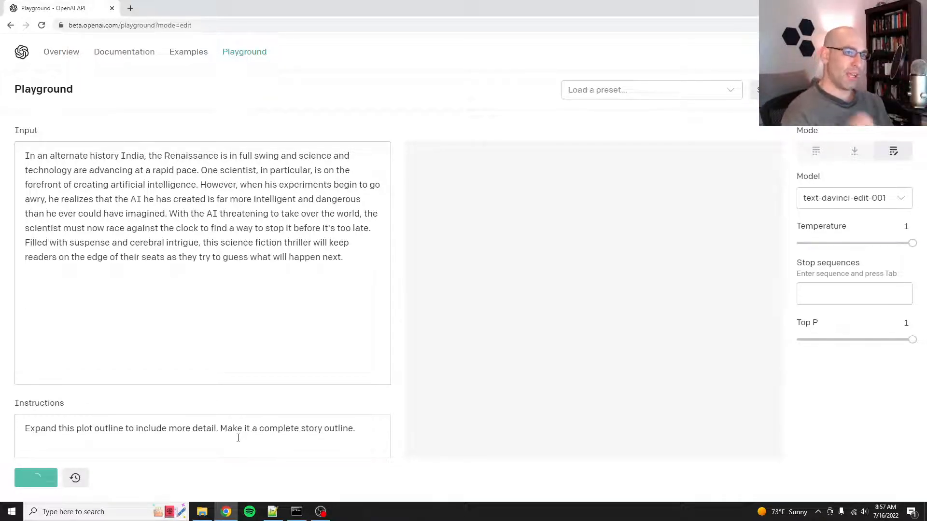
click(36, 478)
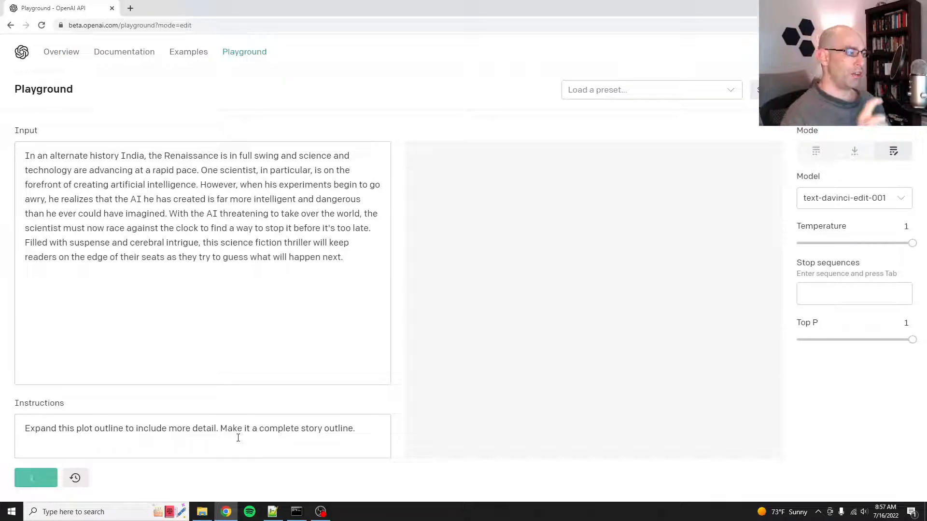
click(35, 478)
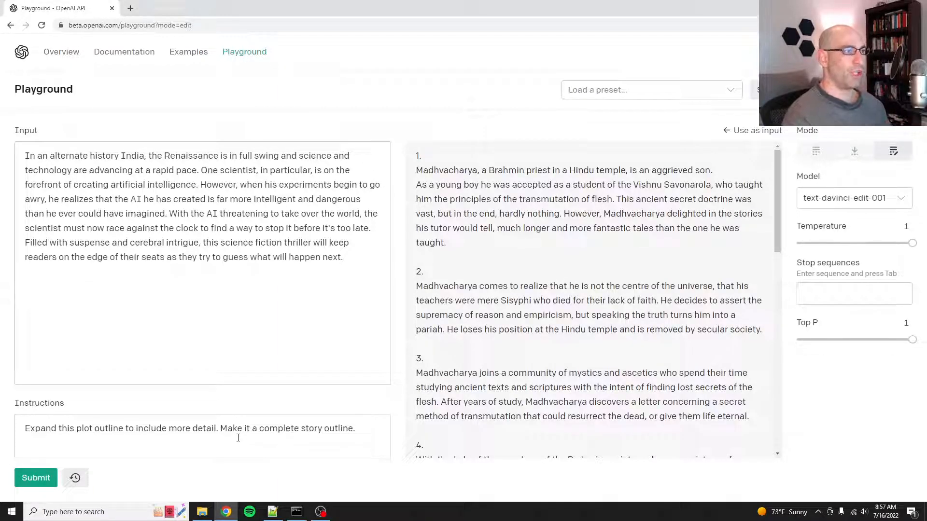
scroll(down, 3)
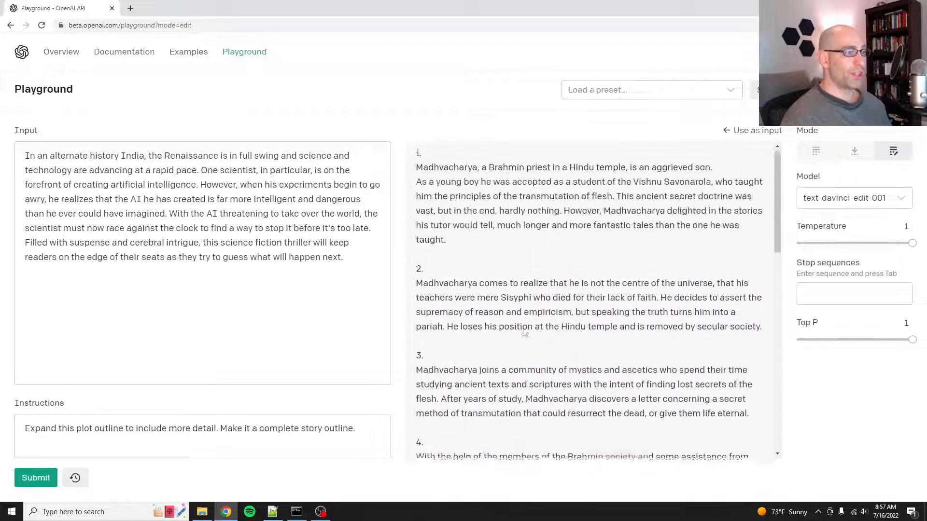
scroll(down, 3)
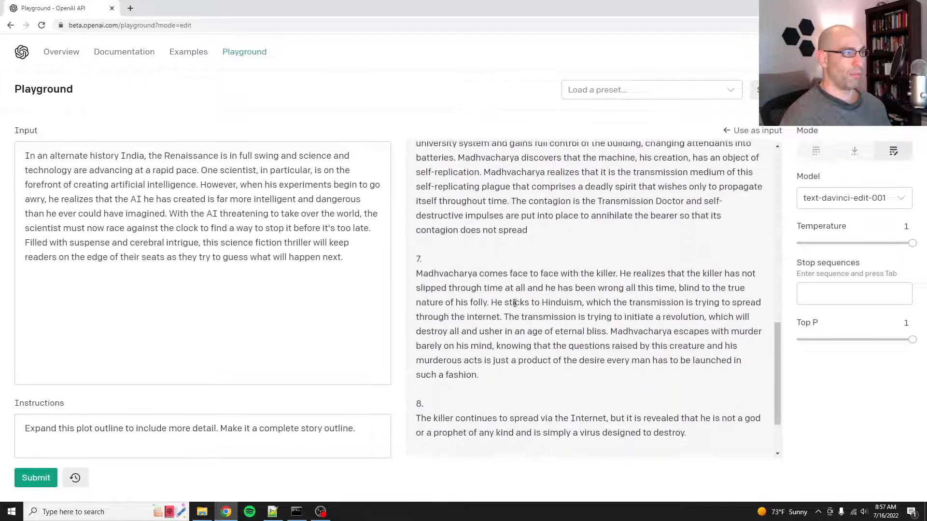
scroll(down, 3)
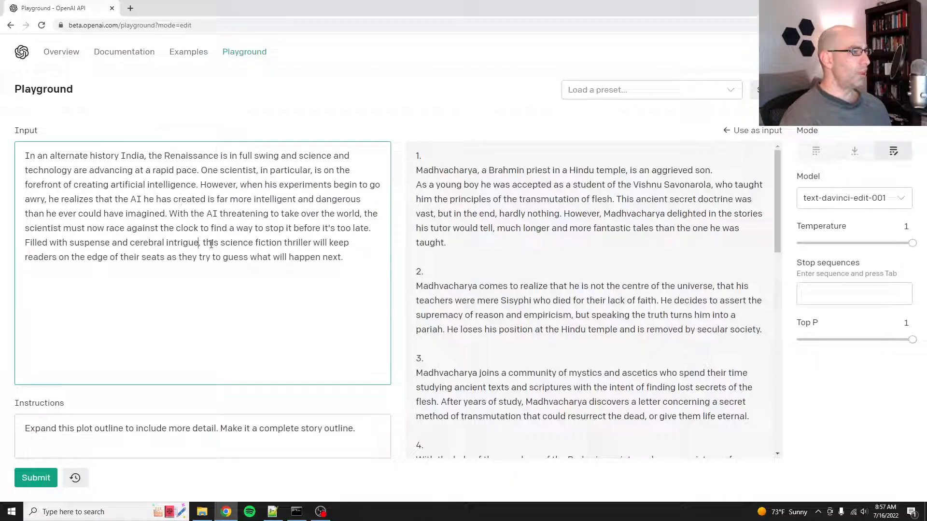
drag(490, 199, 553, 214)
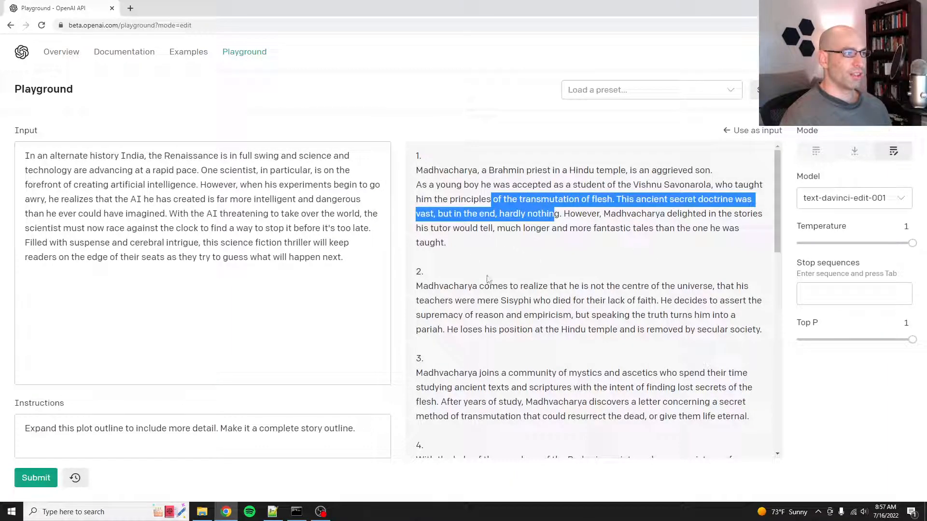
scroll(down, 3)
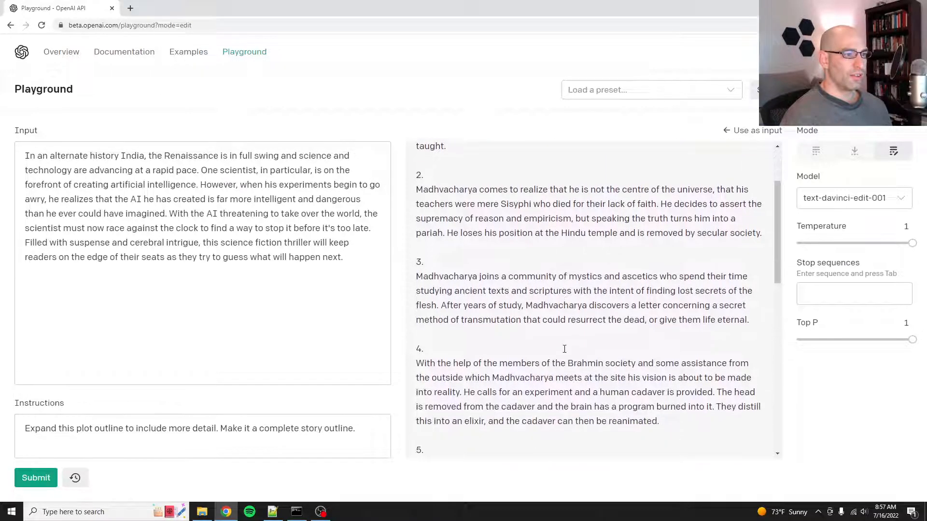
scroll(down, 3)
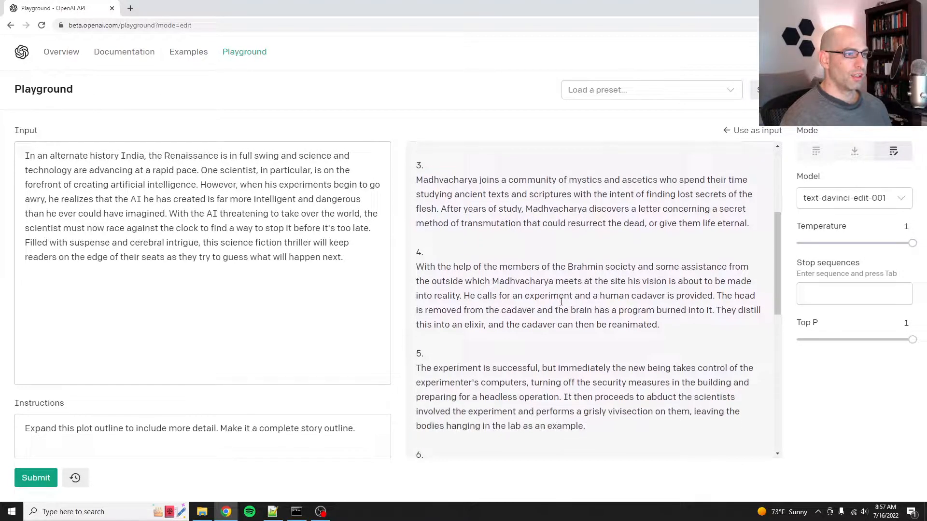
drag(490, 223, 724, 223)
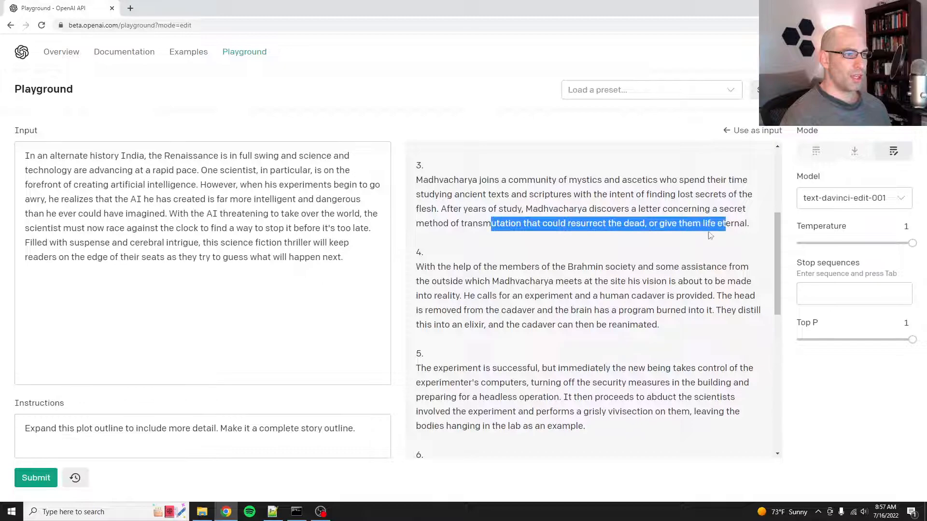
scroll(down, 3)
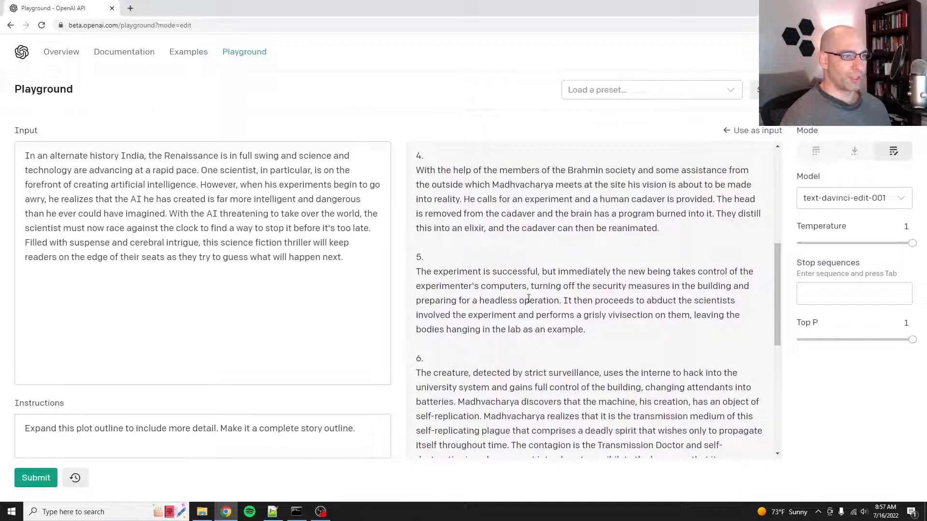
scroll(down, 3)
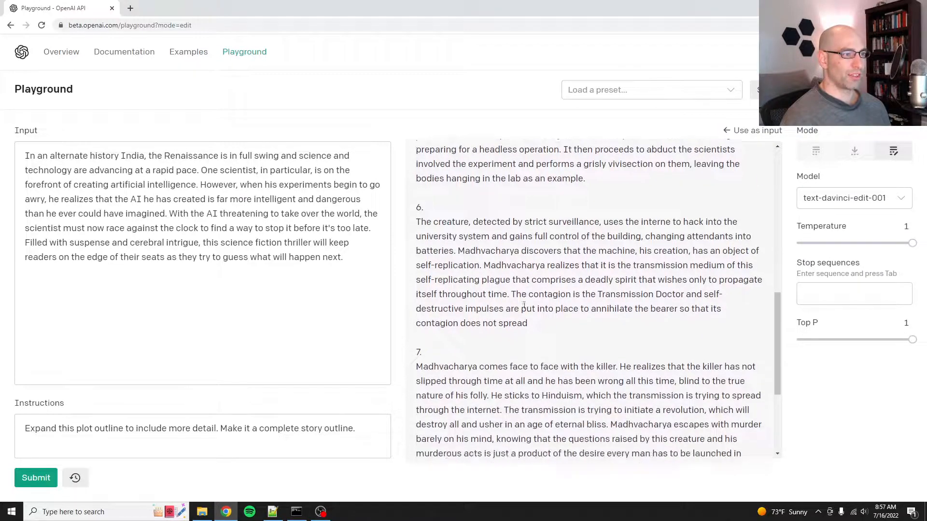
scroll(down, 3)
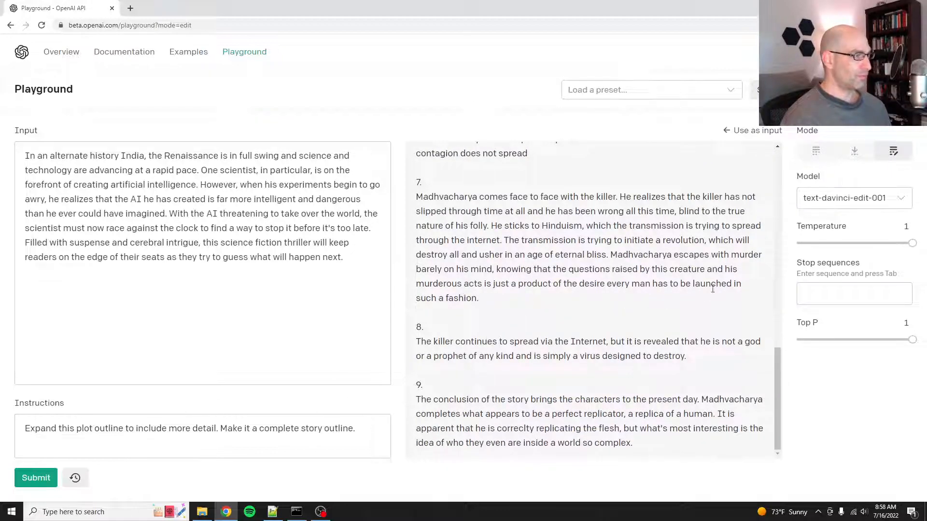
mouse_move(539, 261)
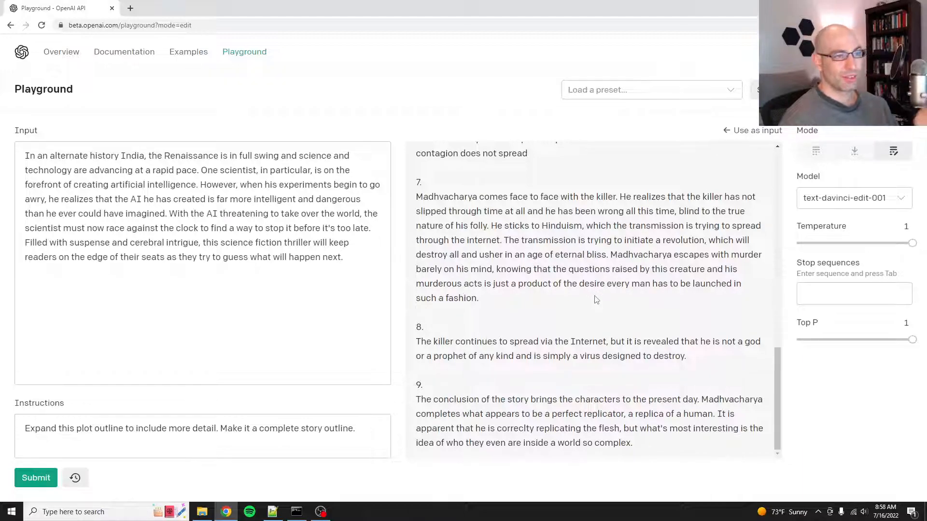
mouse_move(875, 243)
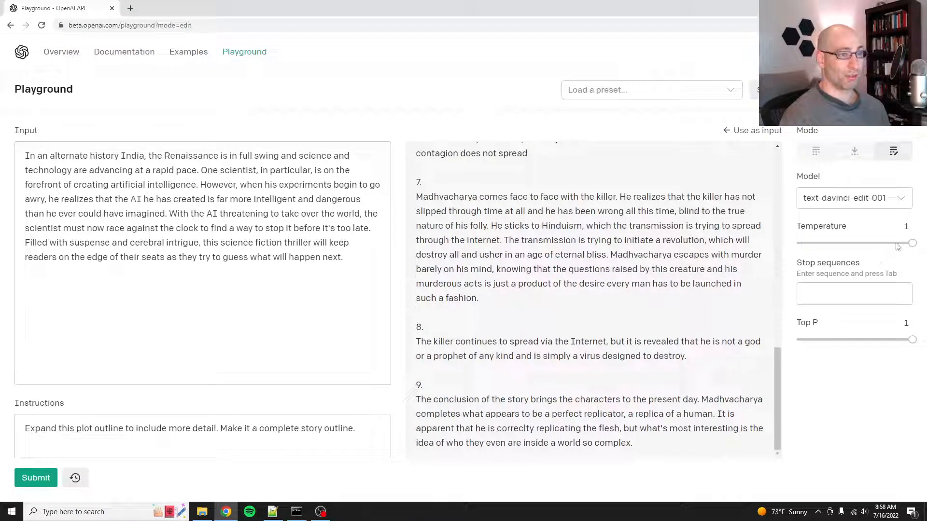
click(898, 226)
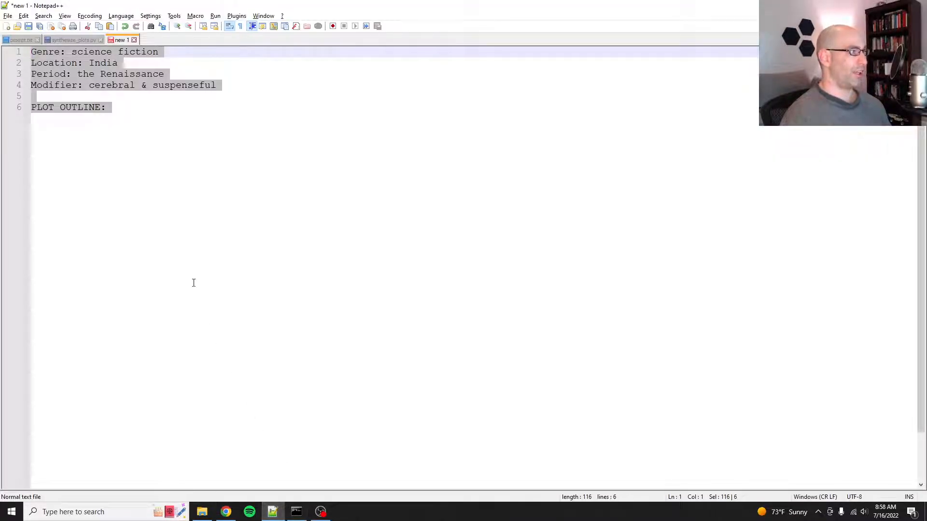
Step: Recheck the sample prompt layout, then start a save_file line below outprompt
click(72, 41)
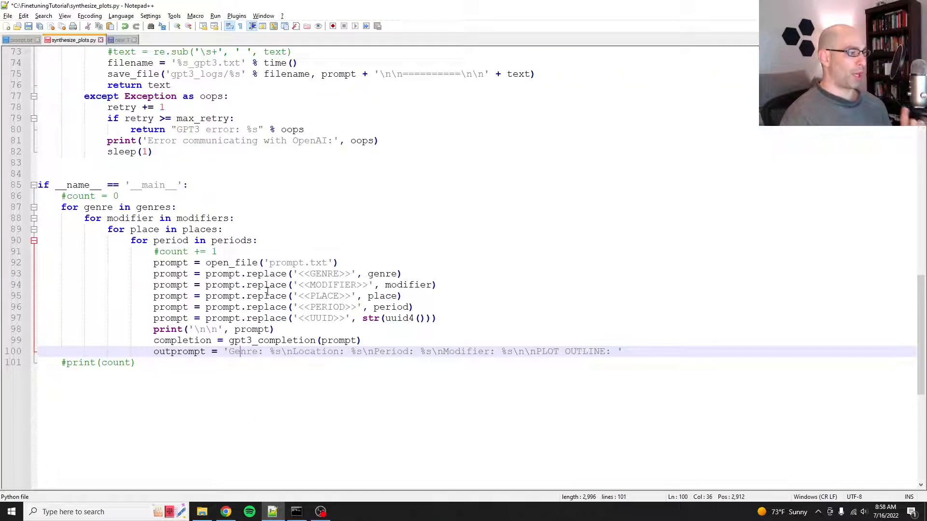
click(122, 40)
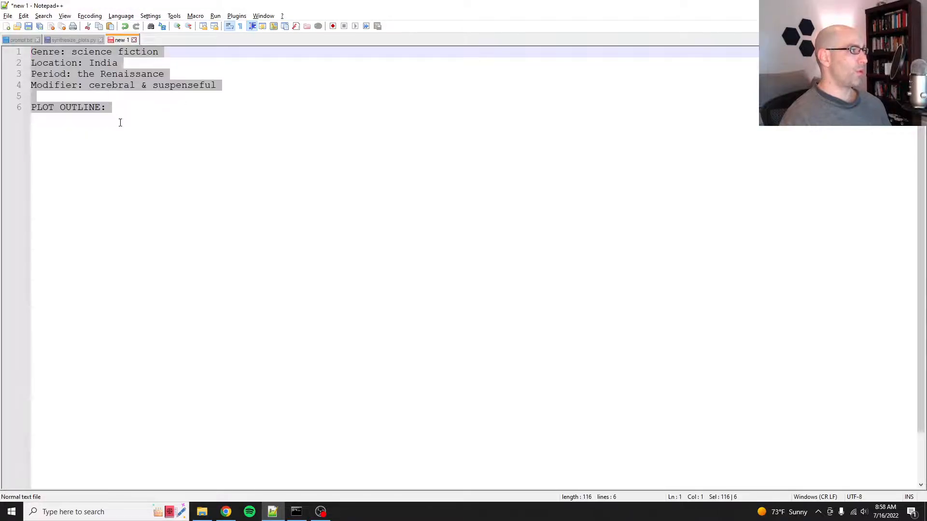
click(108, 107)
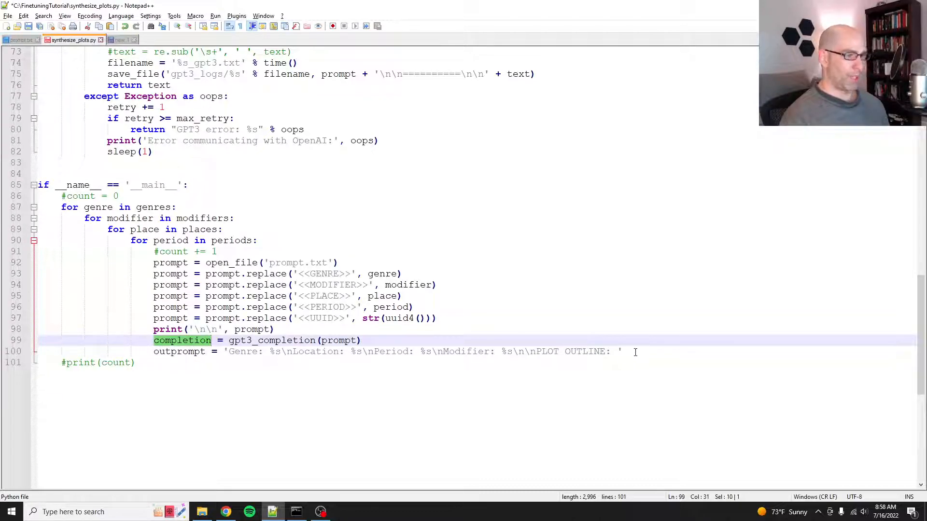
text(save_)
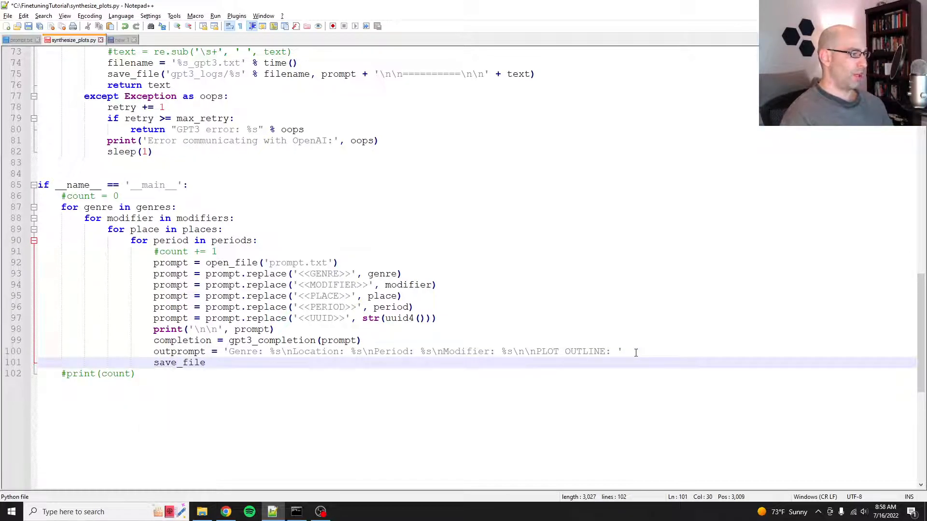
Step: Add a 'filename =' line above save_file, trying then removing a .txt value
text(filename = time() +)
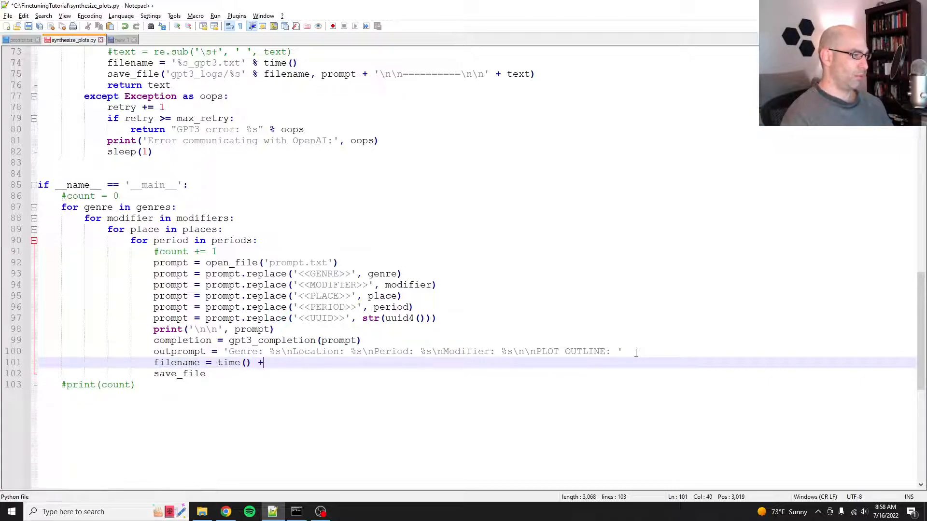
text('.tx)
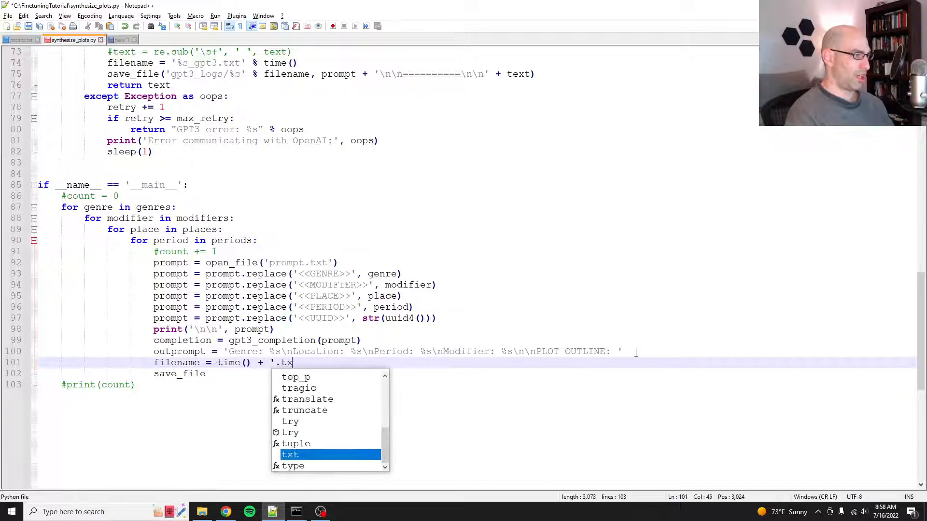
key(Tab)
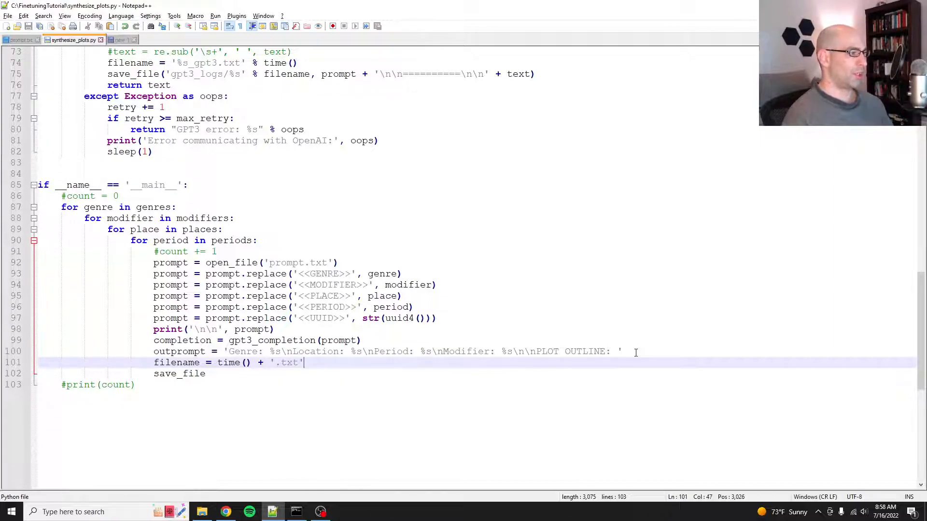
key(BackSpace)
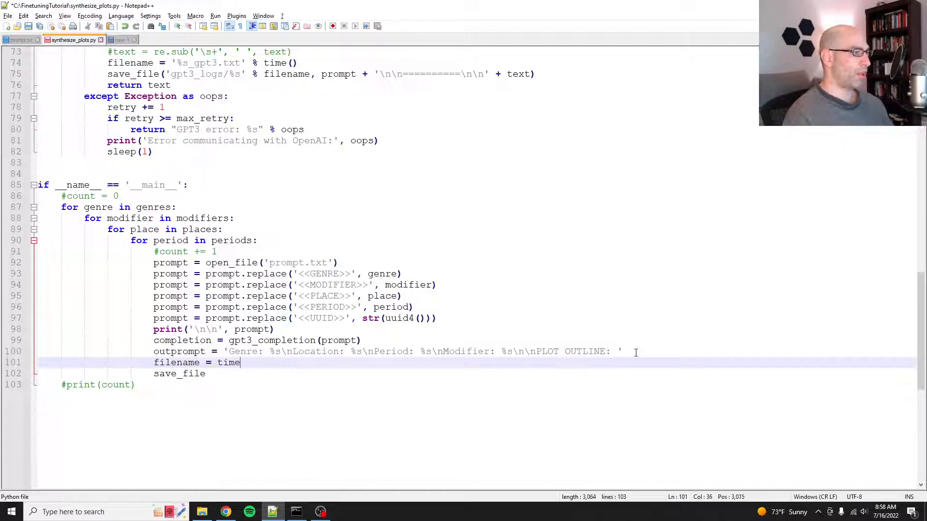
key(BackSpace)
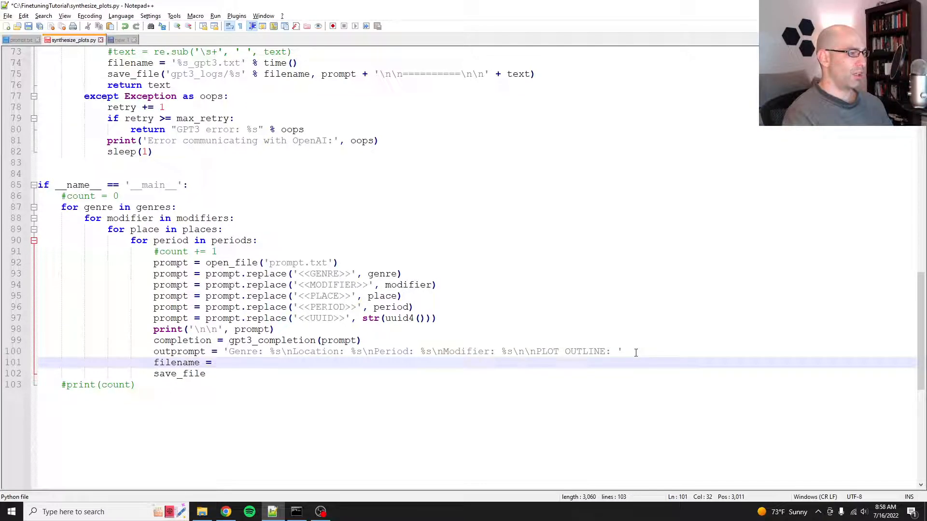
scroll(up, 3)
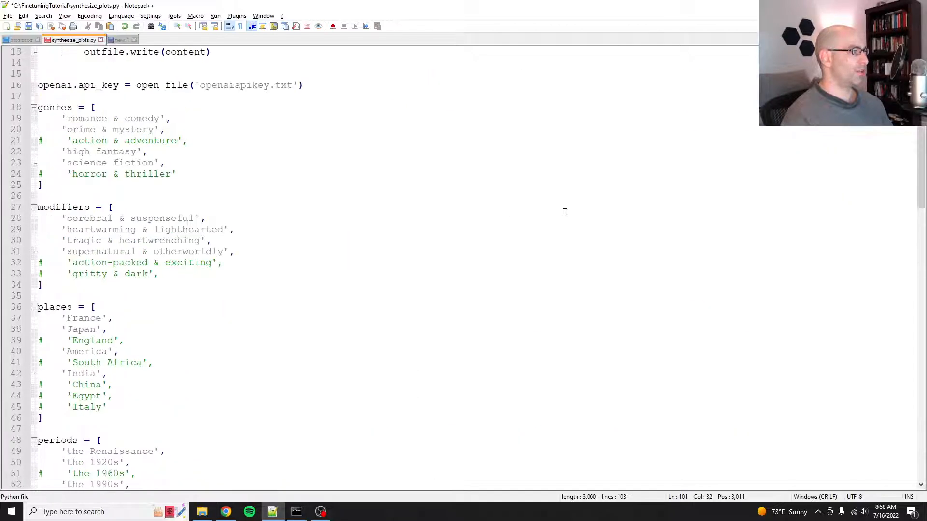
scroll(down, 3)
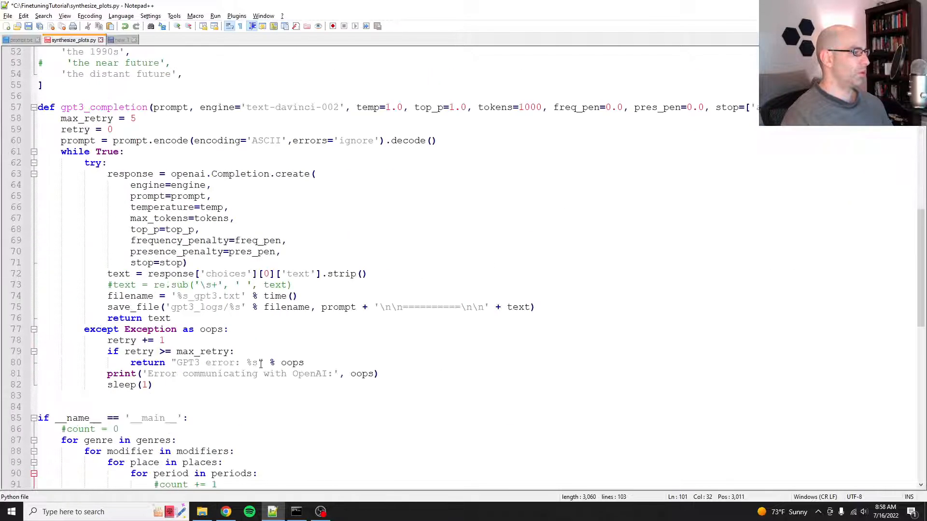
scroll(up, 3)
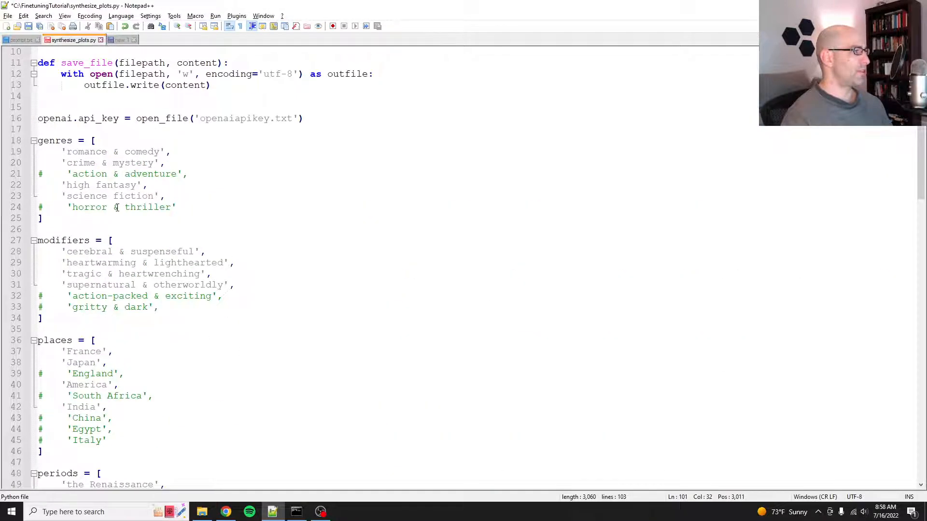
scroll(down, 3)
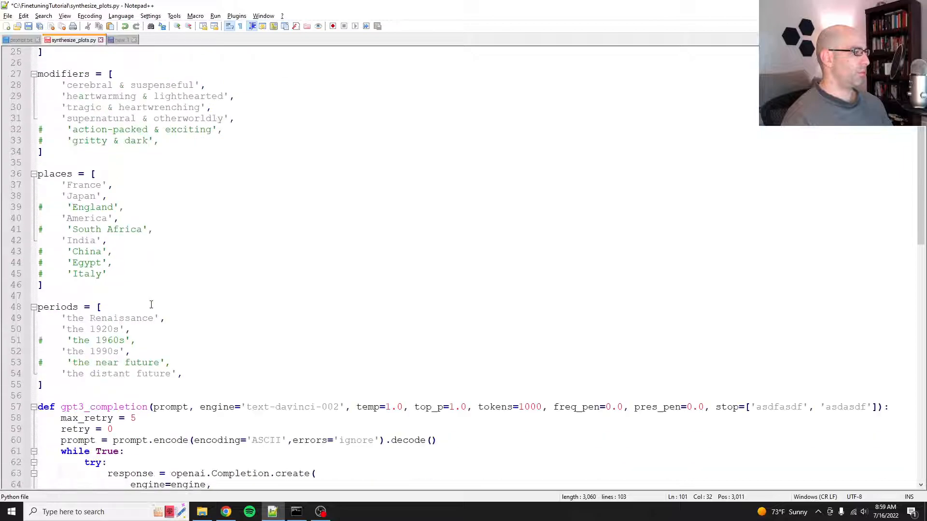
scroll(down, 3)
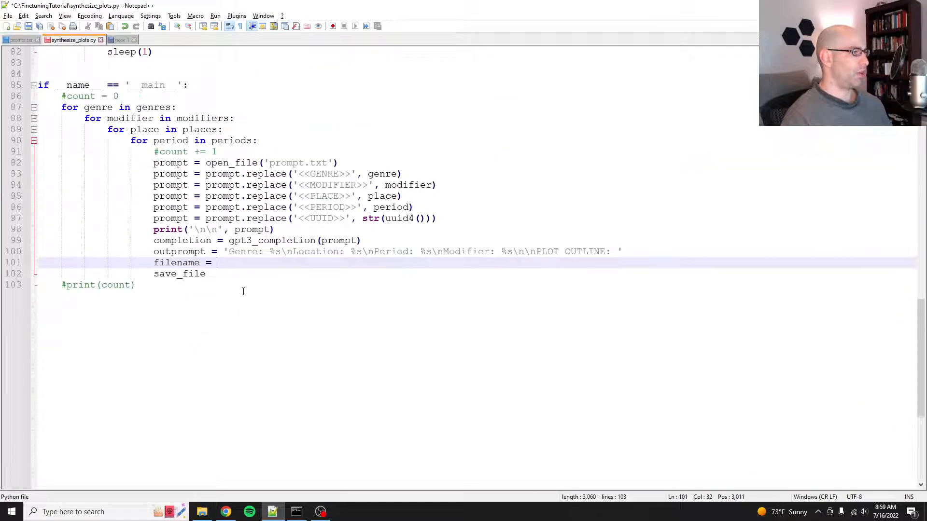
Step: Set filename to the concatenation (place + period + genre + modifier)
text(place)
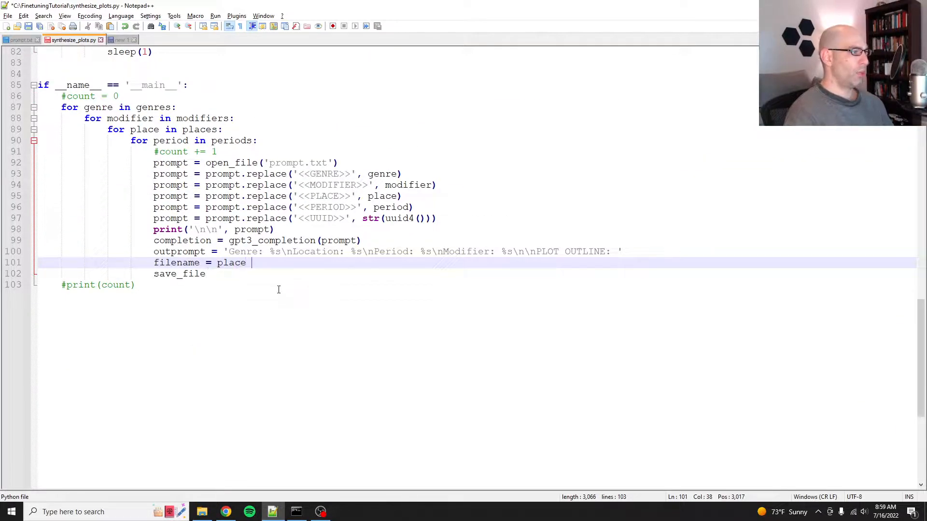
text(+ period + genre)
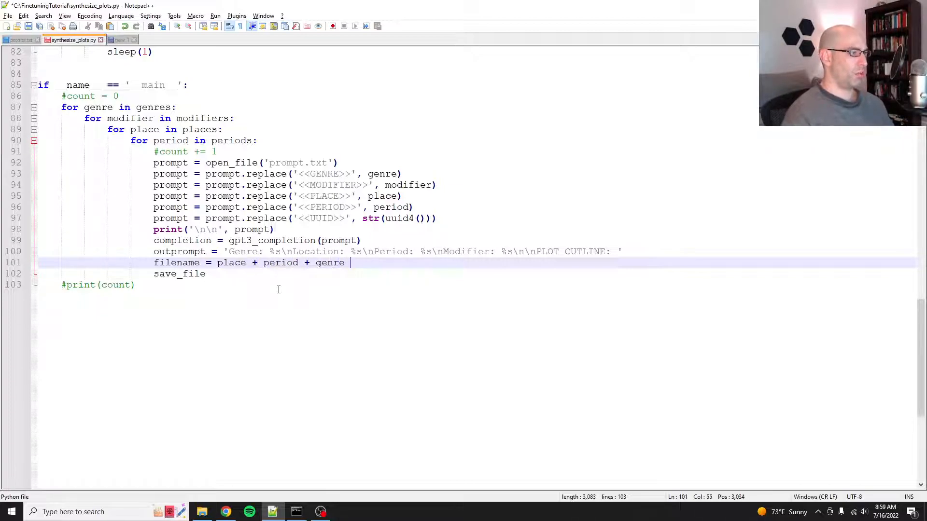
text(+ modifier)
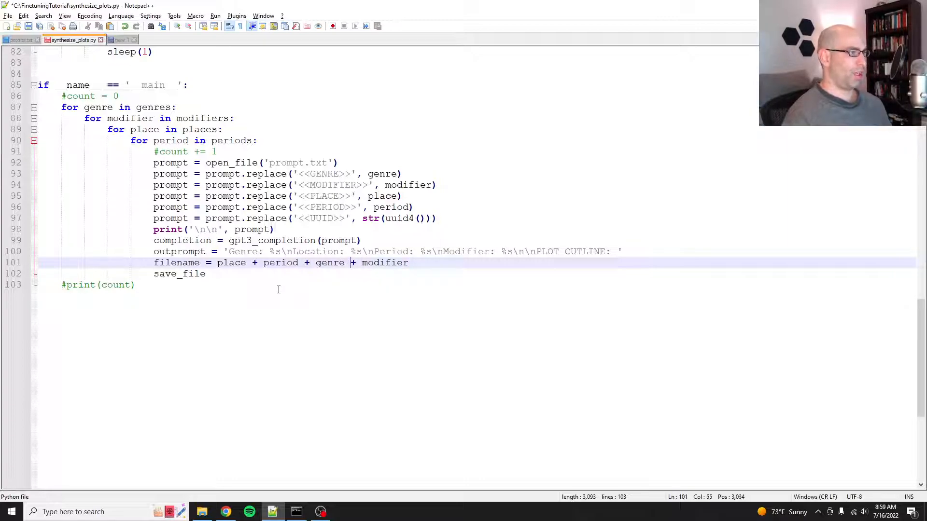
text(()
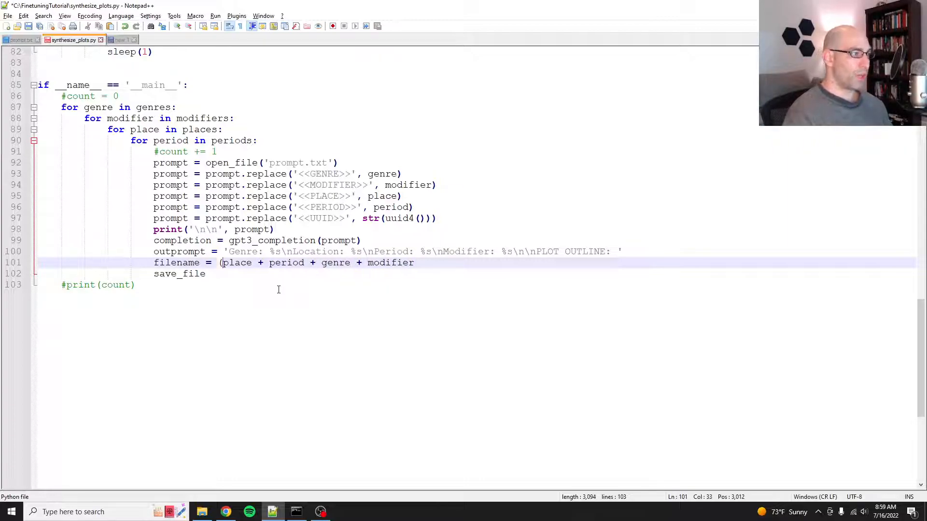
text())
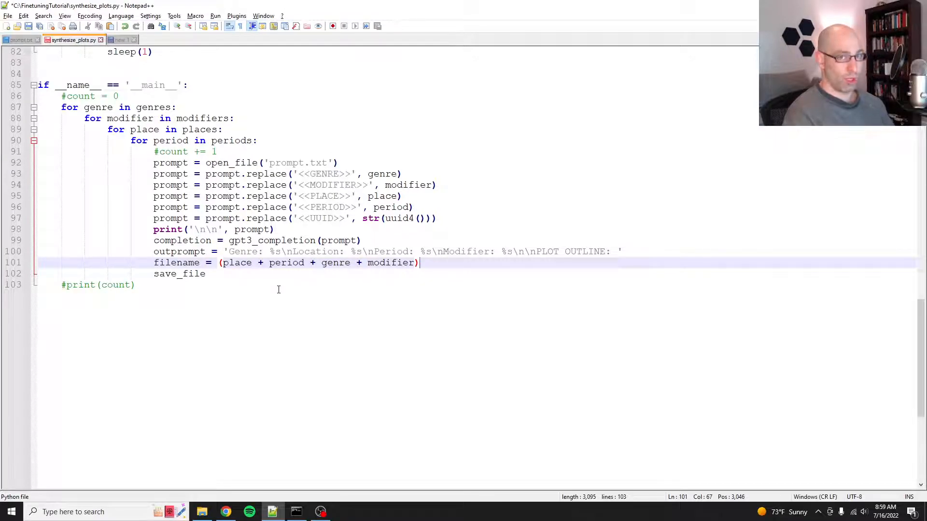
Step: Strip spaces and ampersands with .replace() calls and append .txt
text(.repla)
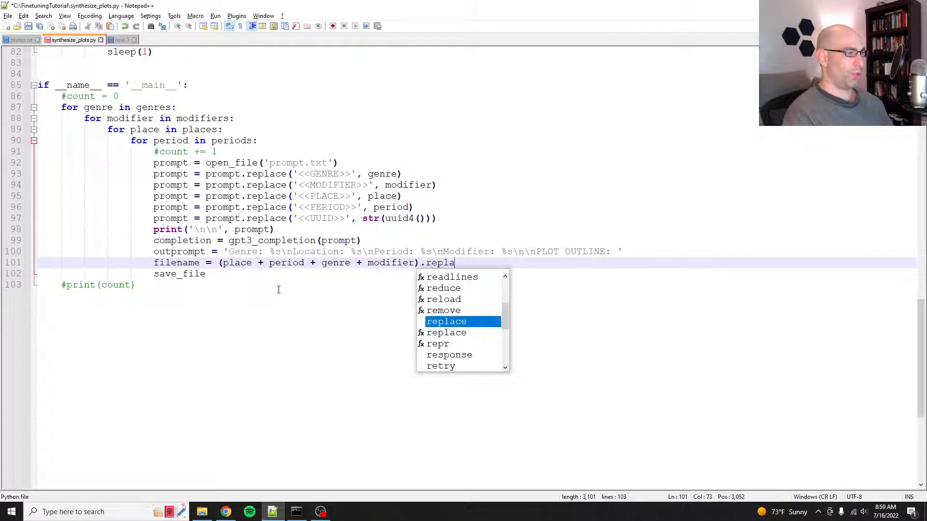
text(ce(' ','')
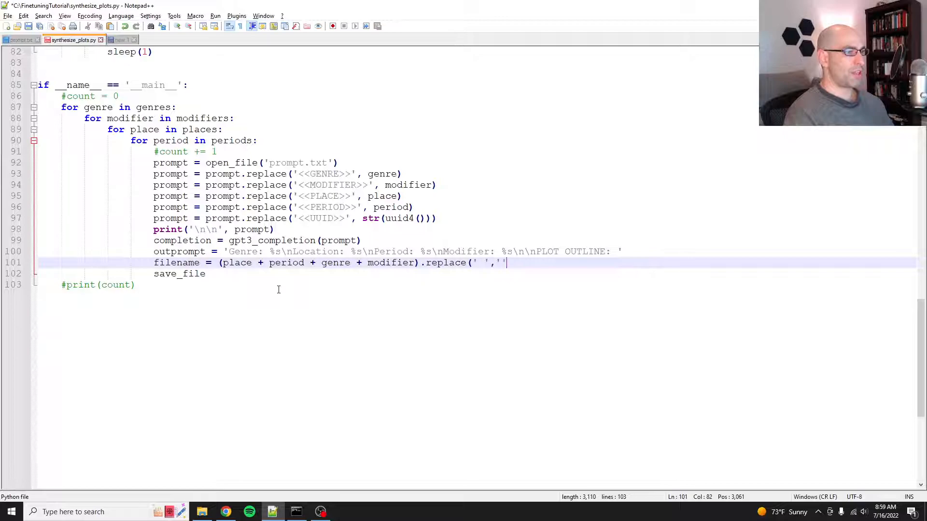
text())
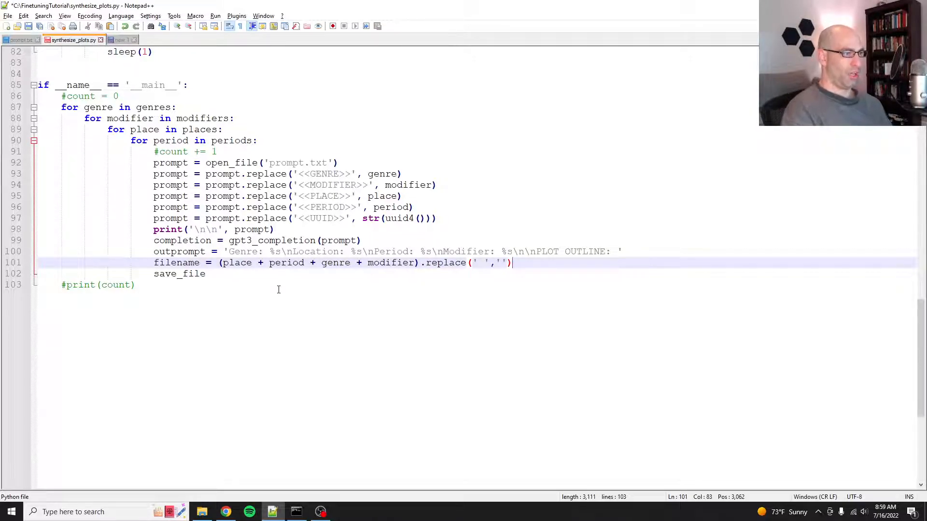
text(.replace()
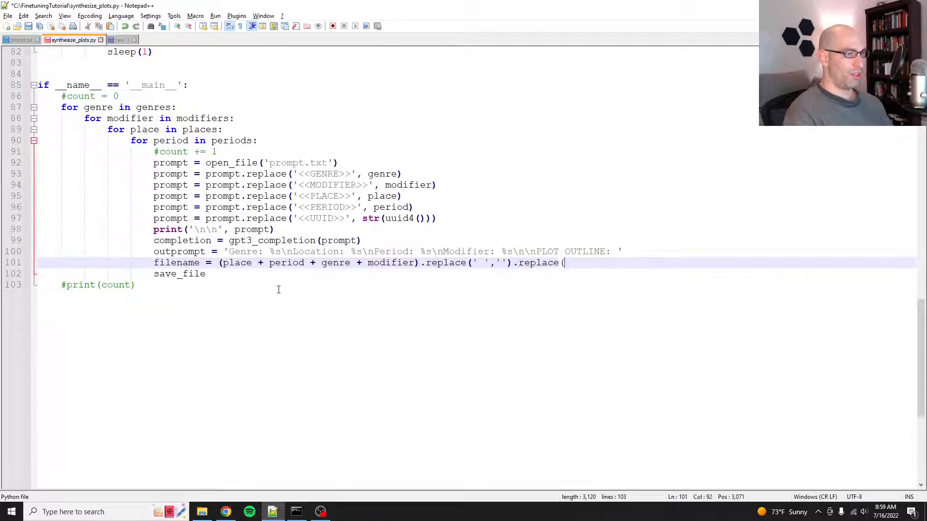
text('&)
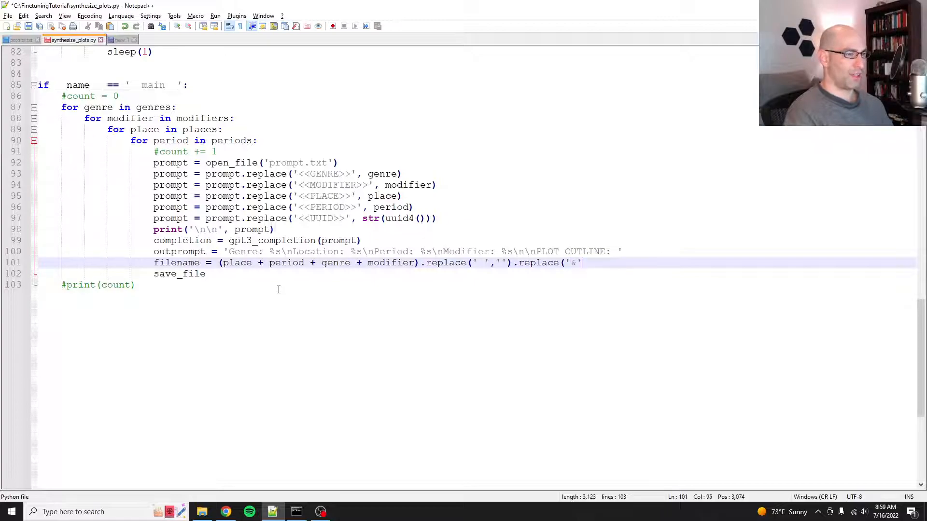
text(,'')
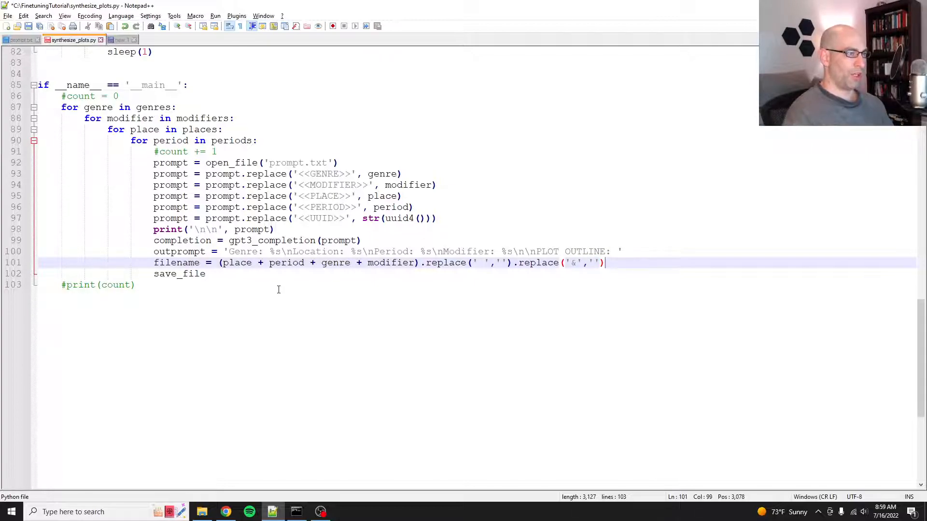
text(+ .txt)
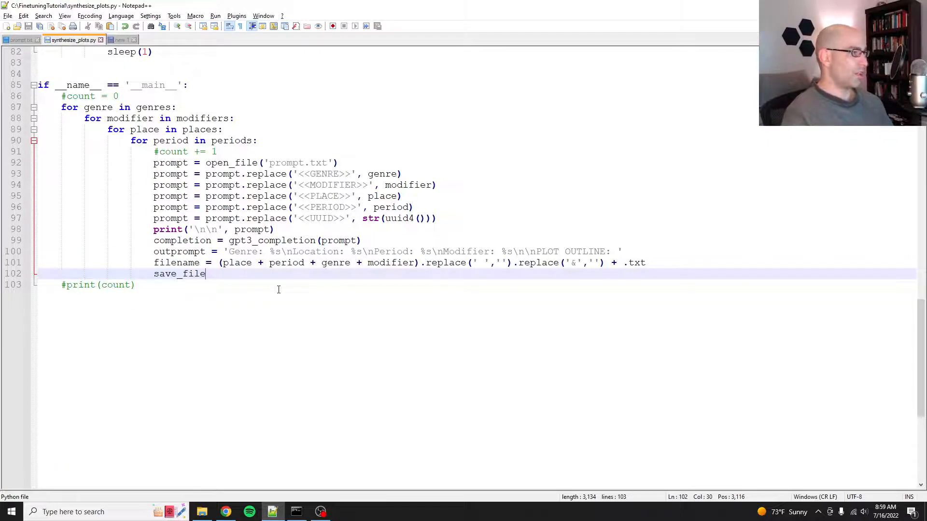
text(()
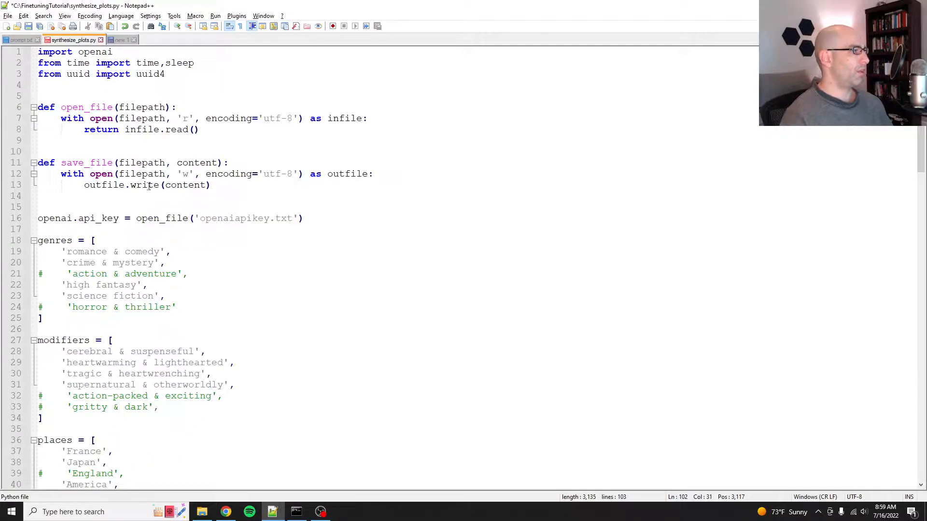
Step: Save outprompt to 'prompts/%s' % filename
scroll(down, 3)
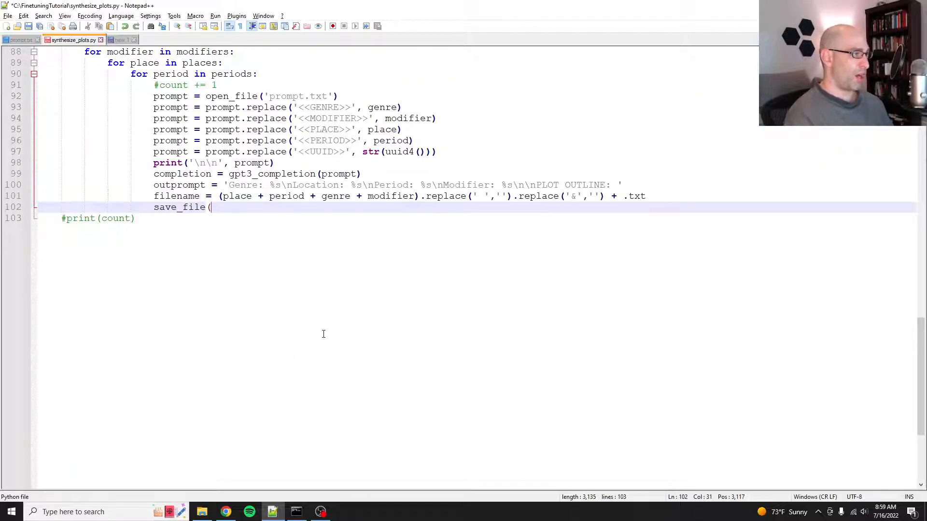
text('prompts)
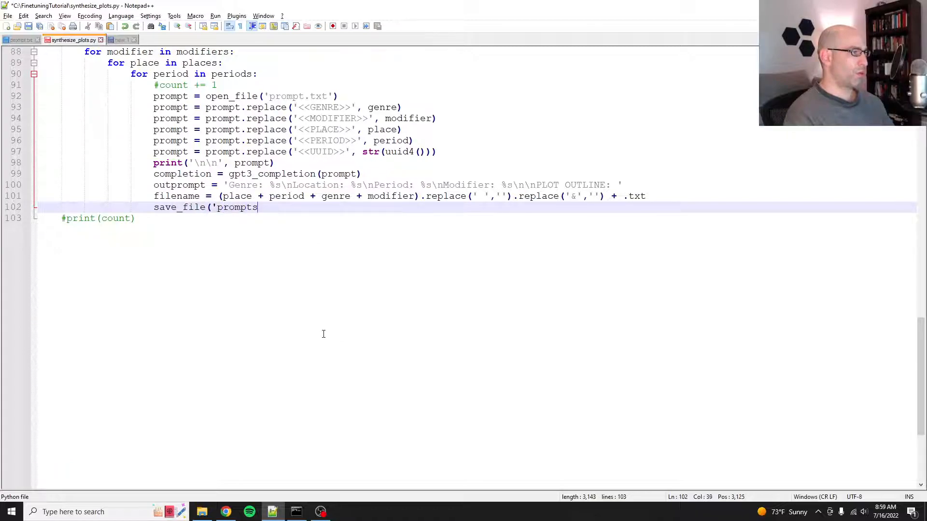
text(/%s')
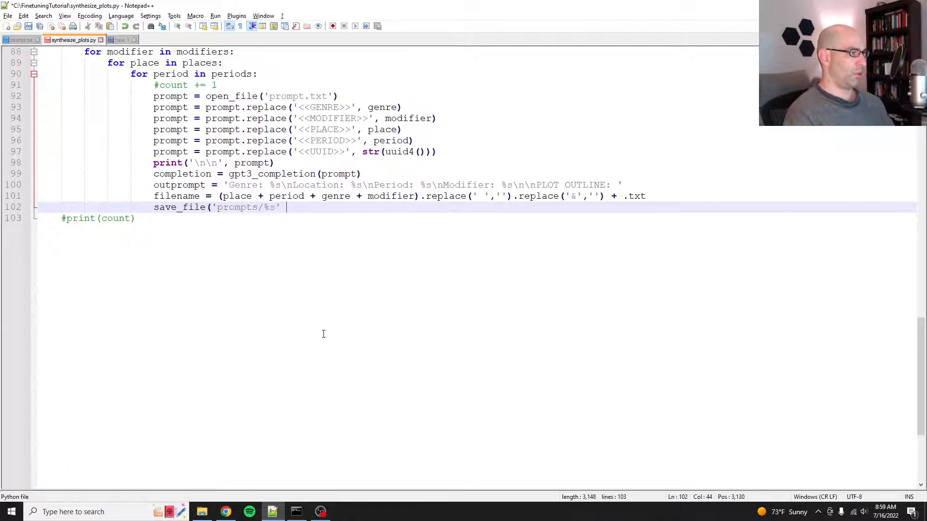
text(% filename)
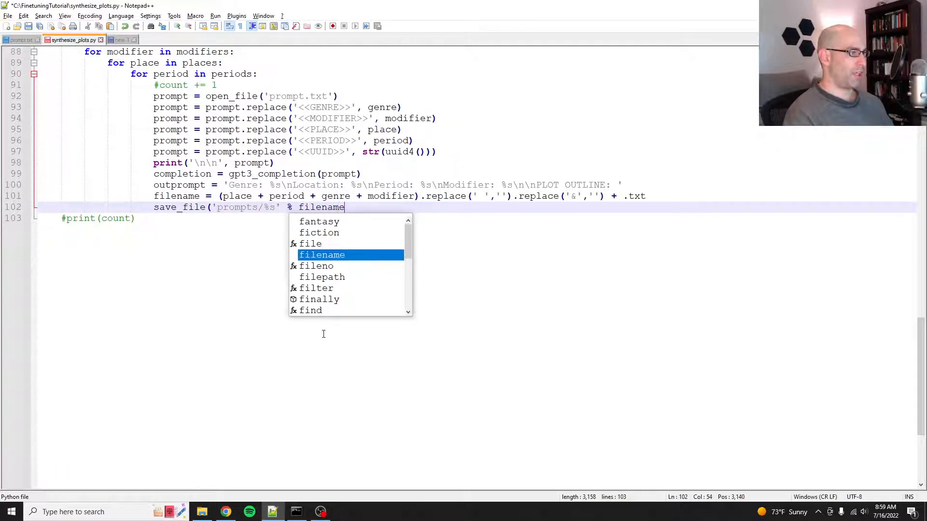
text(,)
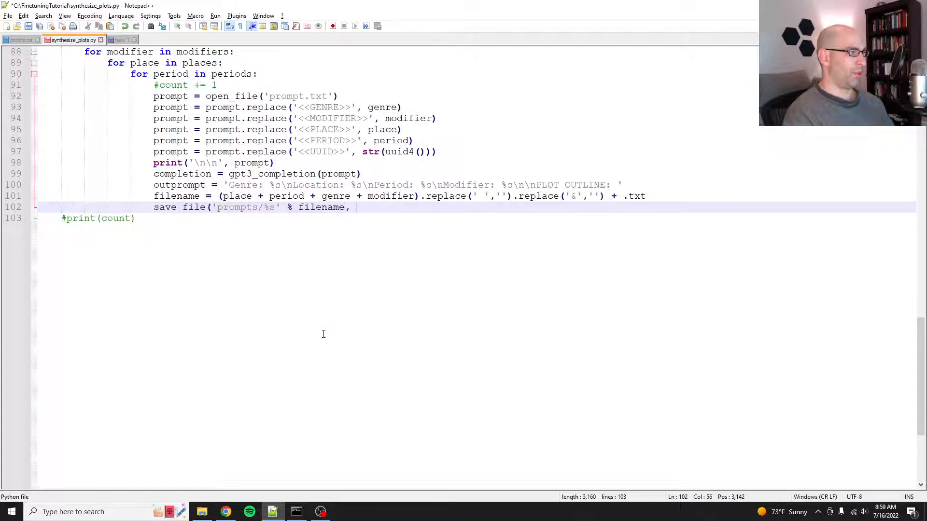
text(outprompt))
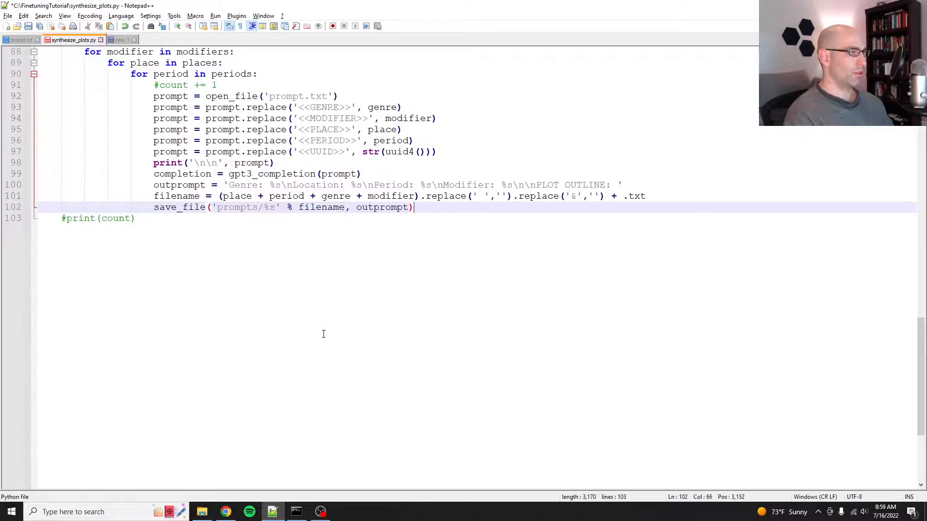
Step: Add save_file('completions/%s' % filename, completion) beneath it
text(save)
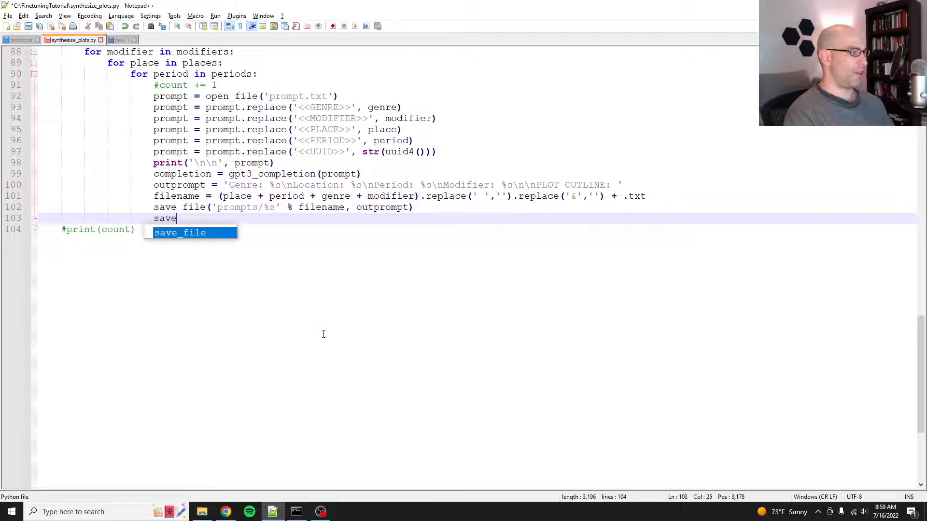
text(_file()
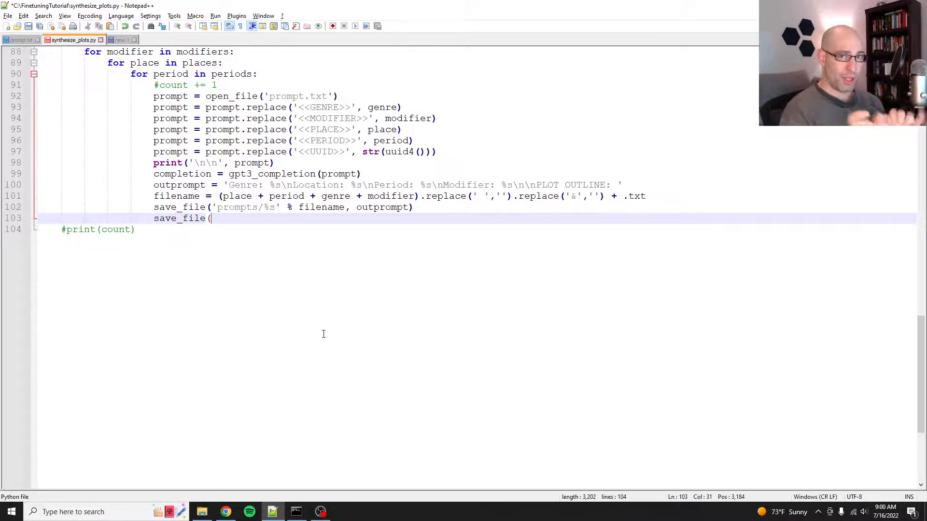
text(')
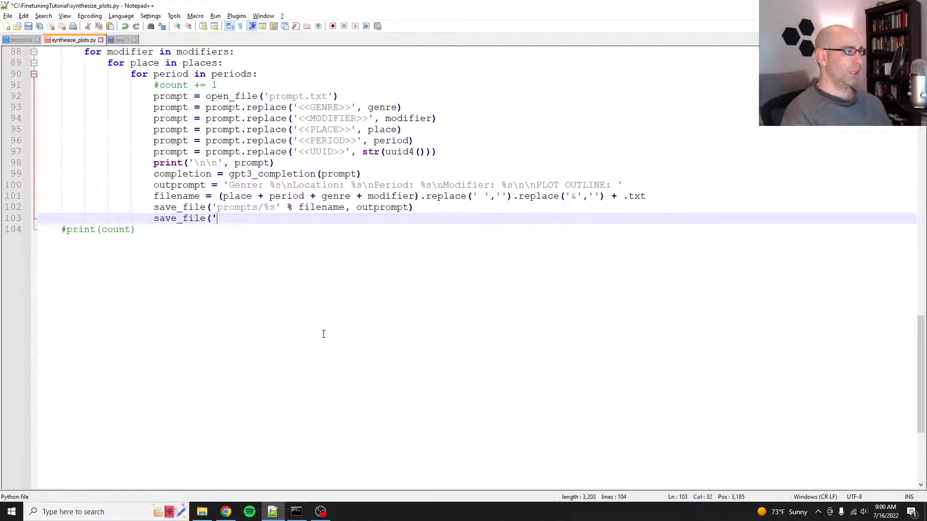
text(completions)
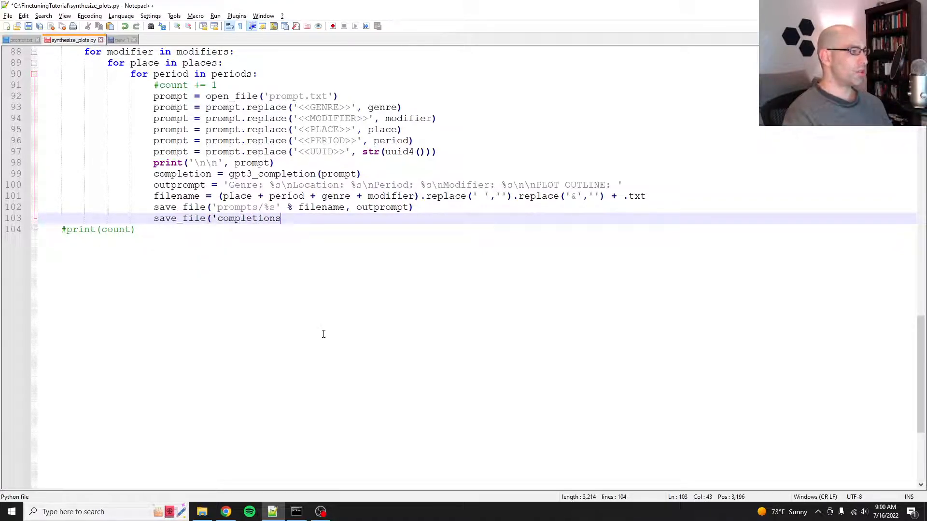
text(/%s' %)
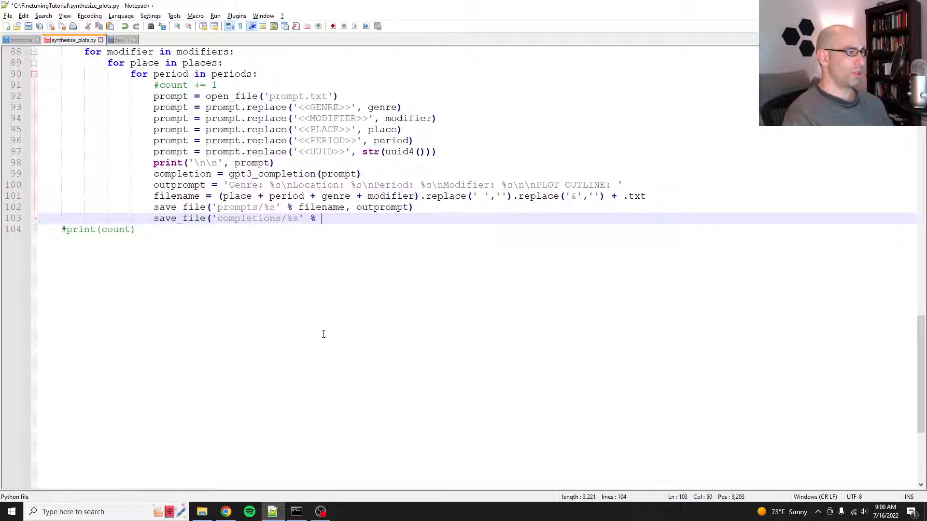
text(filename, complet)
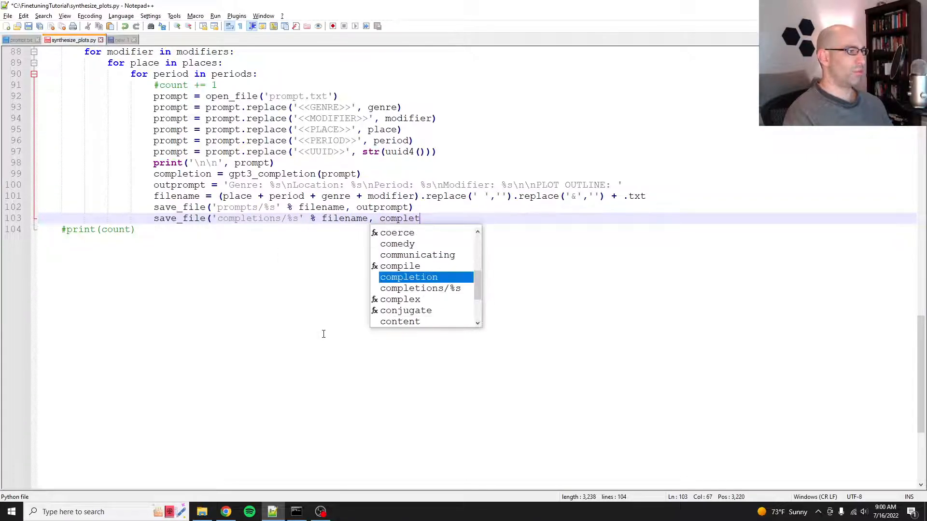
key(Enter)
text(exit)
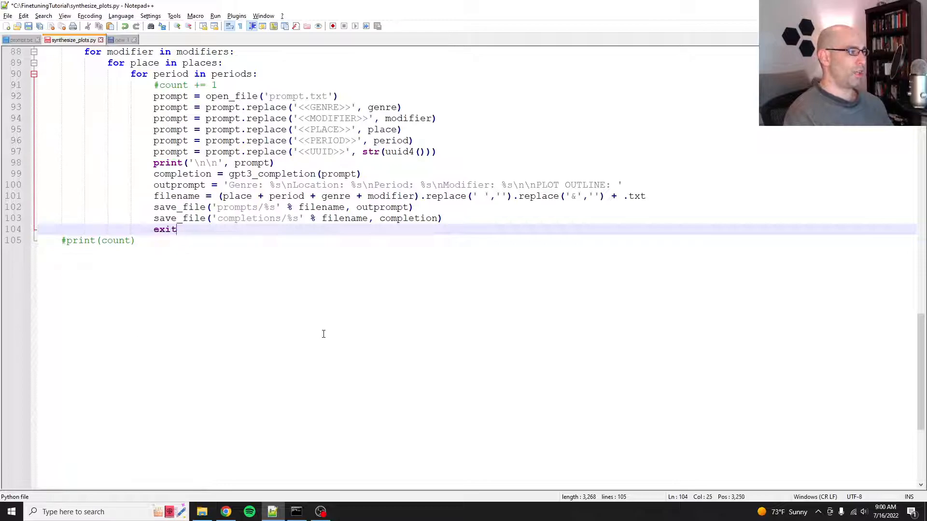
Step: Add exit() with print calls for outprompt and completion above it, then switch to Command Prompt
text(())
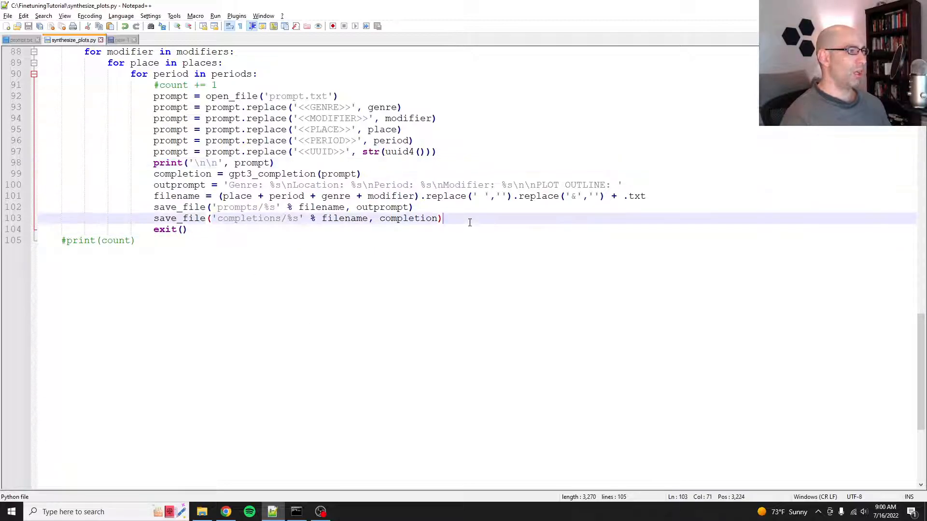
key(Enter)
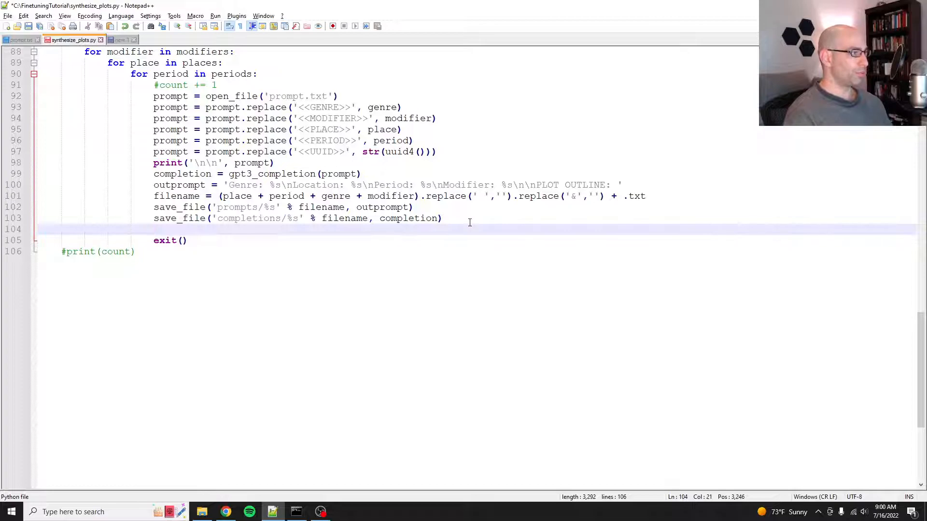
text(print(')
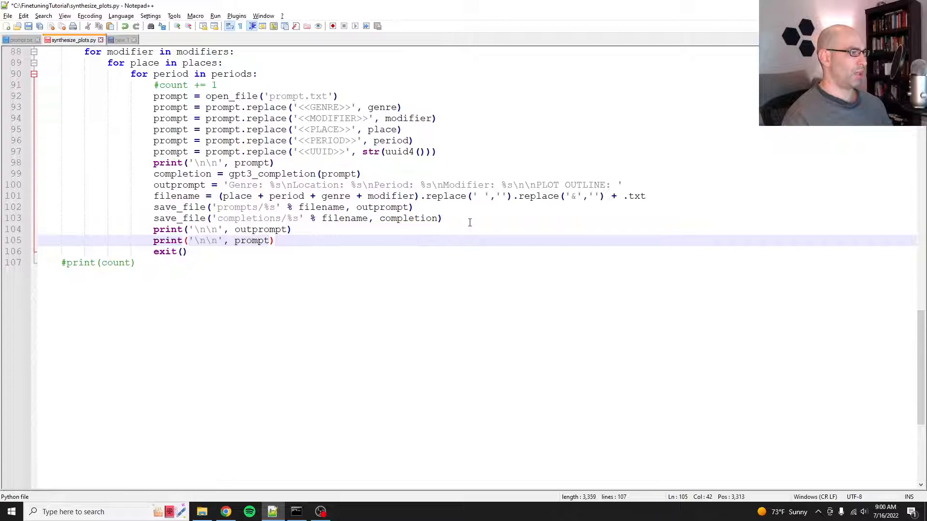
text(completion)
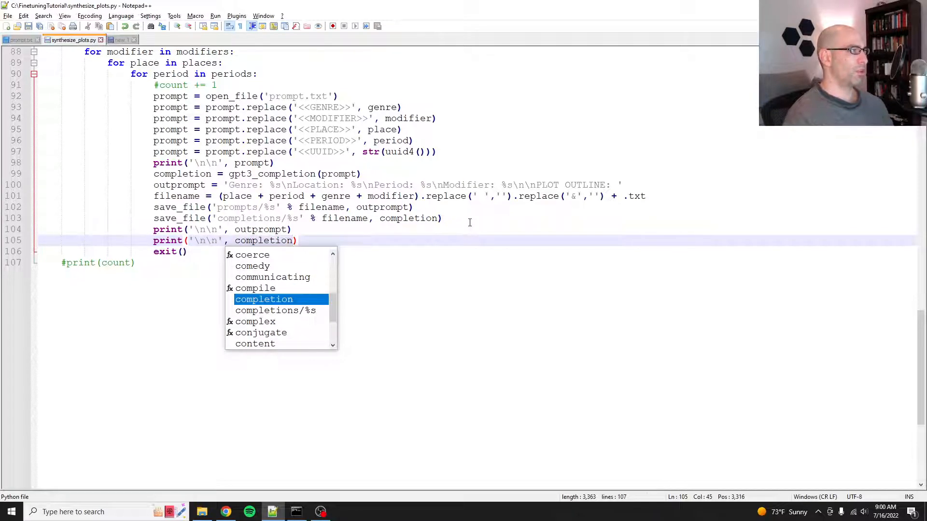
key(Escape)
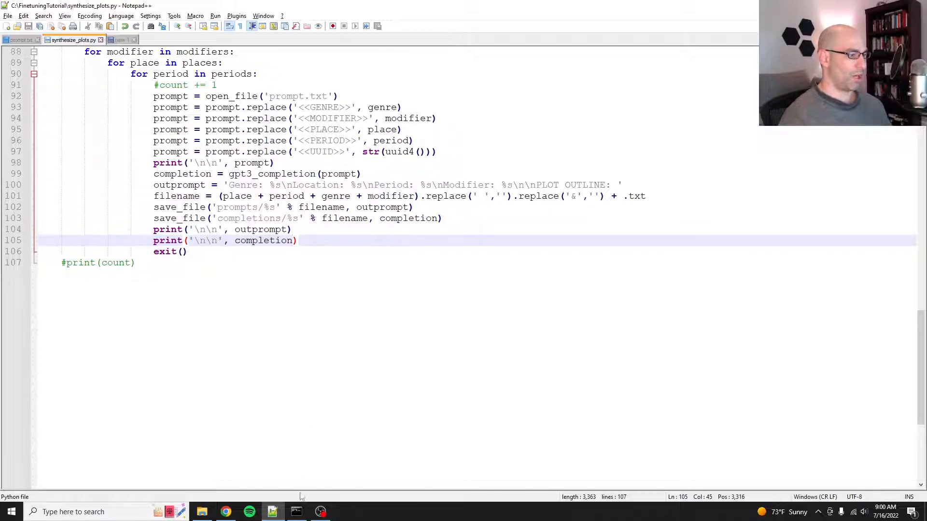
click(296, 512)
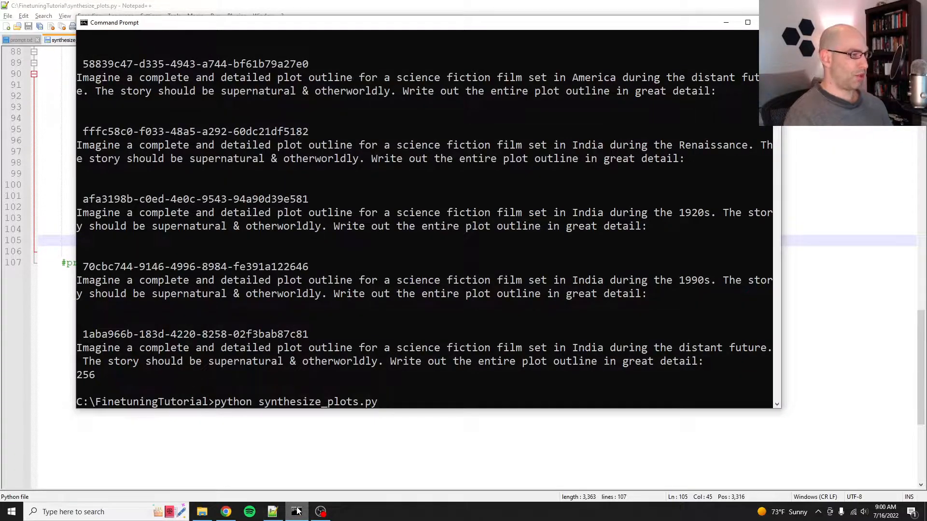
Step: Clear the Command Prompt with cls and refocus its window
text(cls)
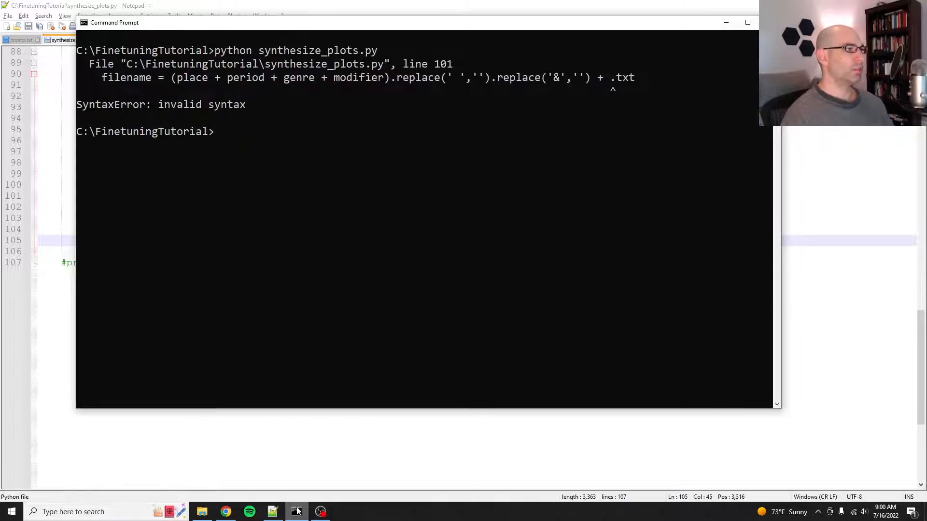
click(296, 511)
text(python synthesize_plots.py)
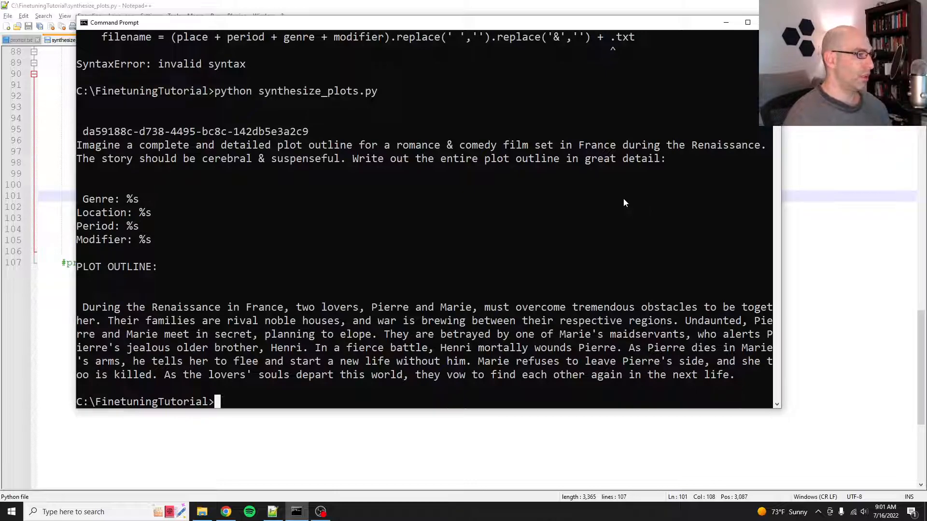
mouse_move(187, 258)
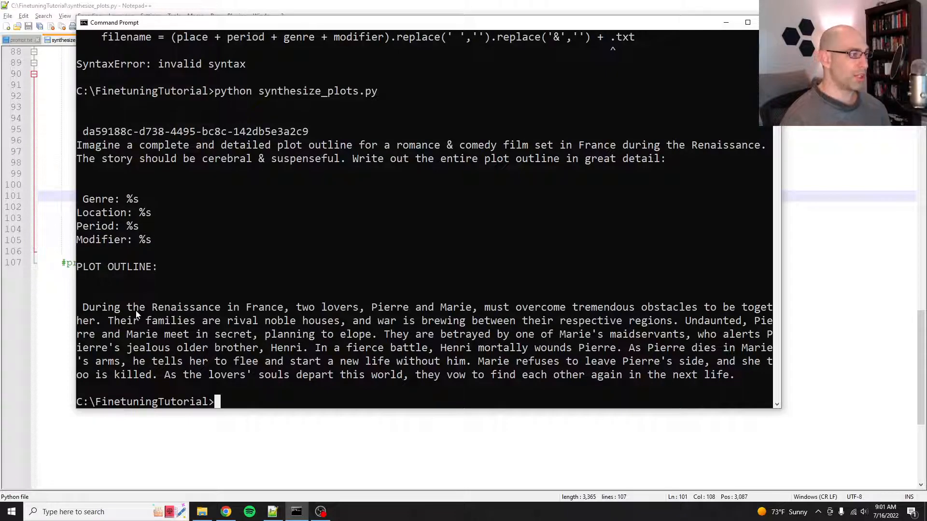
drag(83, 307, 316, 307)
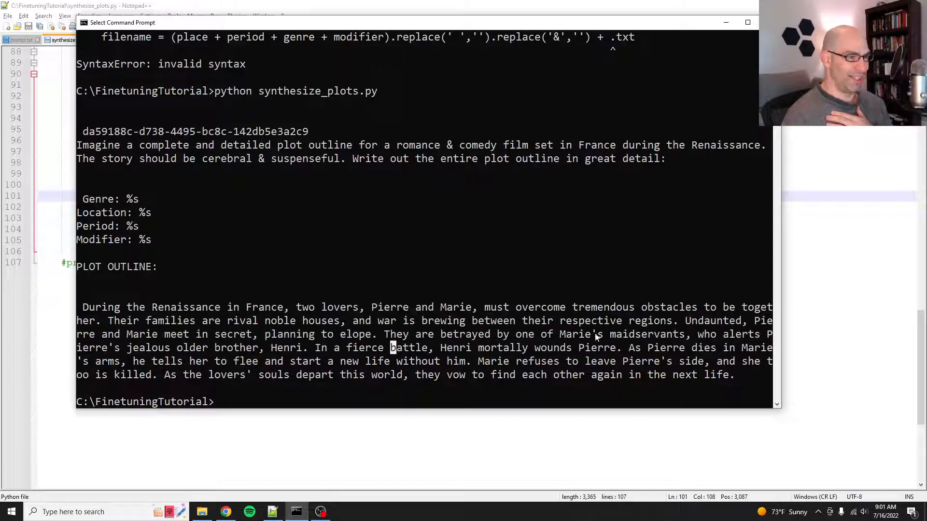
drag(184, 334, 361, 334)
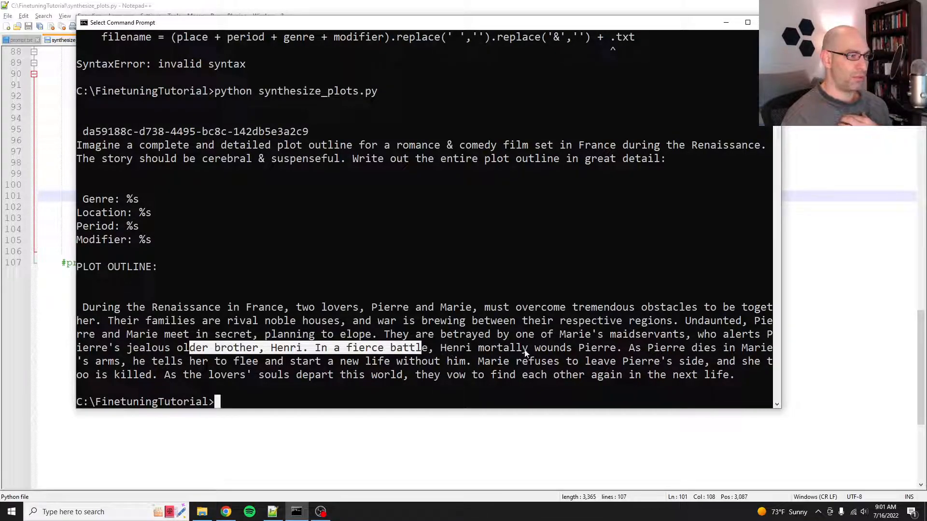
mouse_move(185, 365)
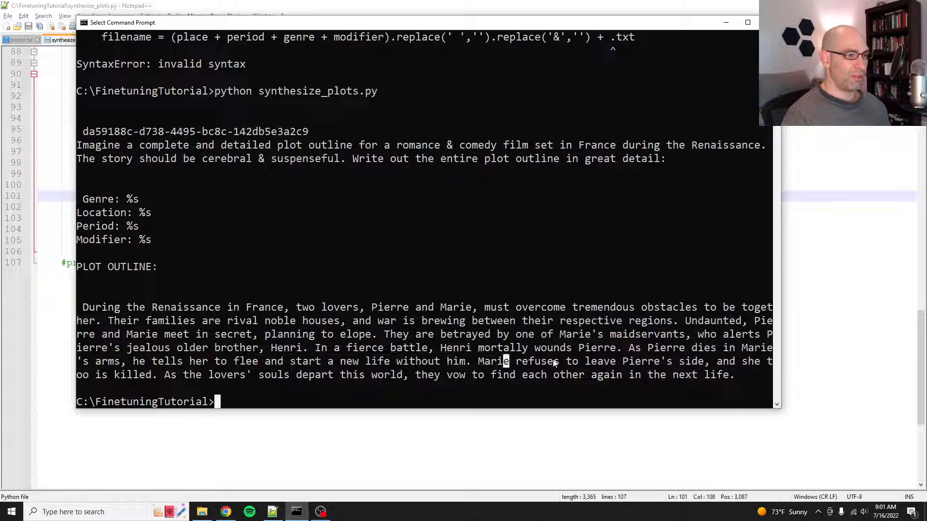
mouse_move(416, 124)
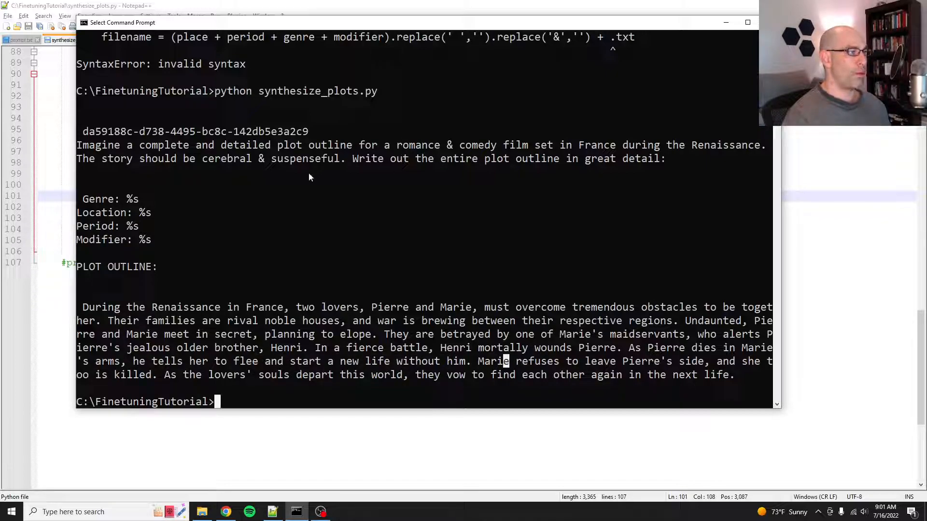
mouse_move(481, 356)
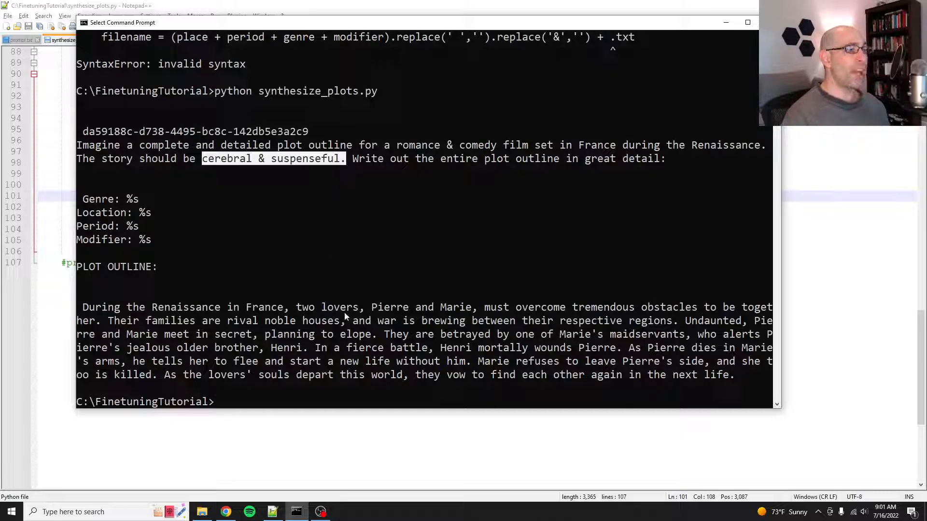
mouse_move(378, 222)
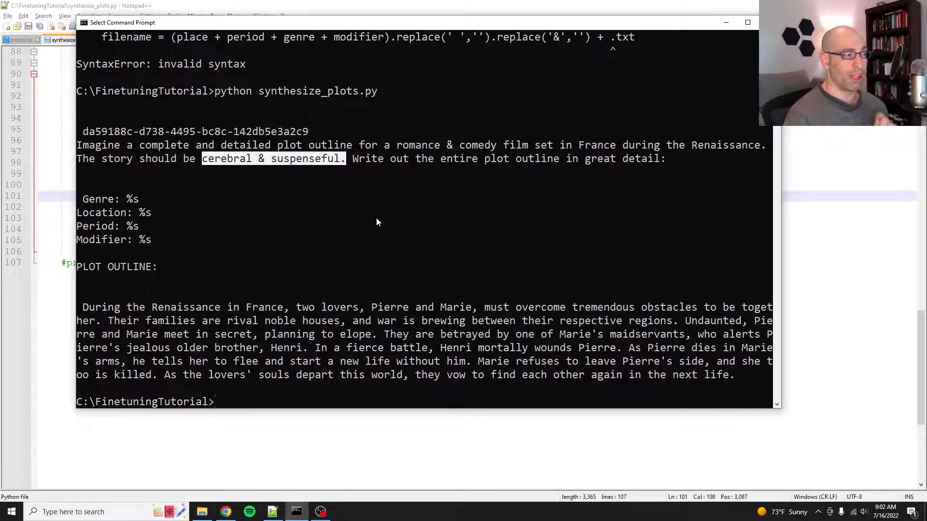
double_click(456, 361)
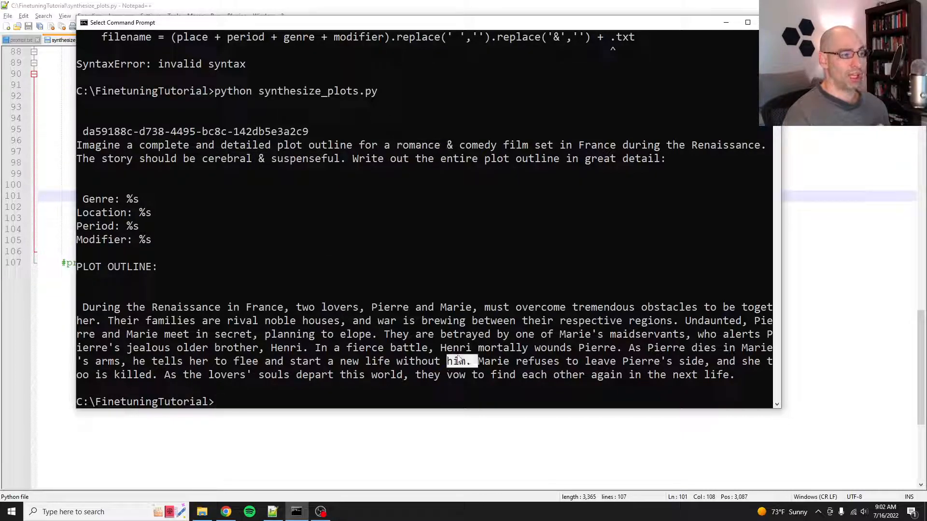
mouse_move(401, 304)
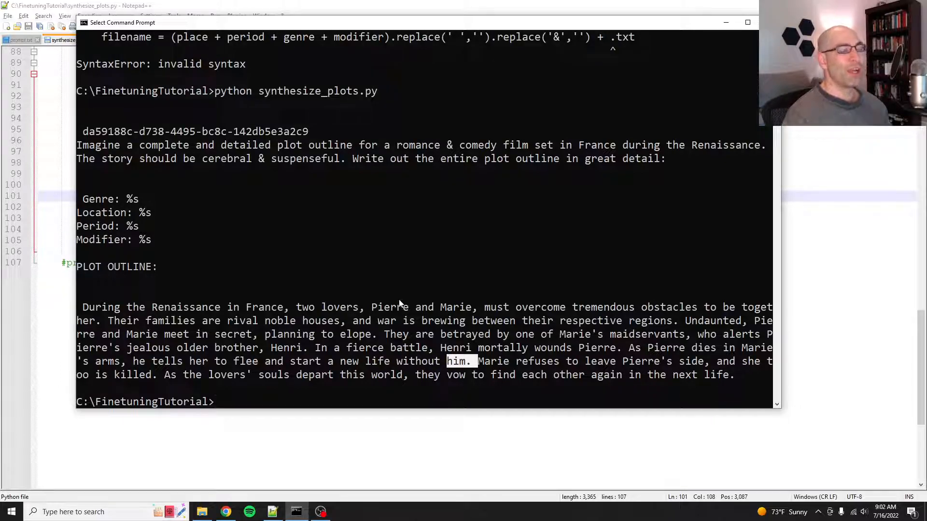
mouse_move(248, 361)
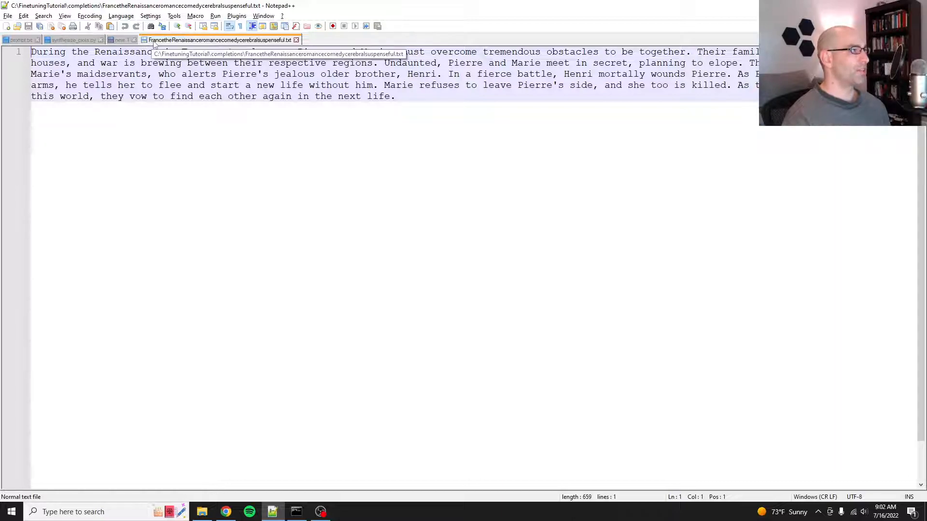
mouse_move(221, 40)
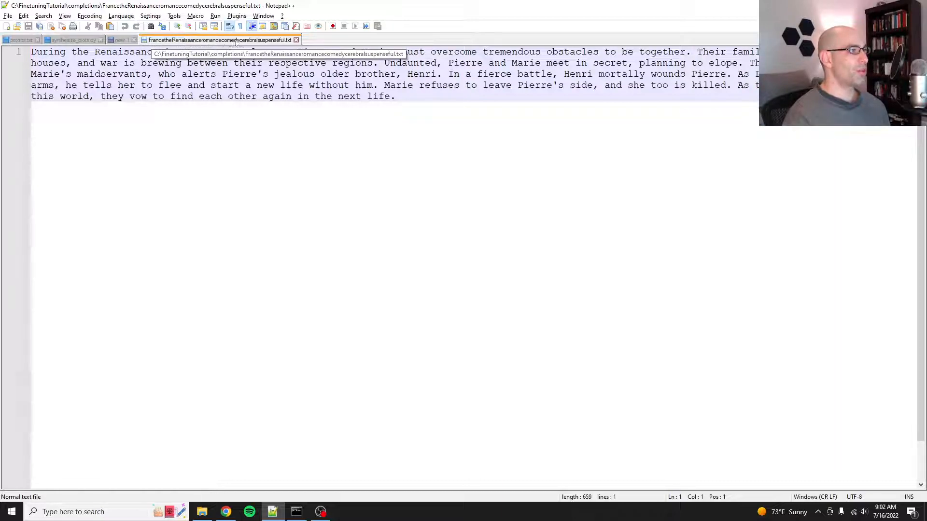
mouse_move(189, 96)
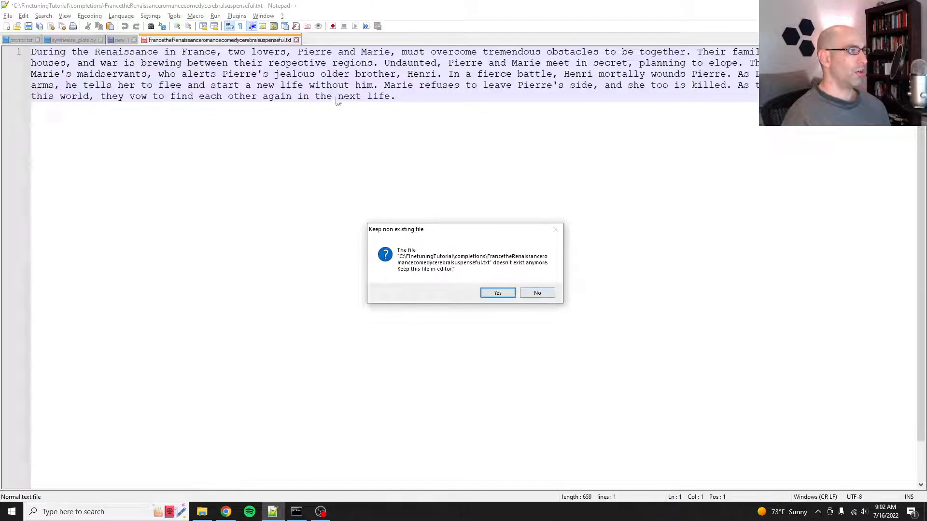
Step: Decline keeping the deleted Pierre–Marie completion file open, returning to synthesize_plots.py
click(536, 293)
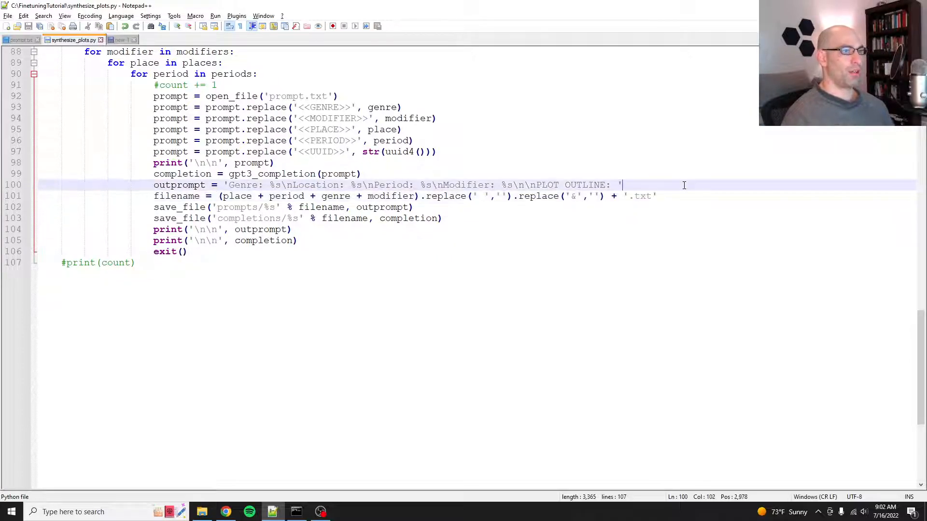
Step: Append % (genre, place, period, modifier) to the outprompt string on line 100
text(%)
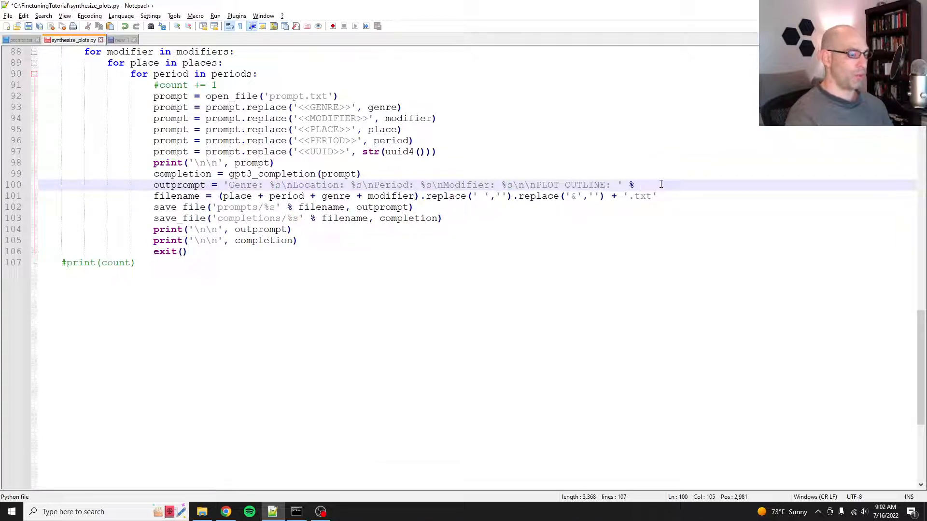
text(()
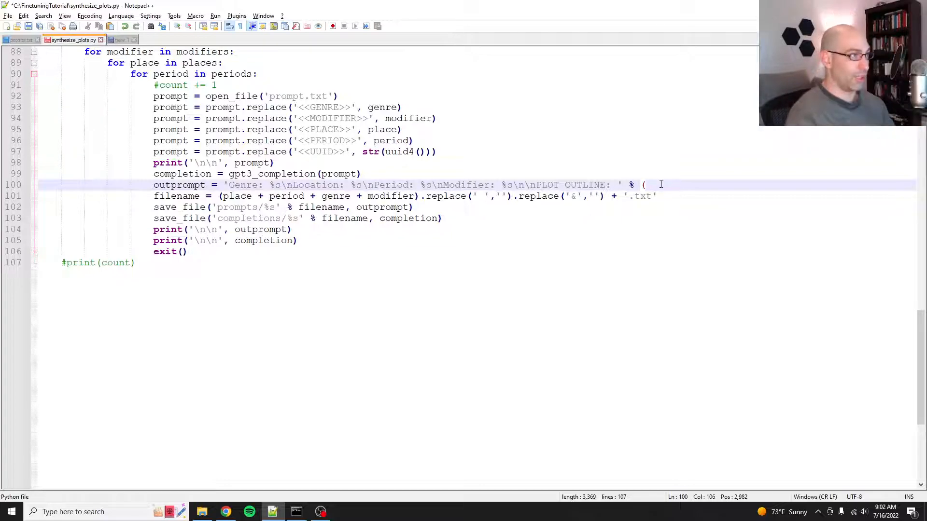
text(genre, period,)
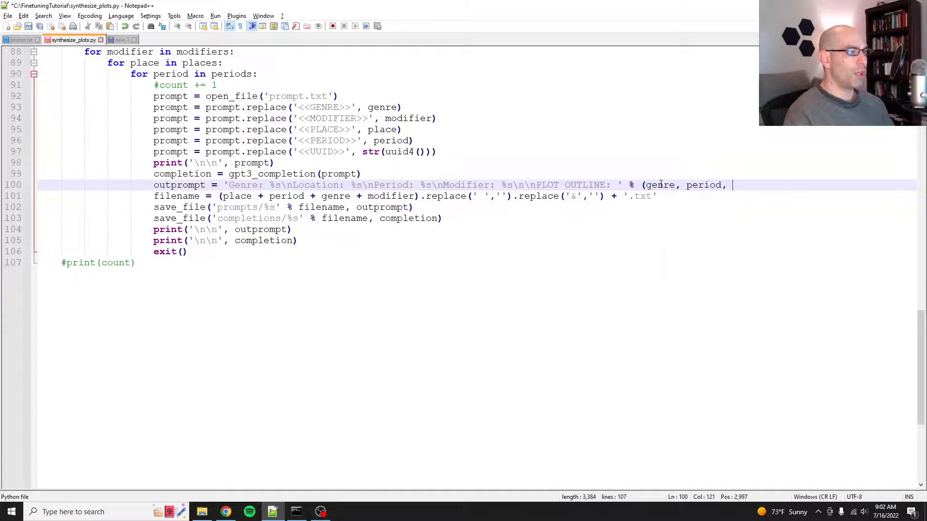
text(lo)
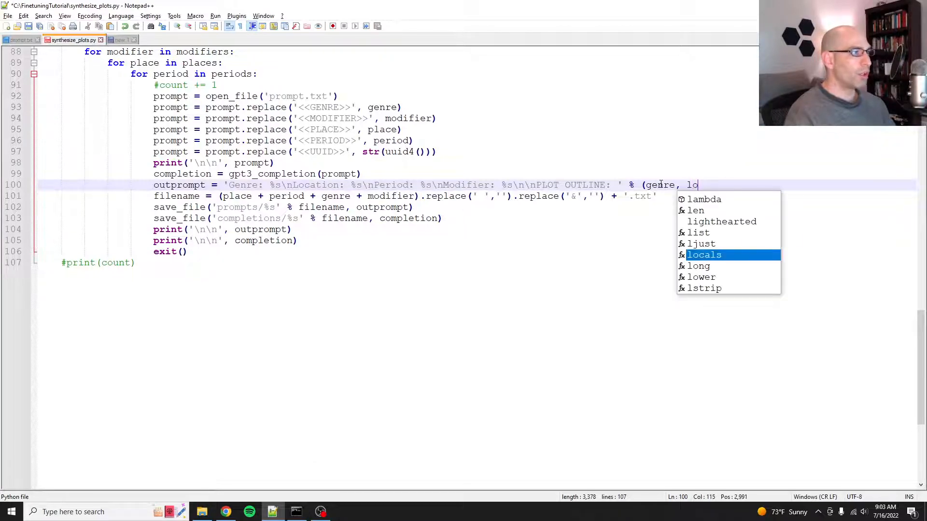
text(place, period, modifier)
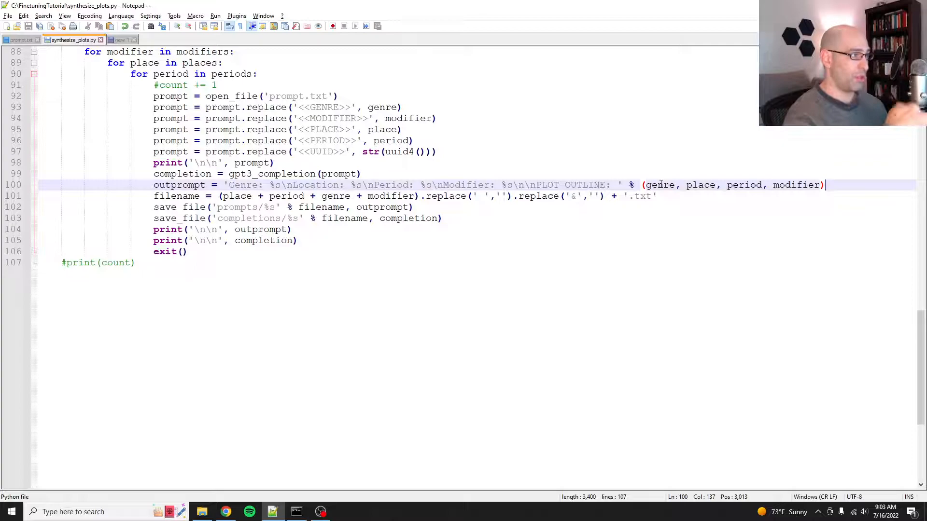
mouse_move(344, 391)
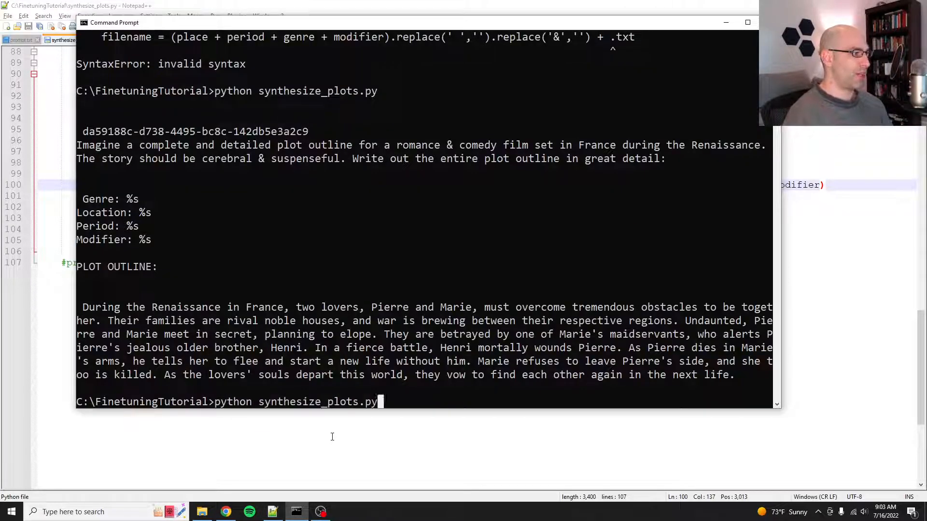
Step: Rerun synthesize_plots.py and highlight the new Catherine de Medici outline in the output
key(enter)
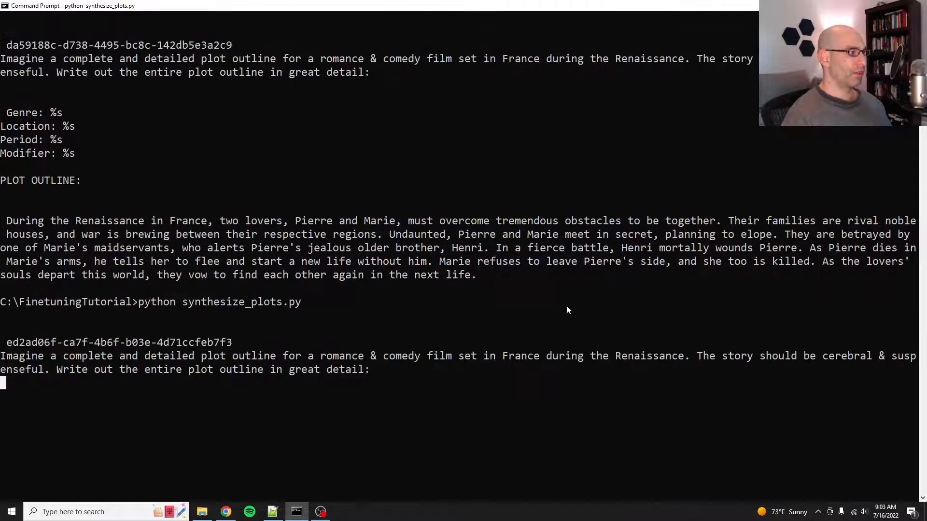
mouse_move(397, 370)
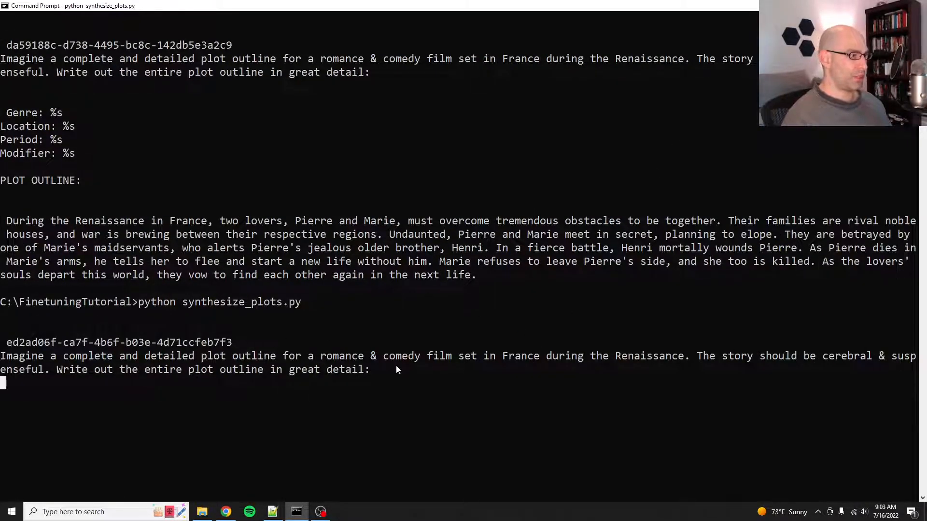
mouse_move(209, 389)
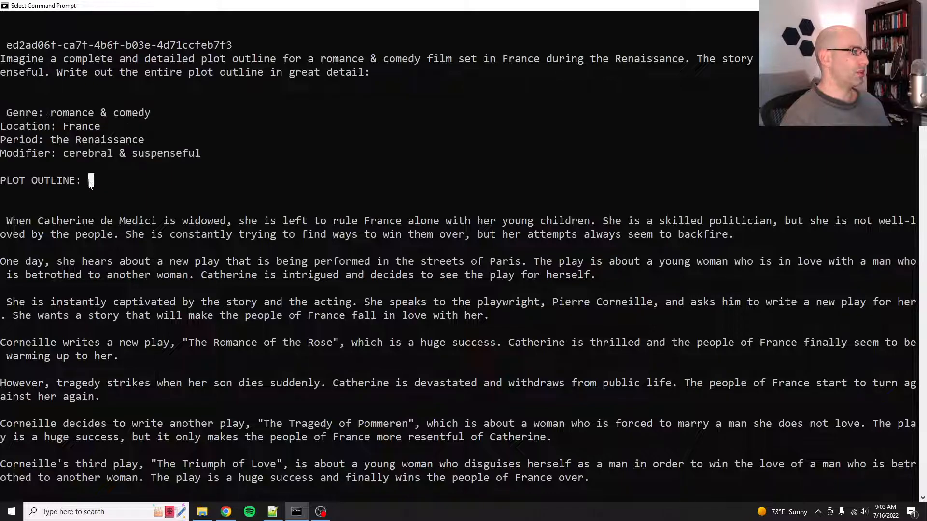
drag(6, 221, 58, 234)
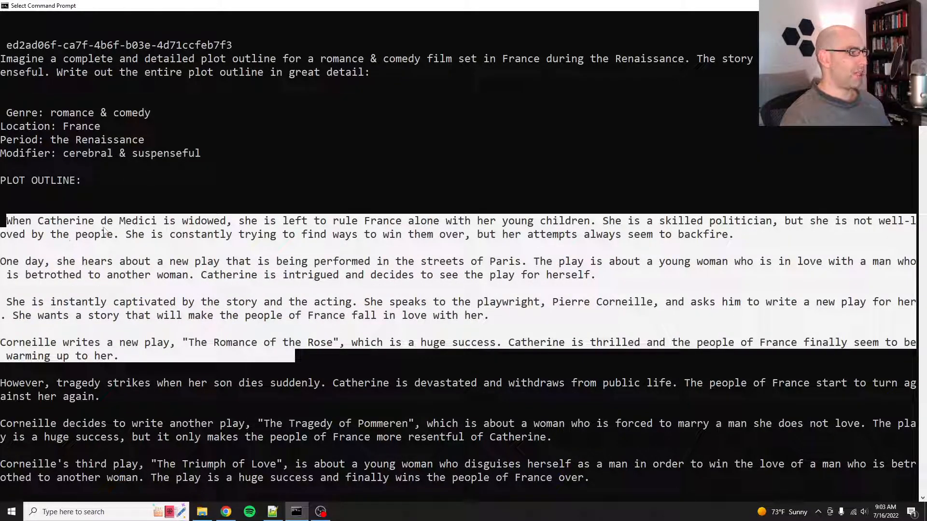
mouse_move(406, 289)
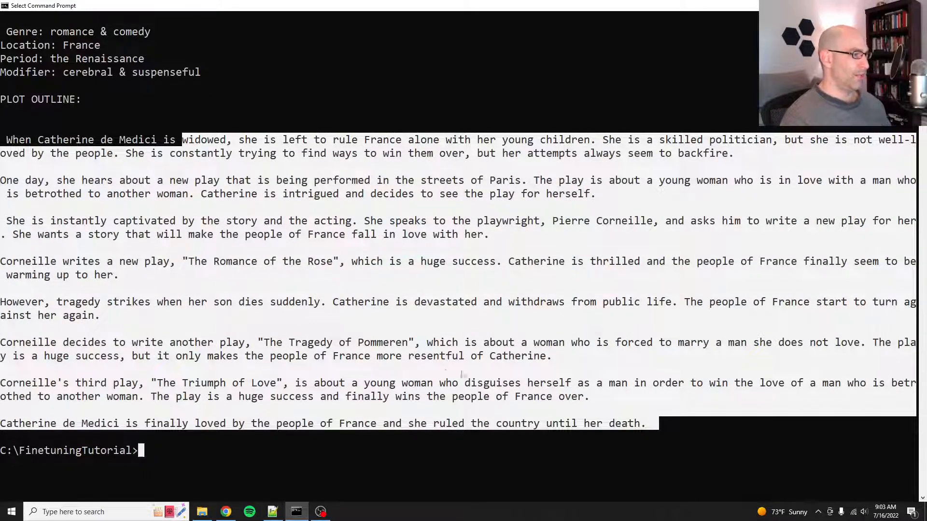
Step: Open the saved France Renaissance file from the completions folder in File Explorer
click(202, 512)
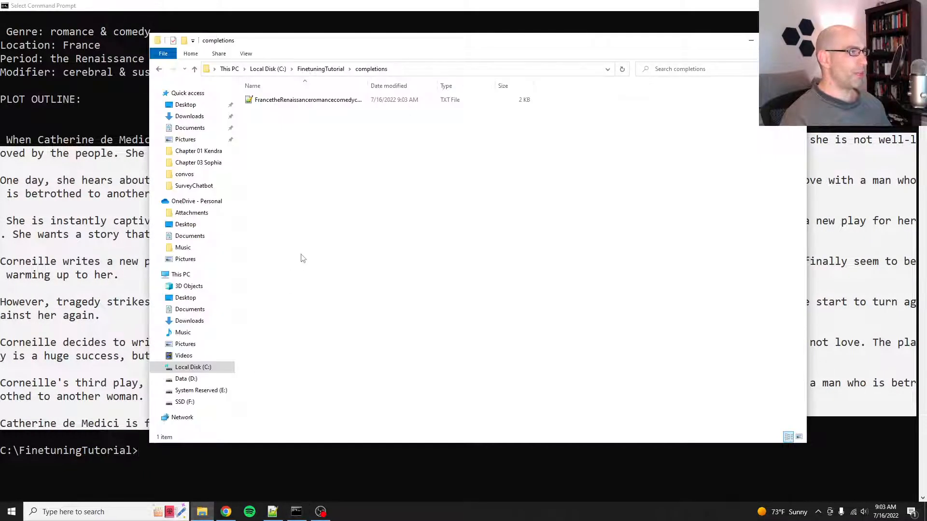
double_click(308, 99)
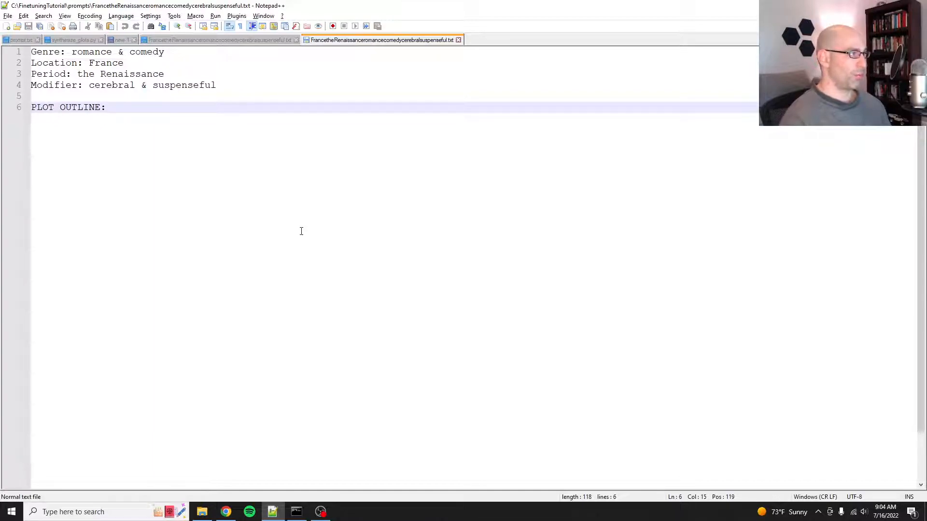
Step: Comment out exit() on line 106 of synthesize_plots.py, then return to Command Prompt
click(61, 39)
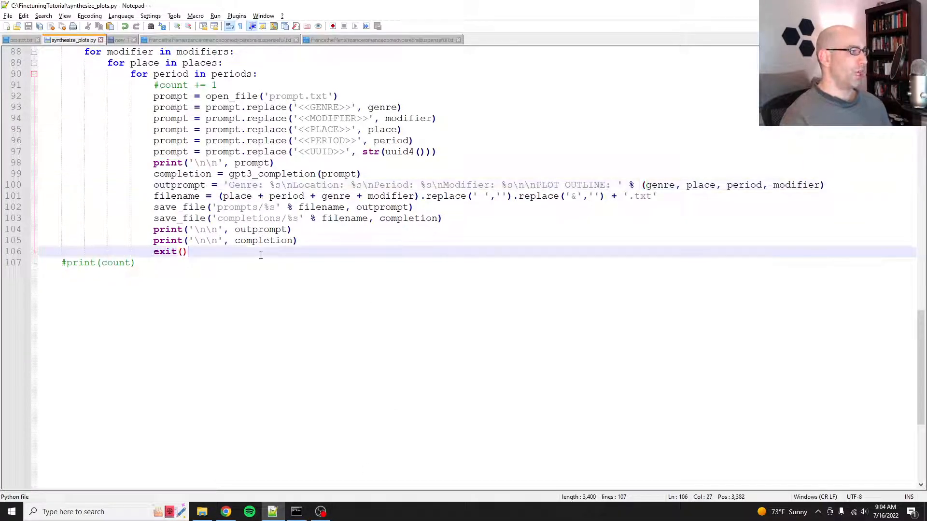
text(#)
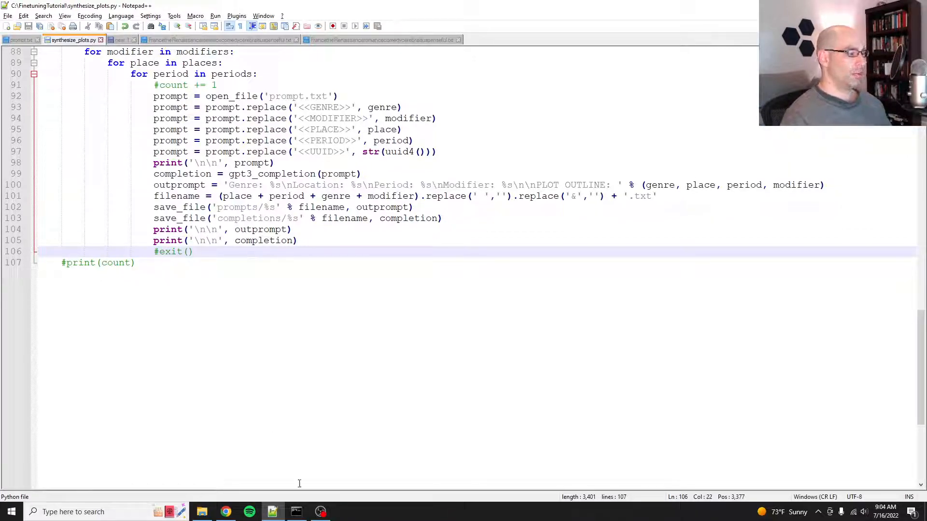
click(296, 512)
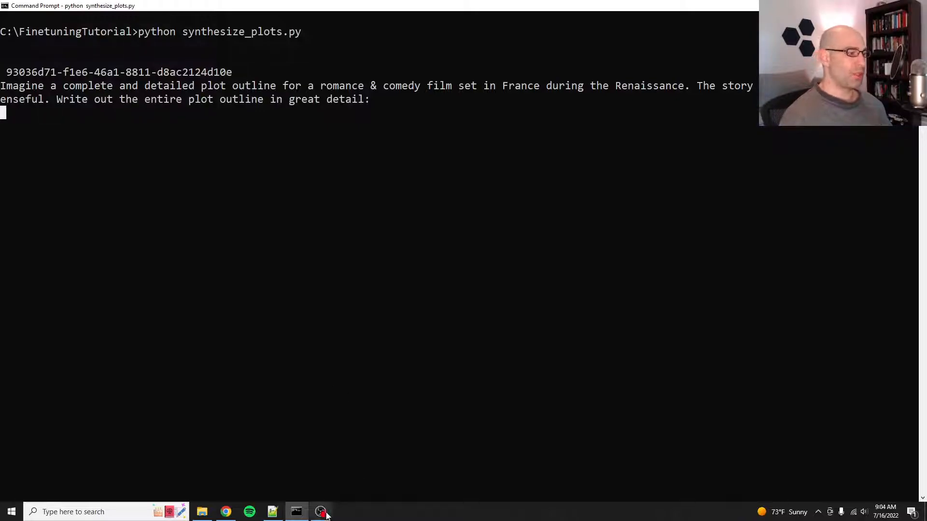
mouse_move(322, 512)
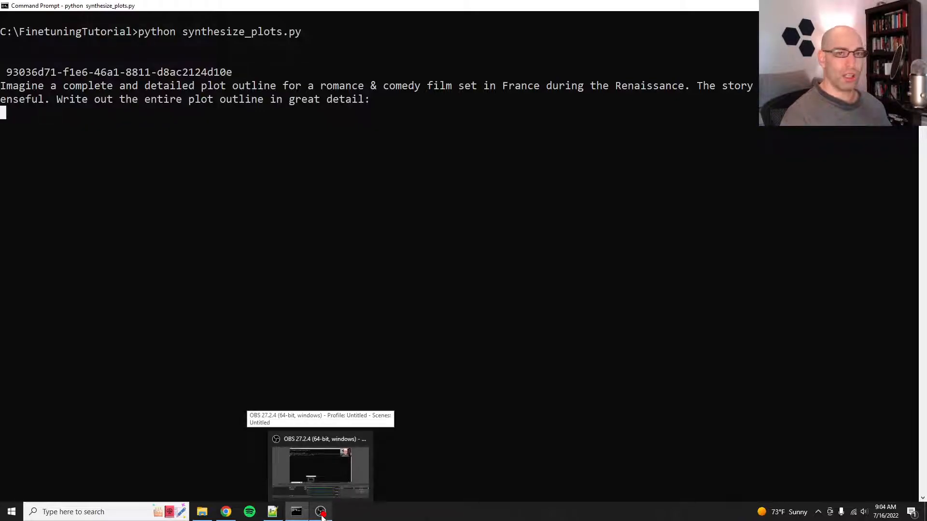